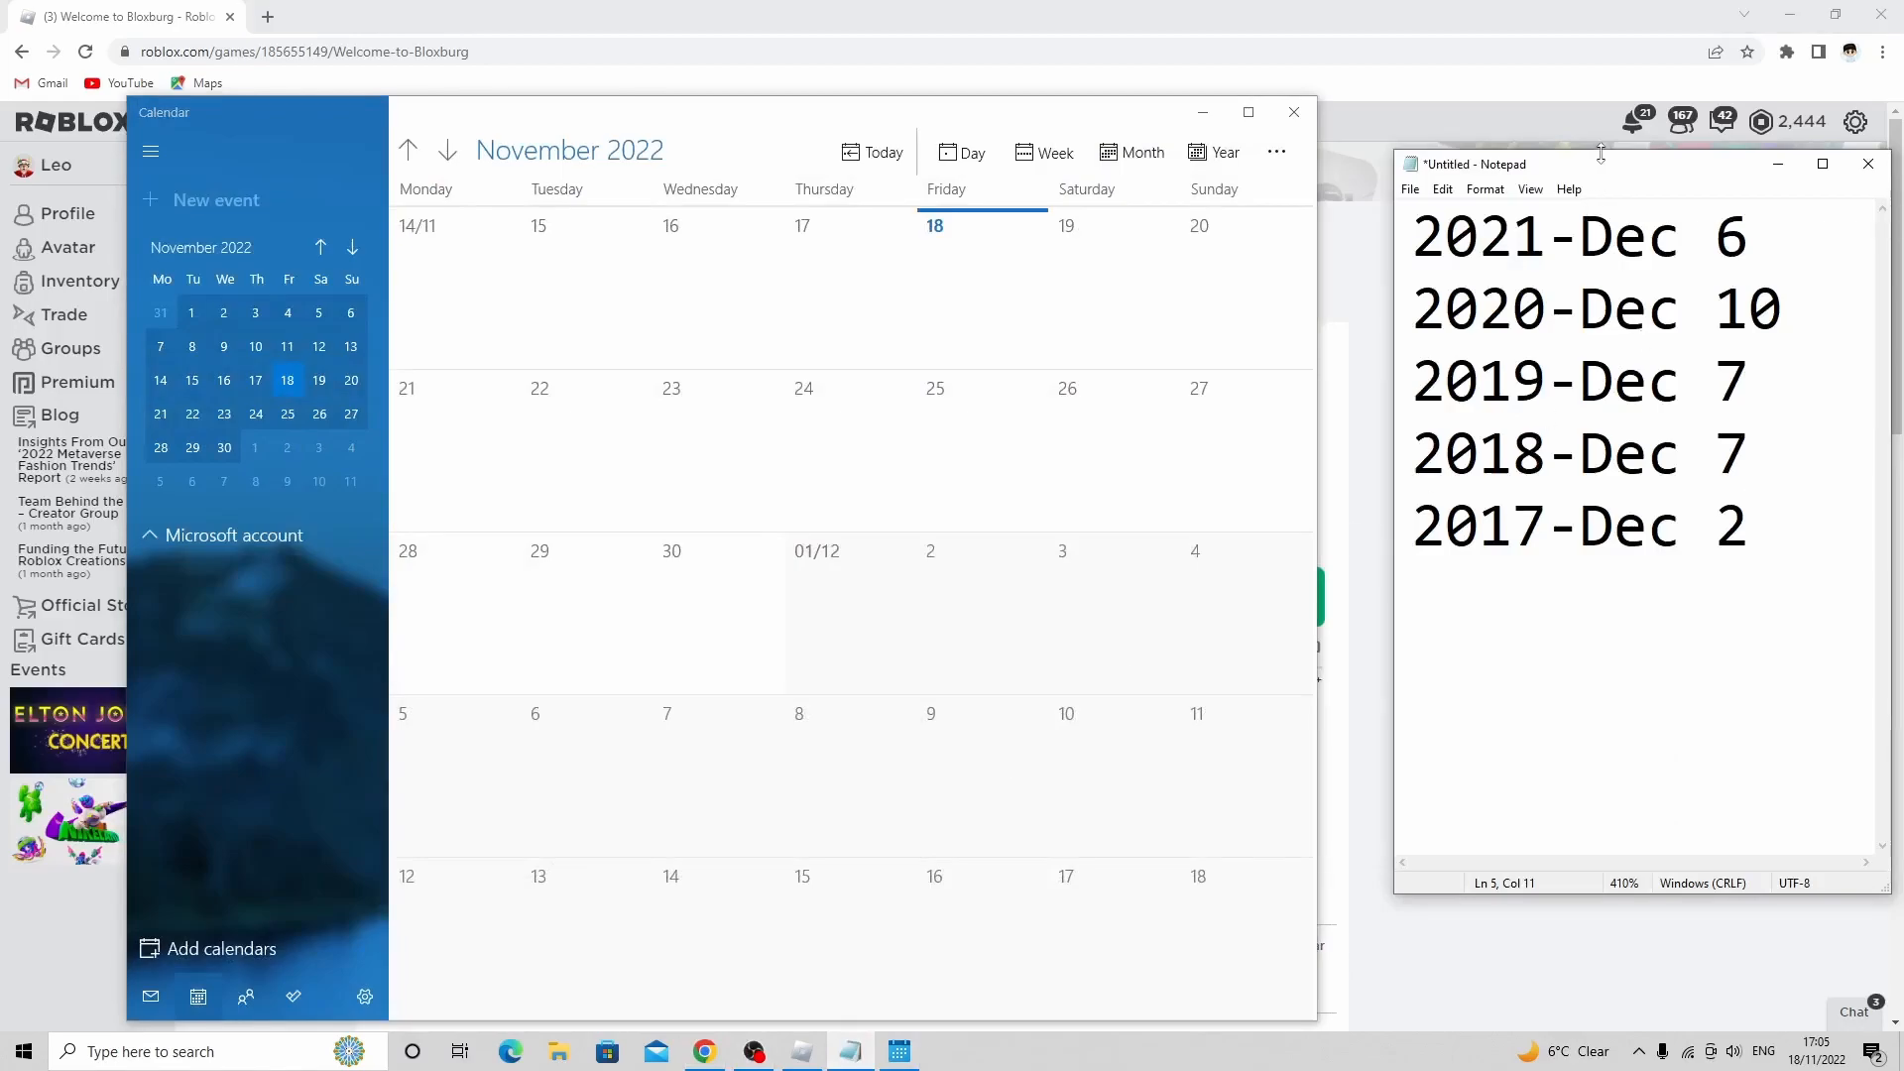
- Select the December dates on the 2020, 2018 and following lines in Notepad
double_click(1439, 238)
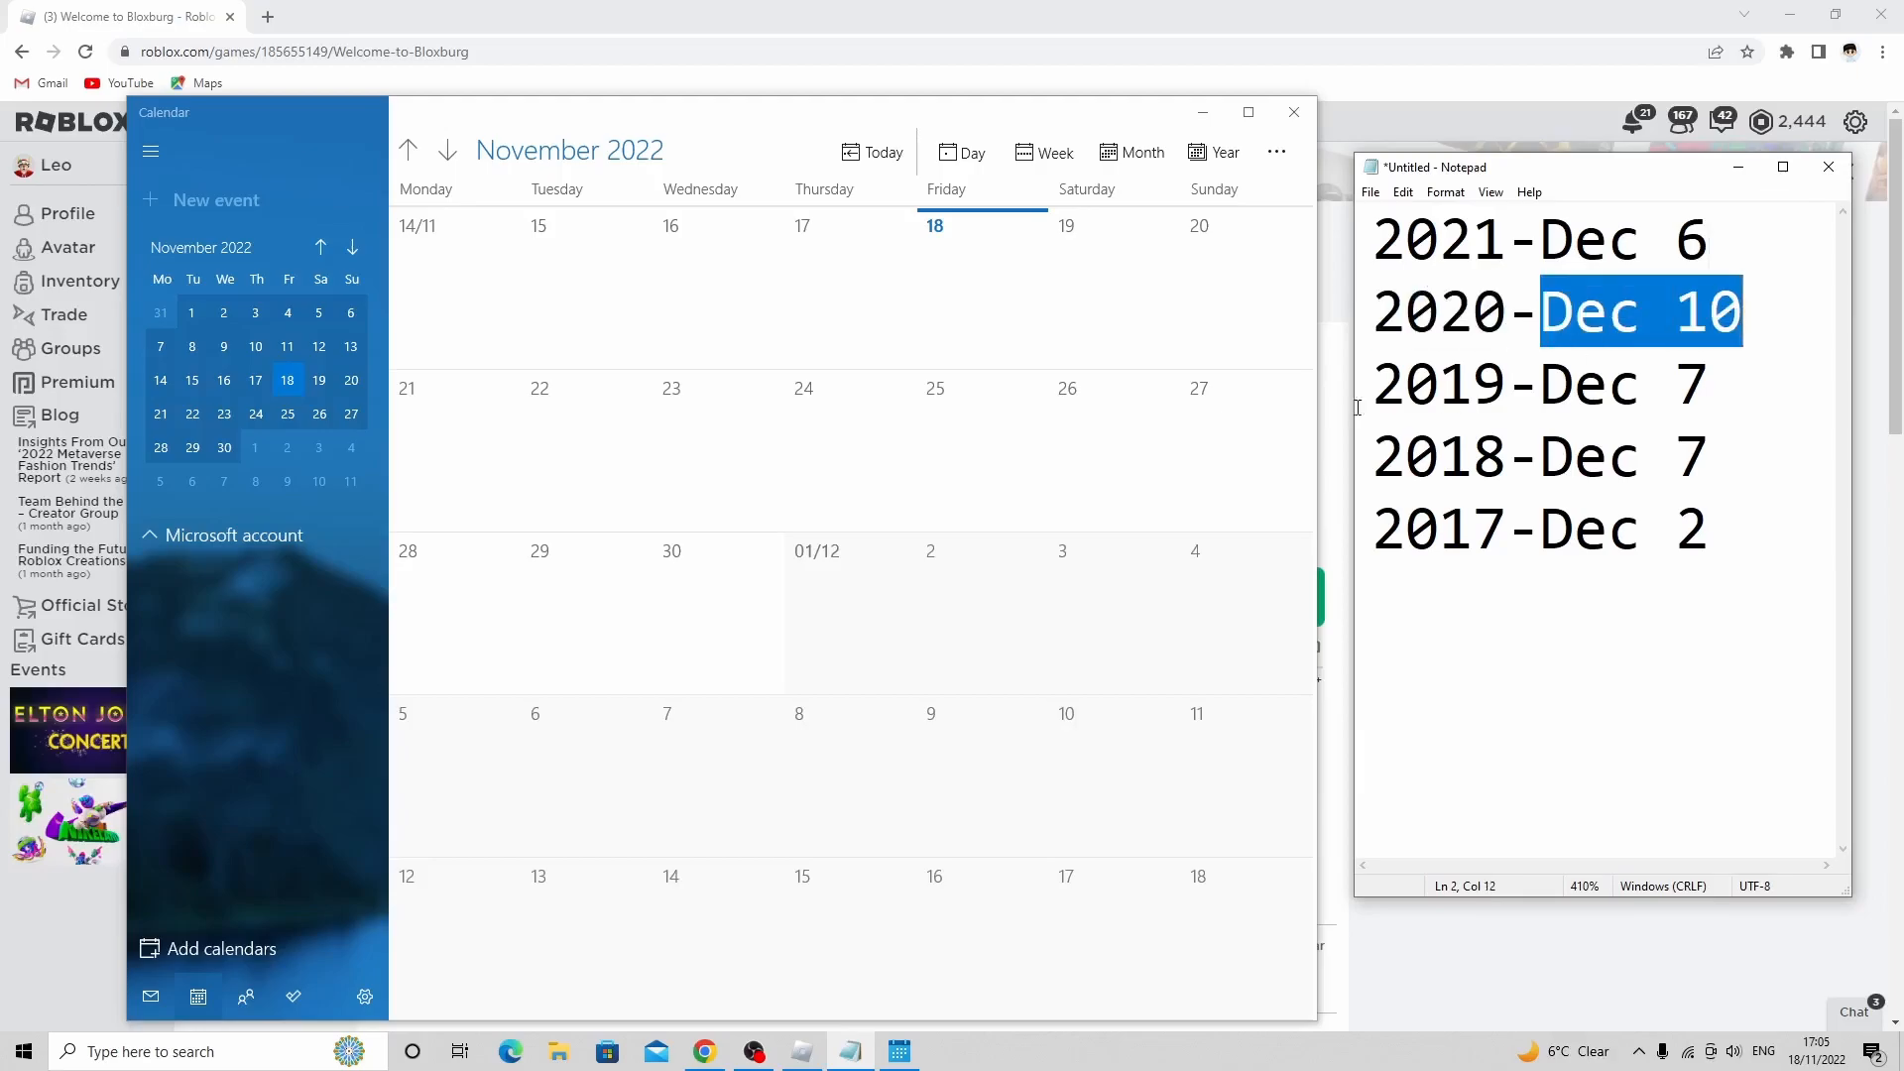
double_click(1591, 384)
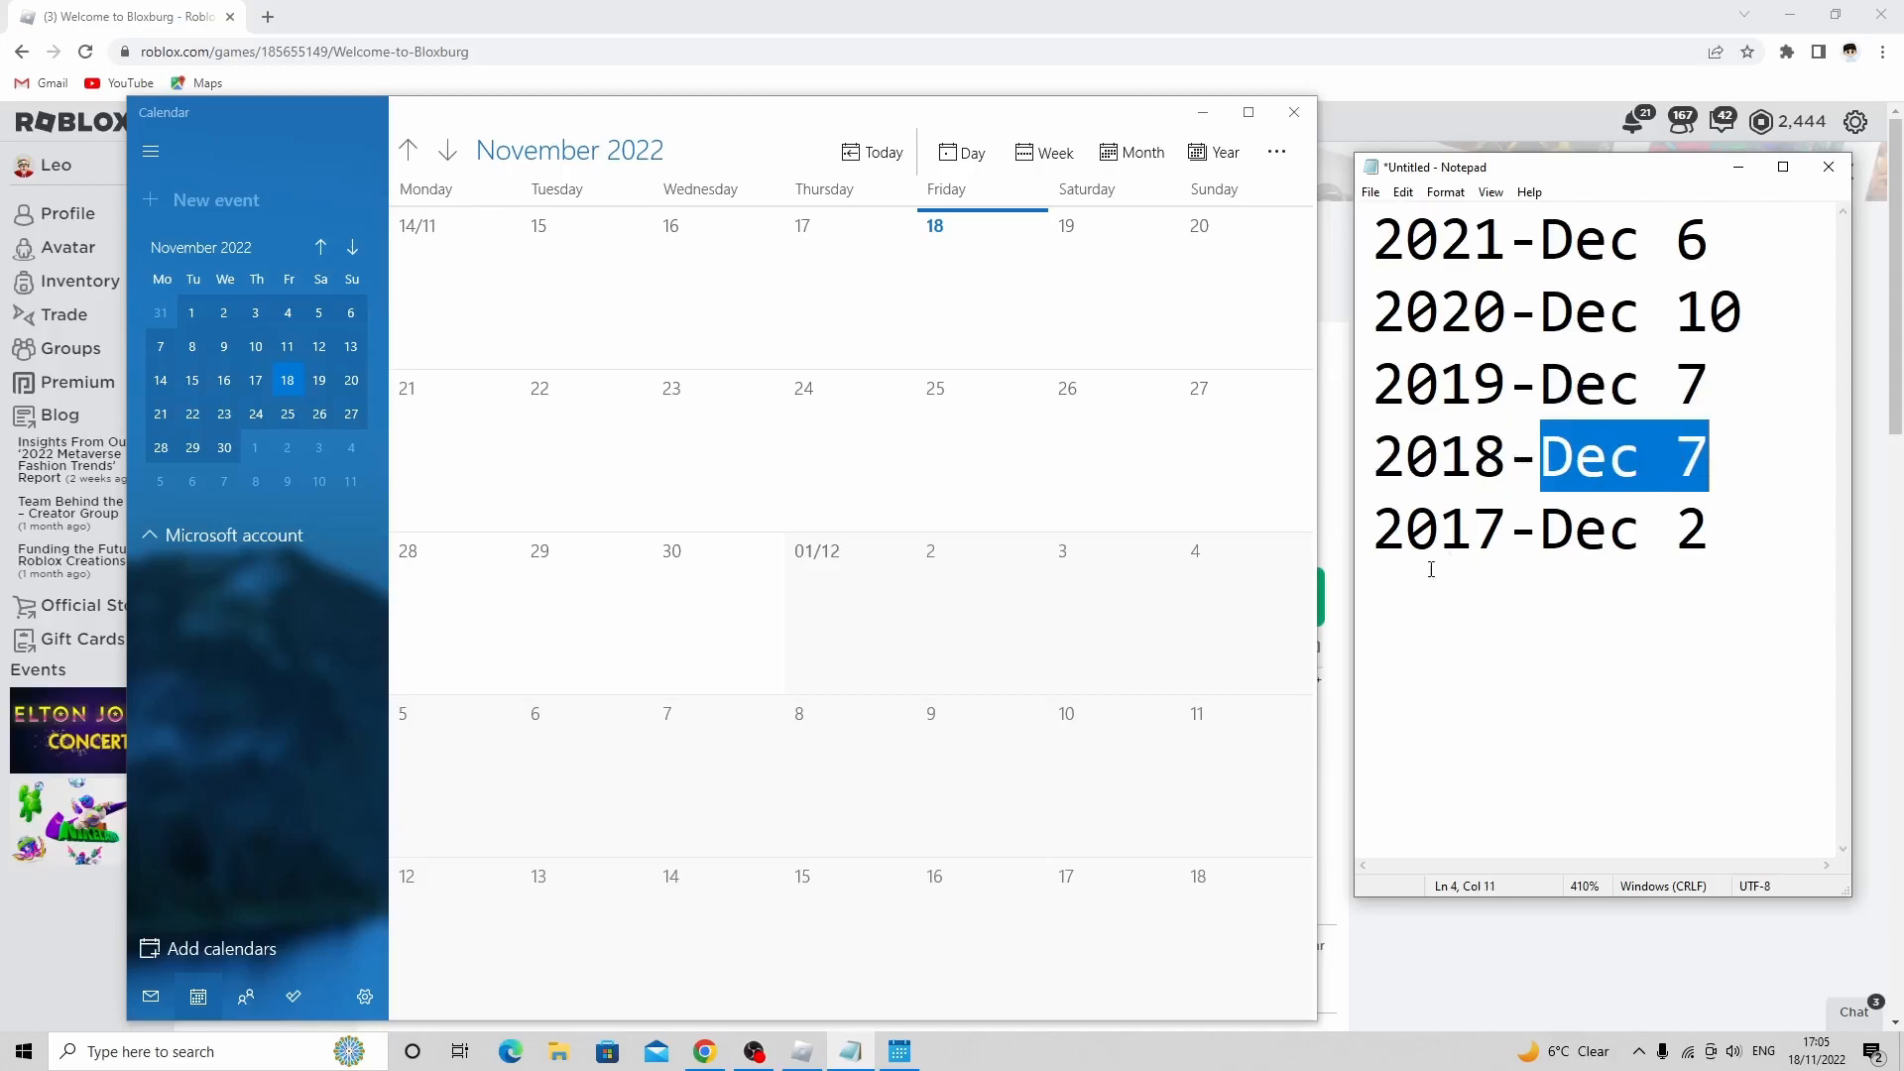
double_click(1579, 529)
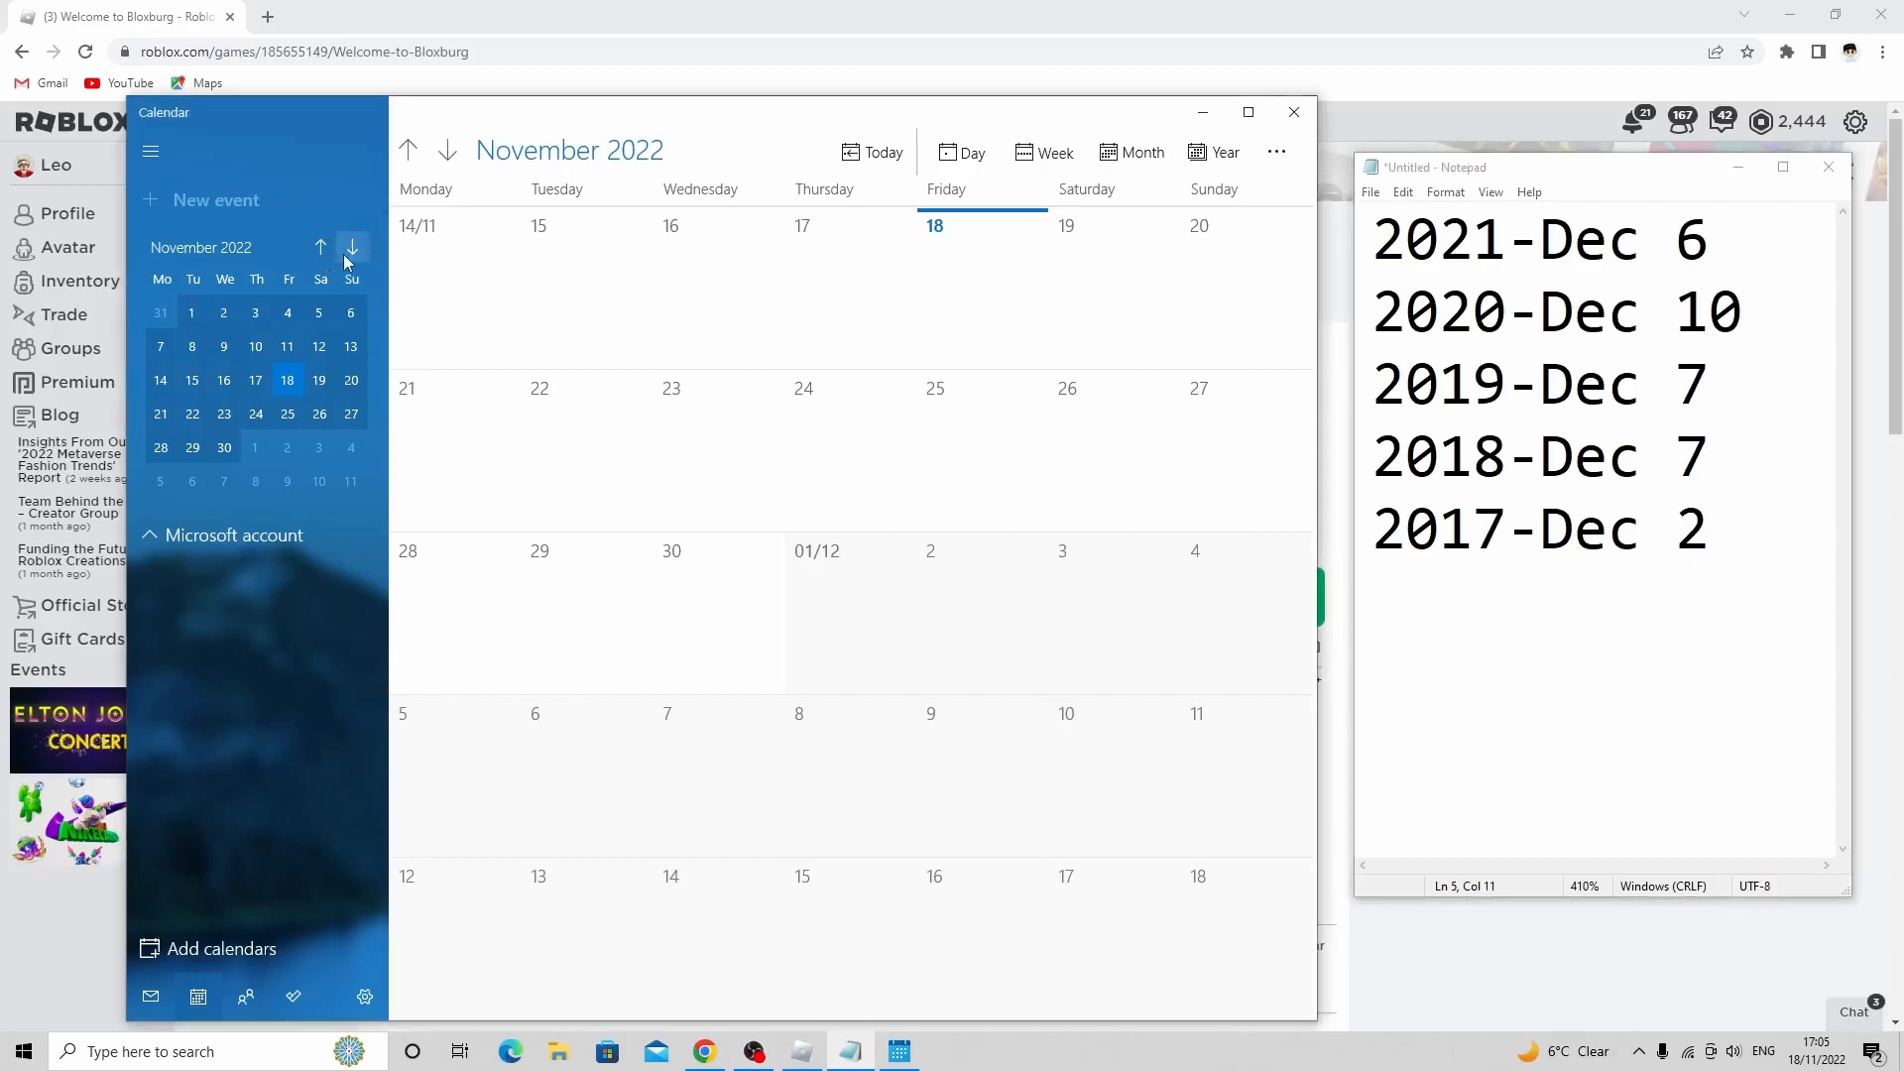
- Page the Calendar back to December 2021 and type 'mon' after the 2021 date
left_click(320, 248)
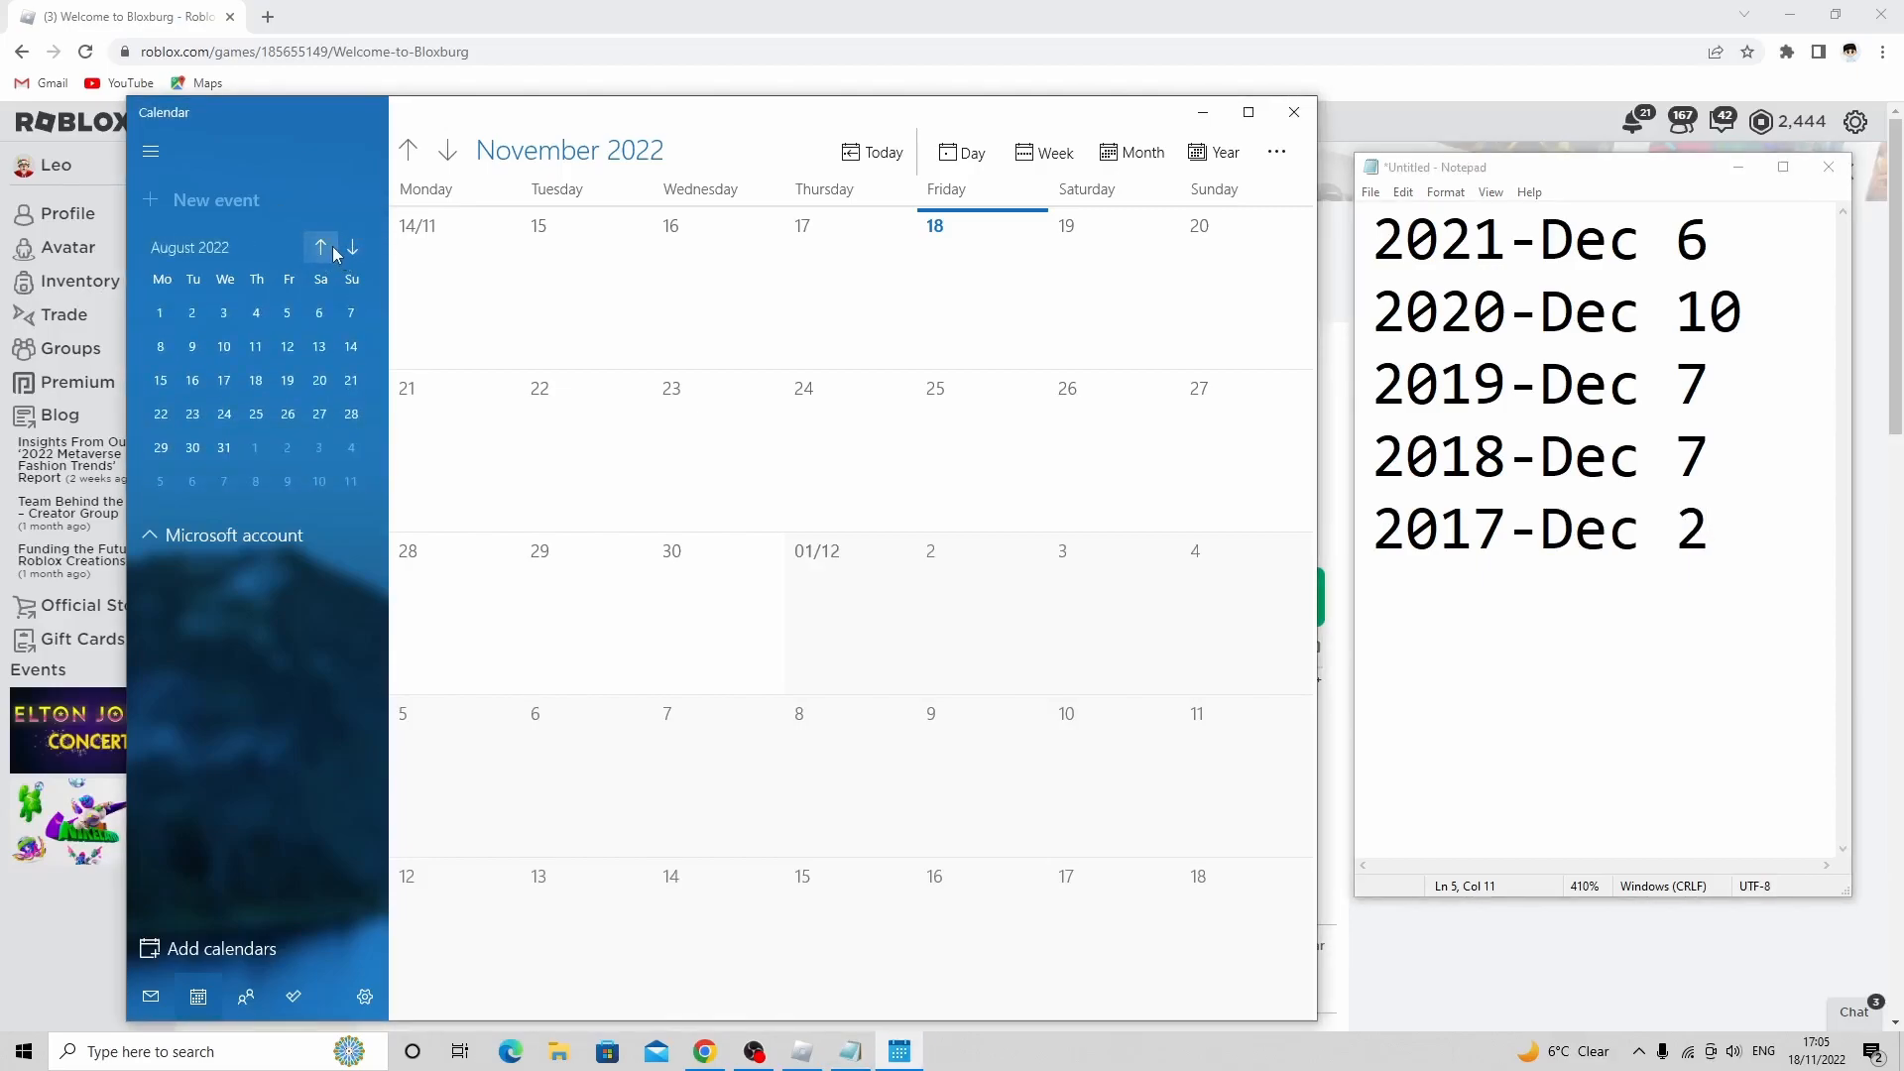
left_click(321, 248)
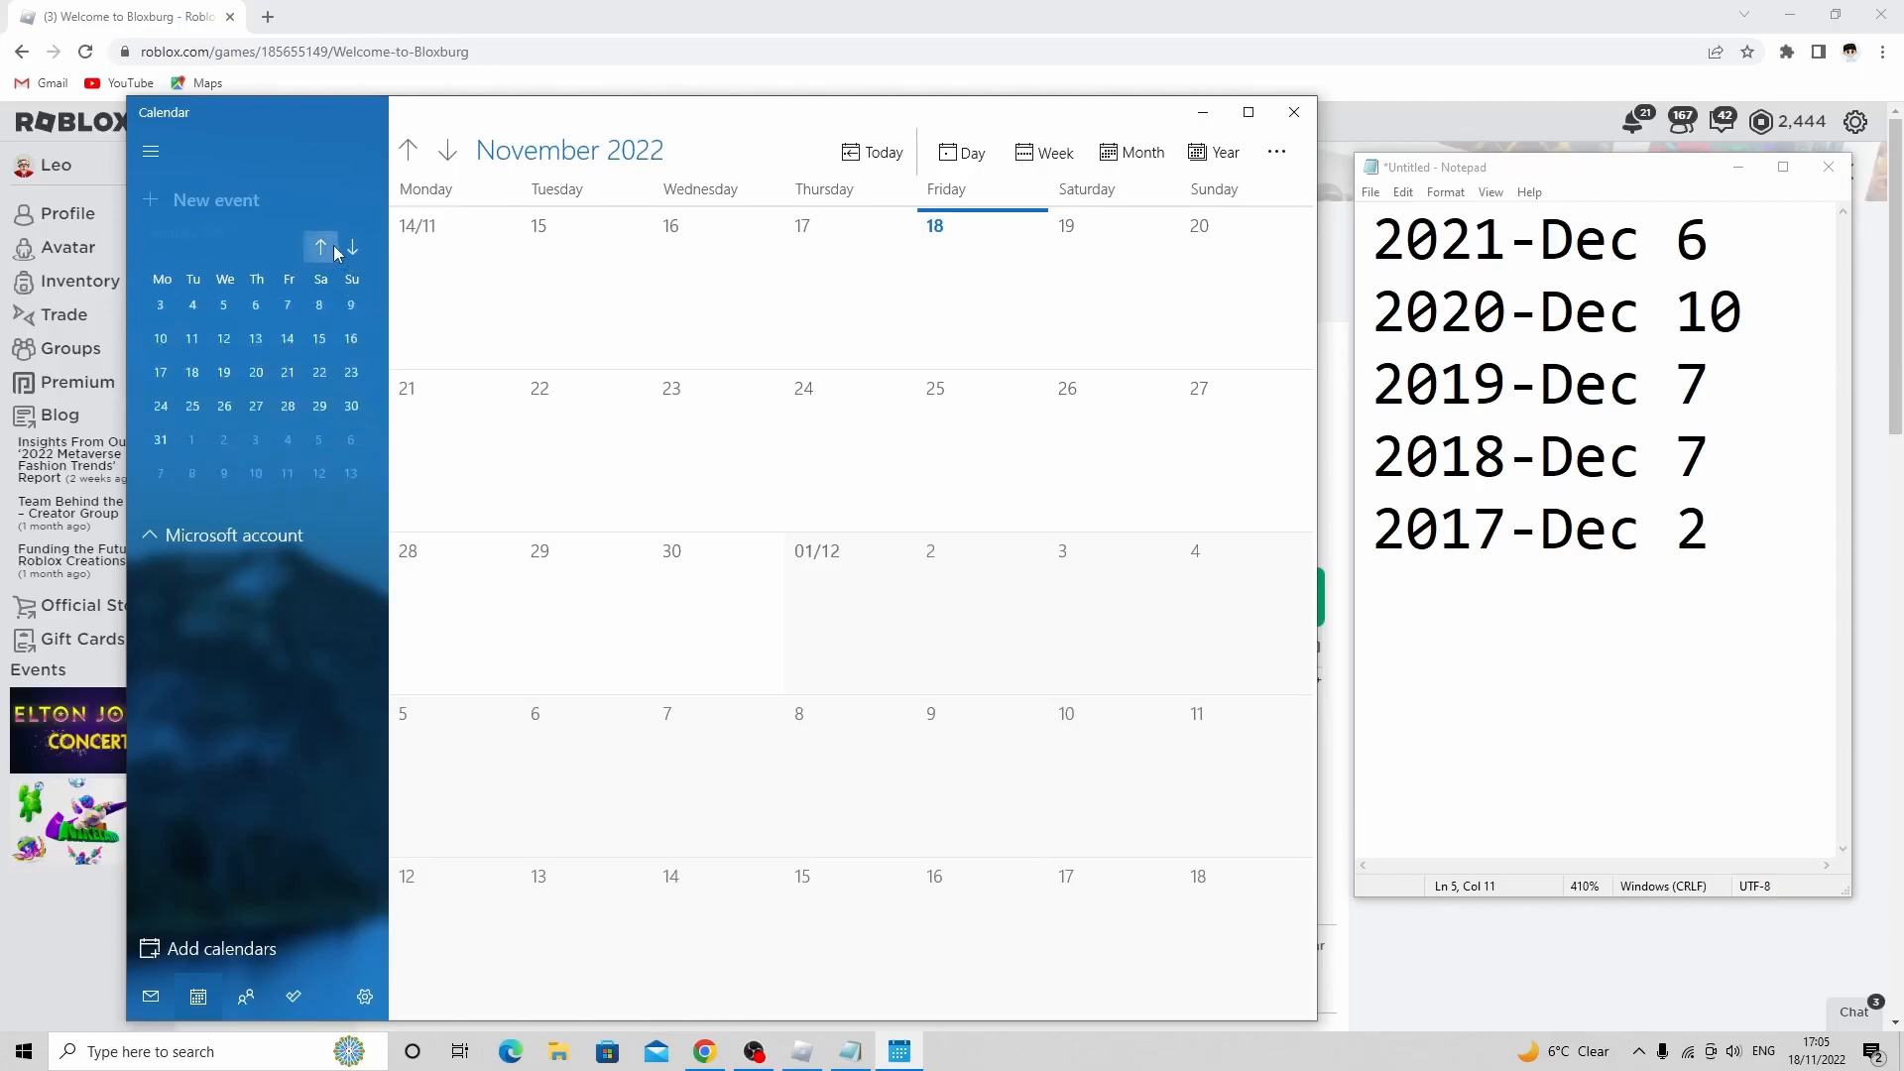
left_click(321, 248)
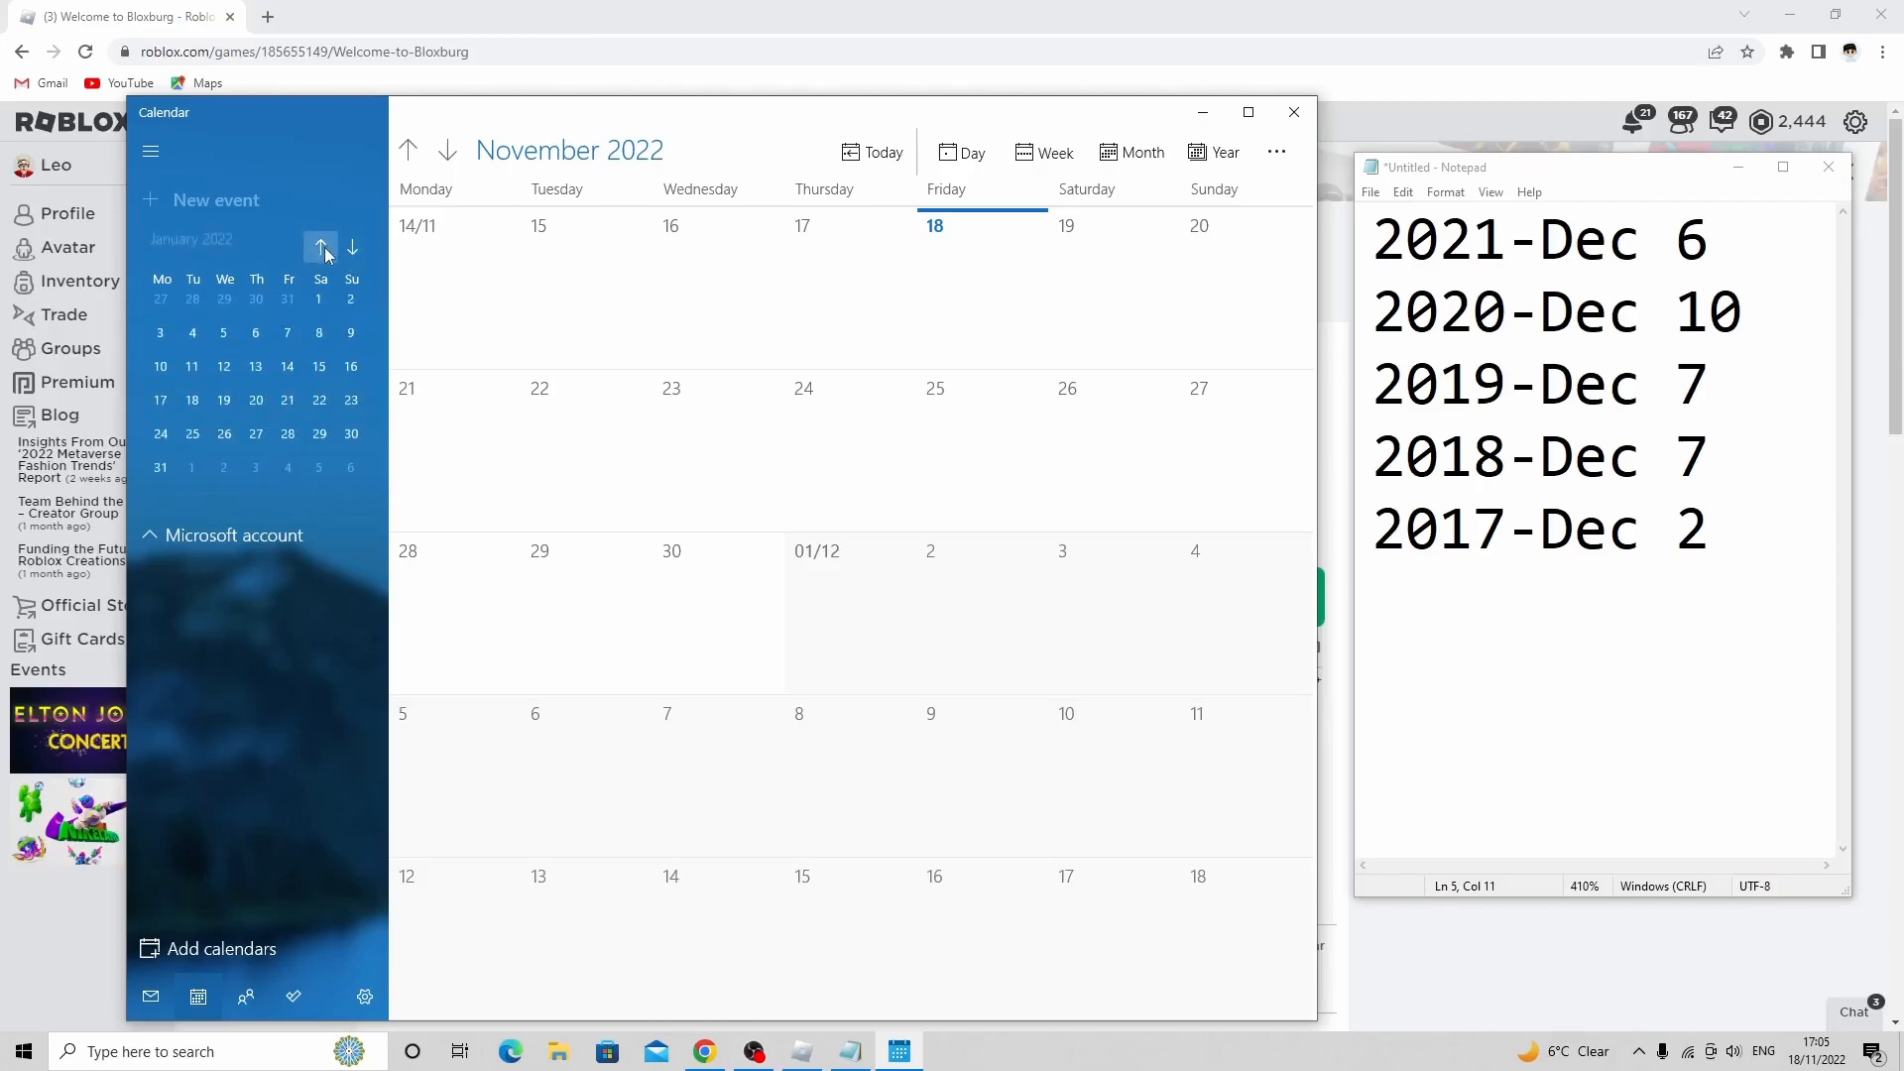
left_click(320, 247)
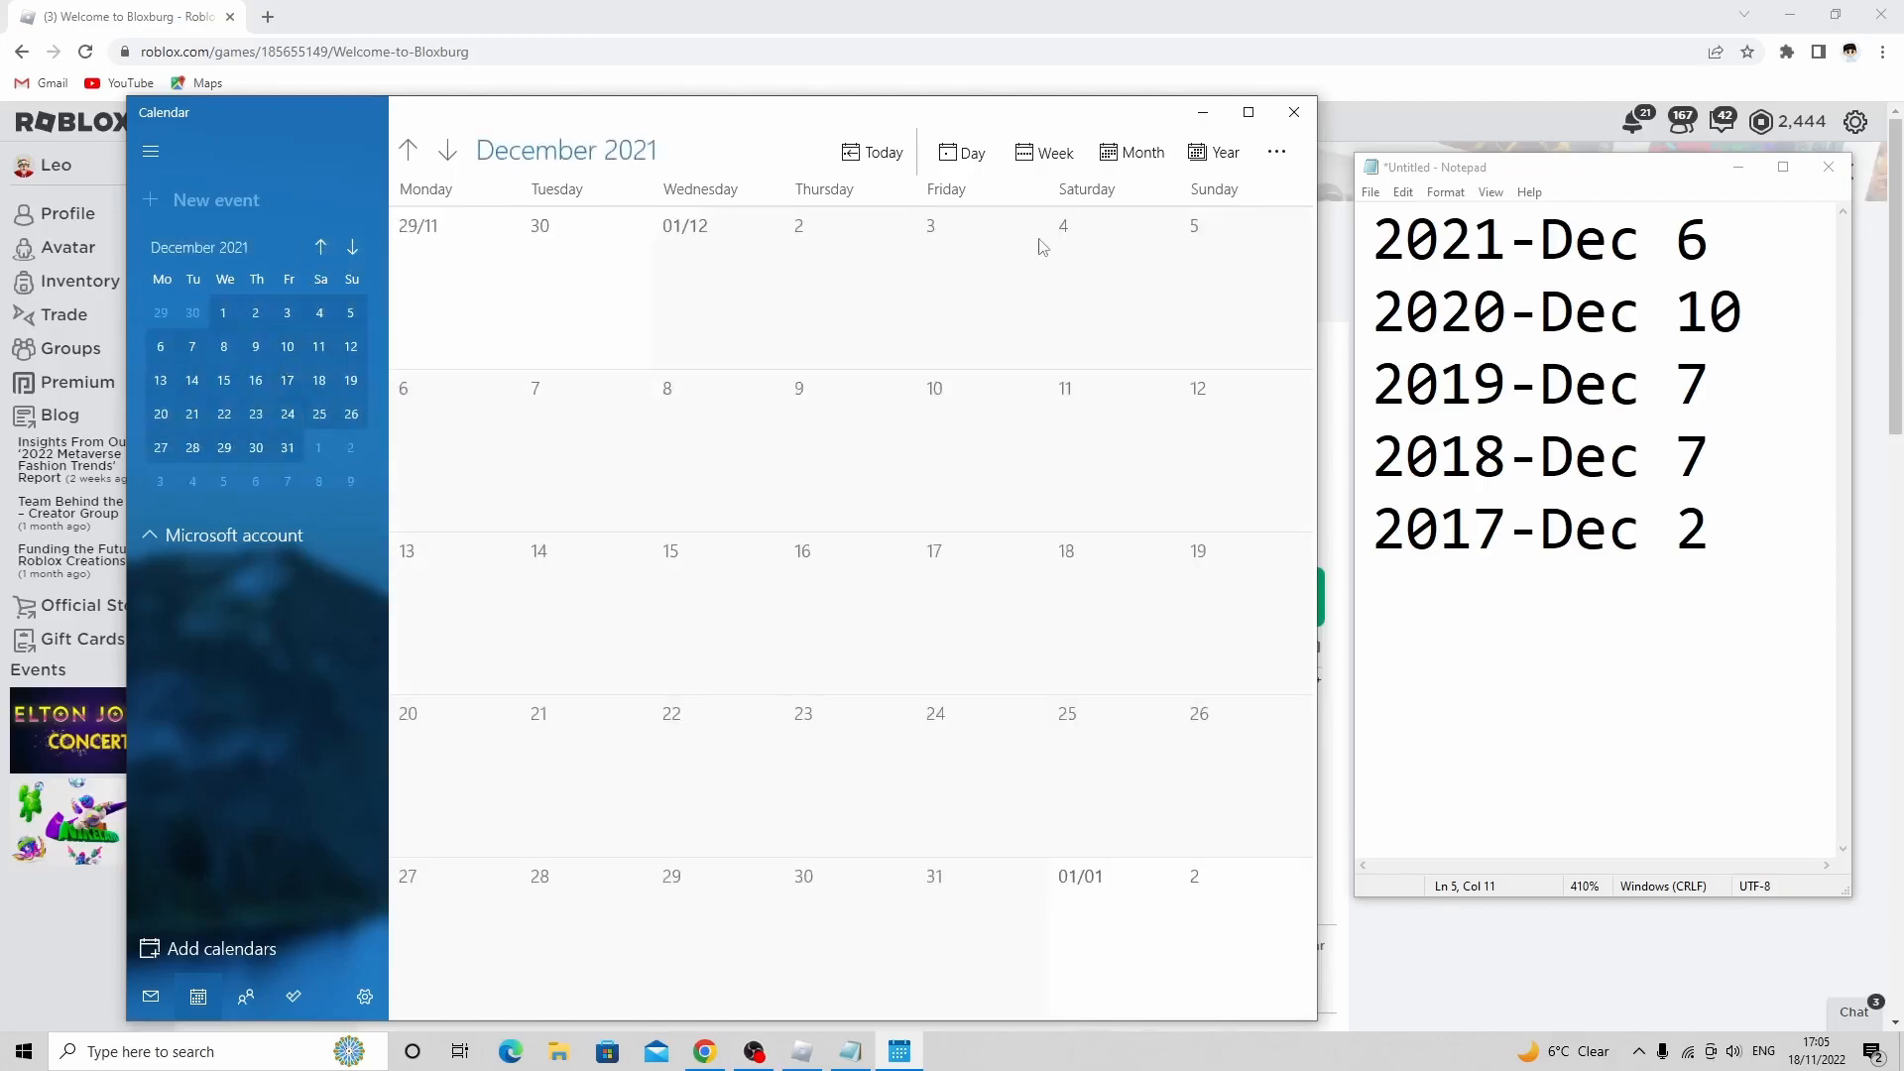
left_click(1688, 239)
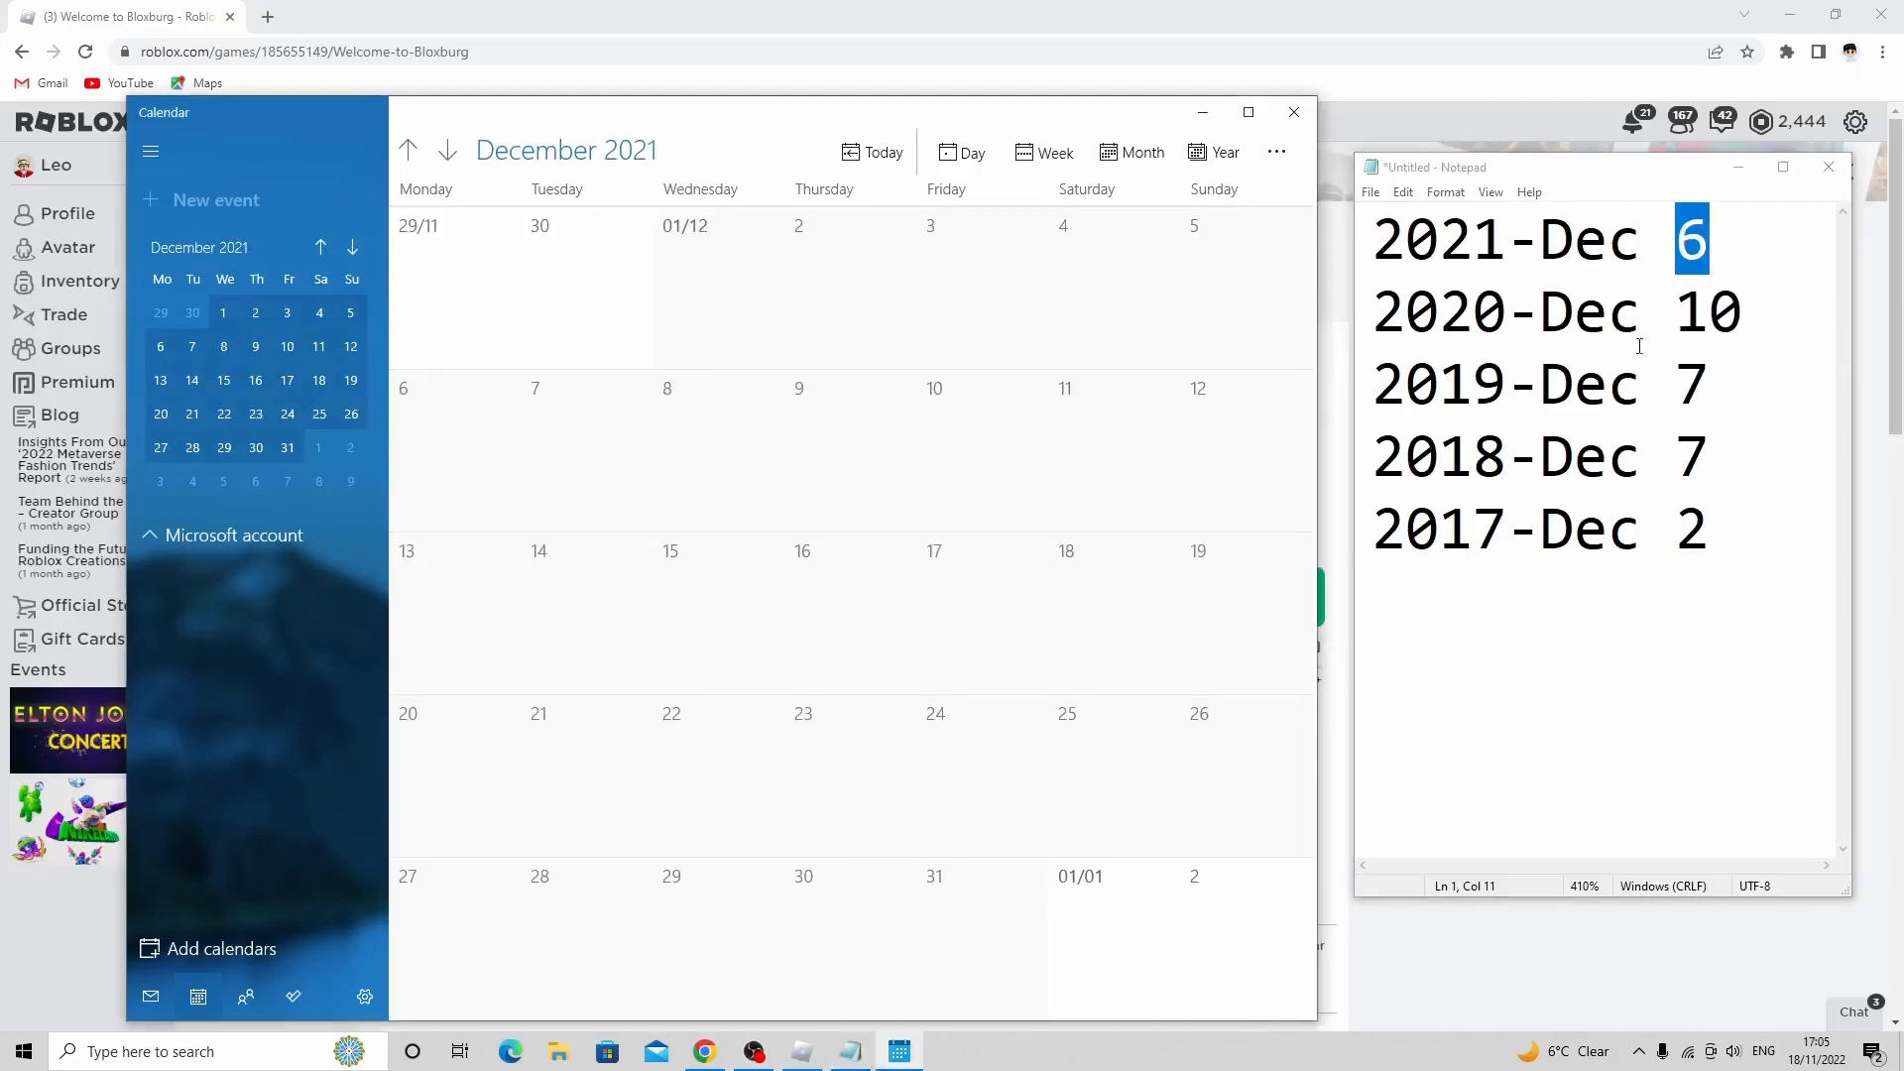
type("monda")
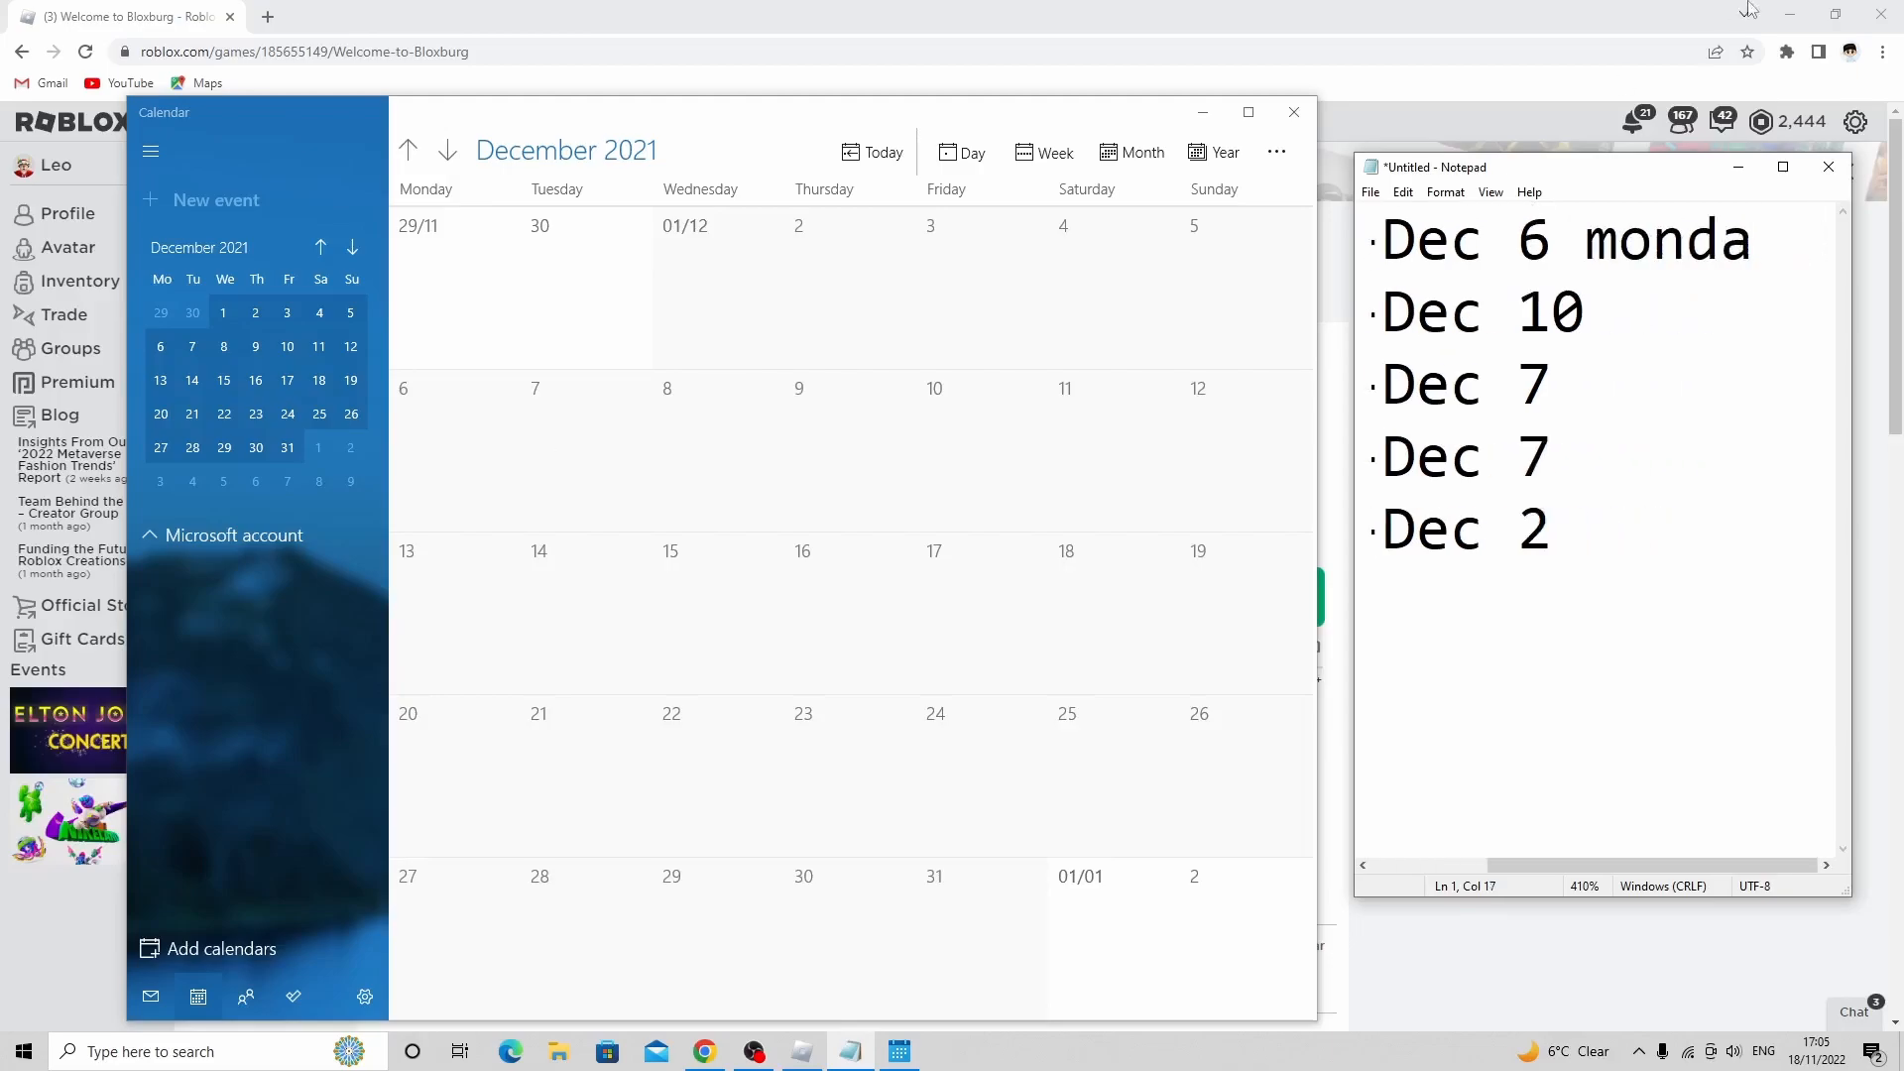
- Page the small Calendar back toward December 2020
left_click(351, 249)
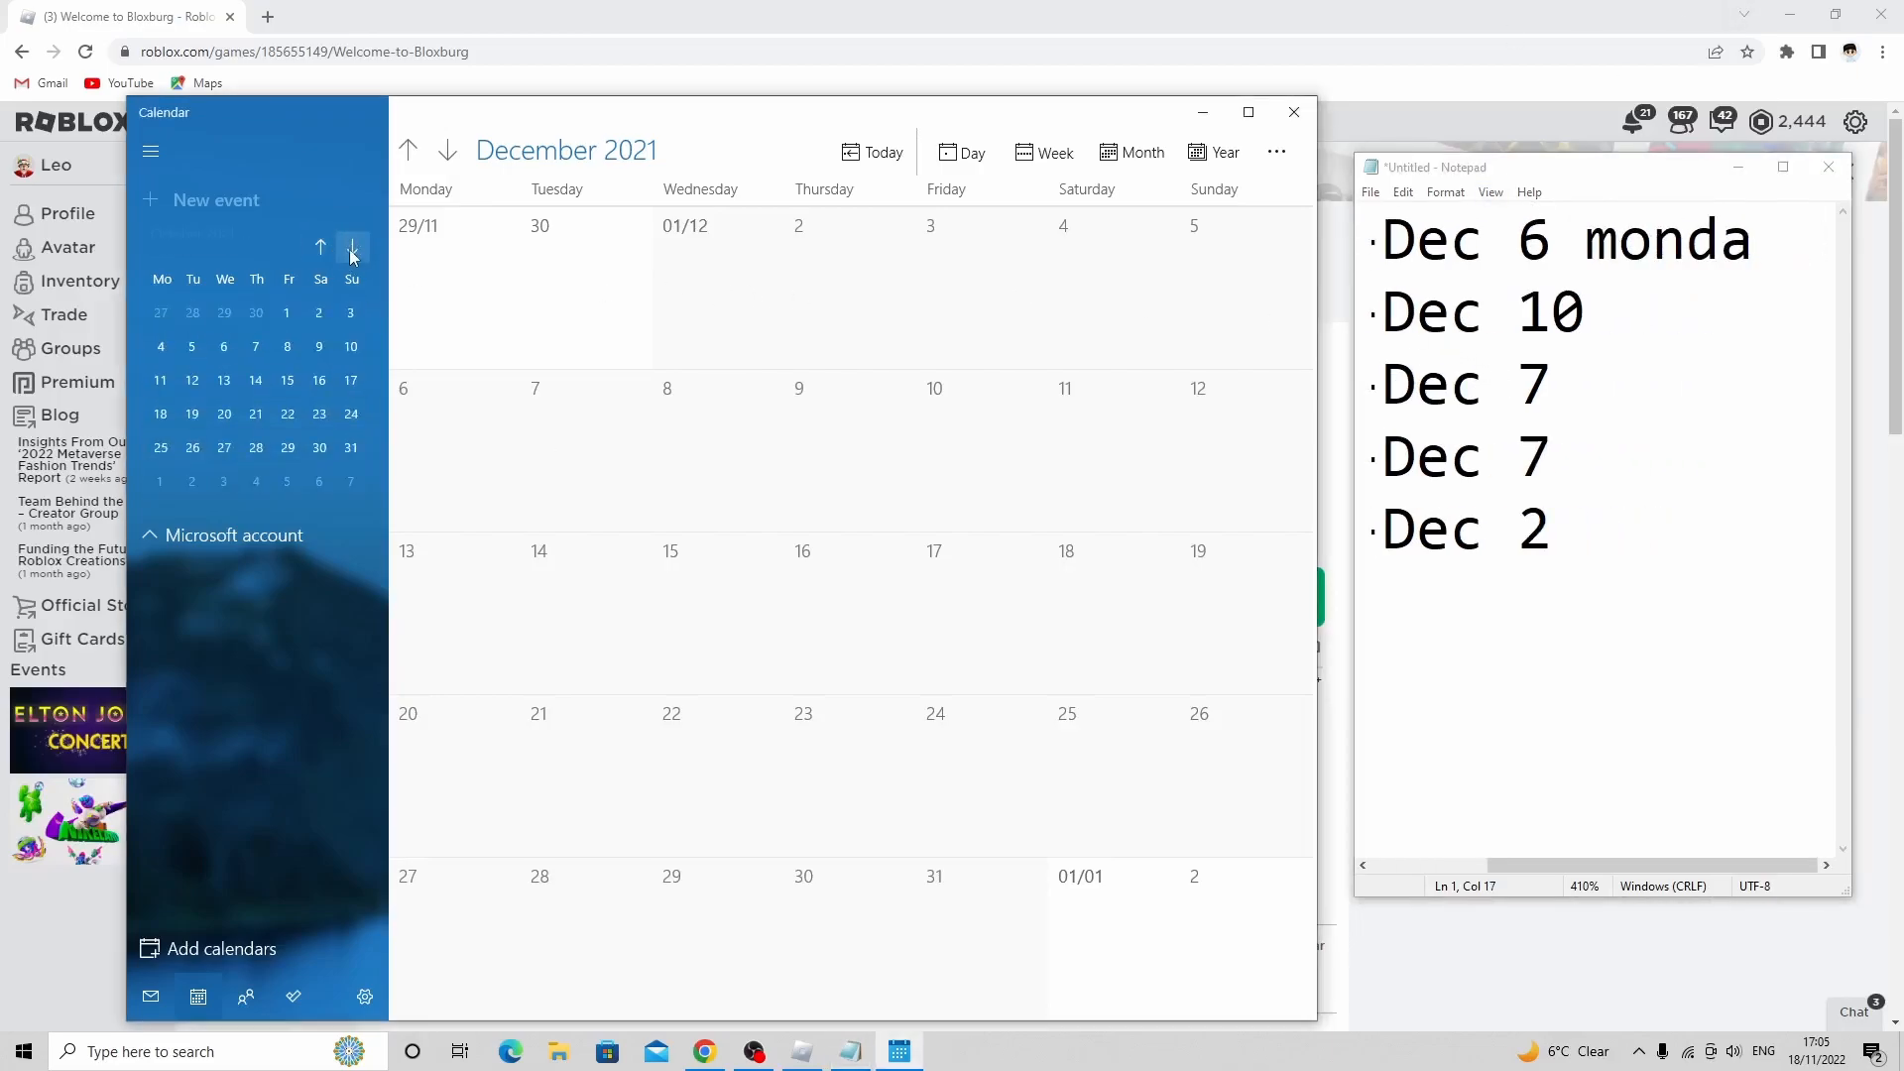
left_click(320, 248)
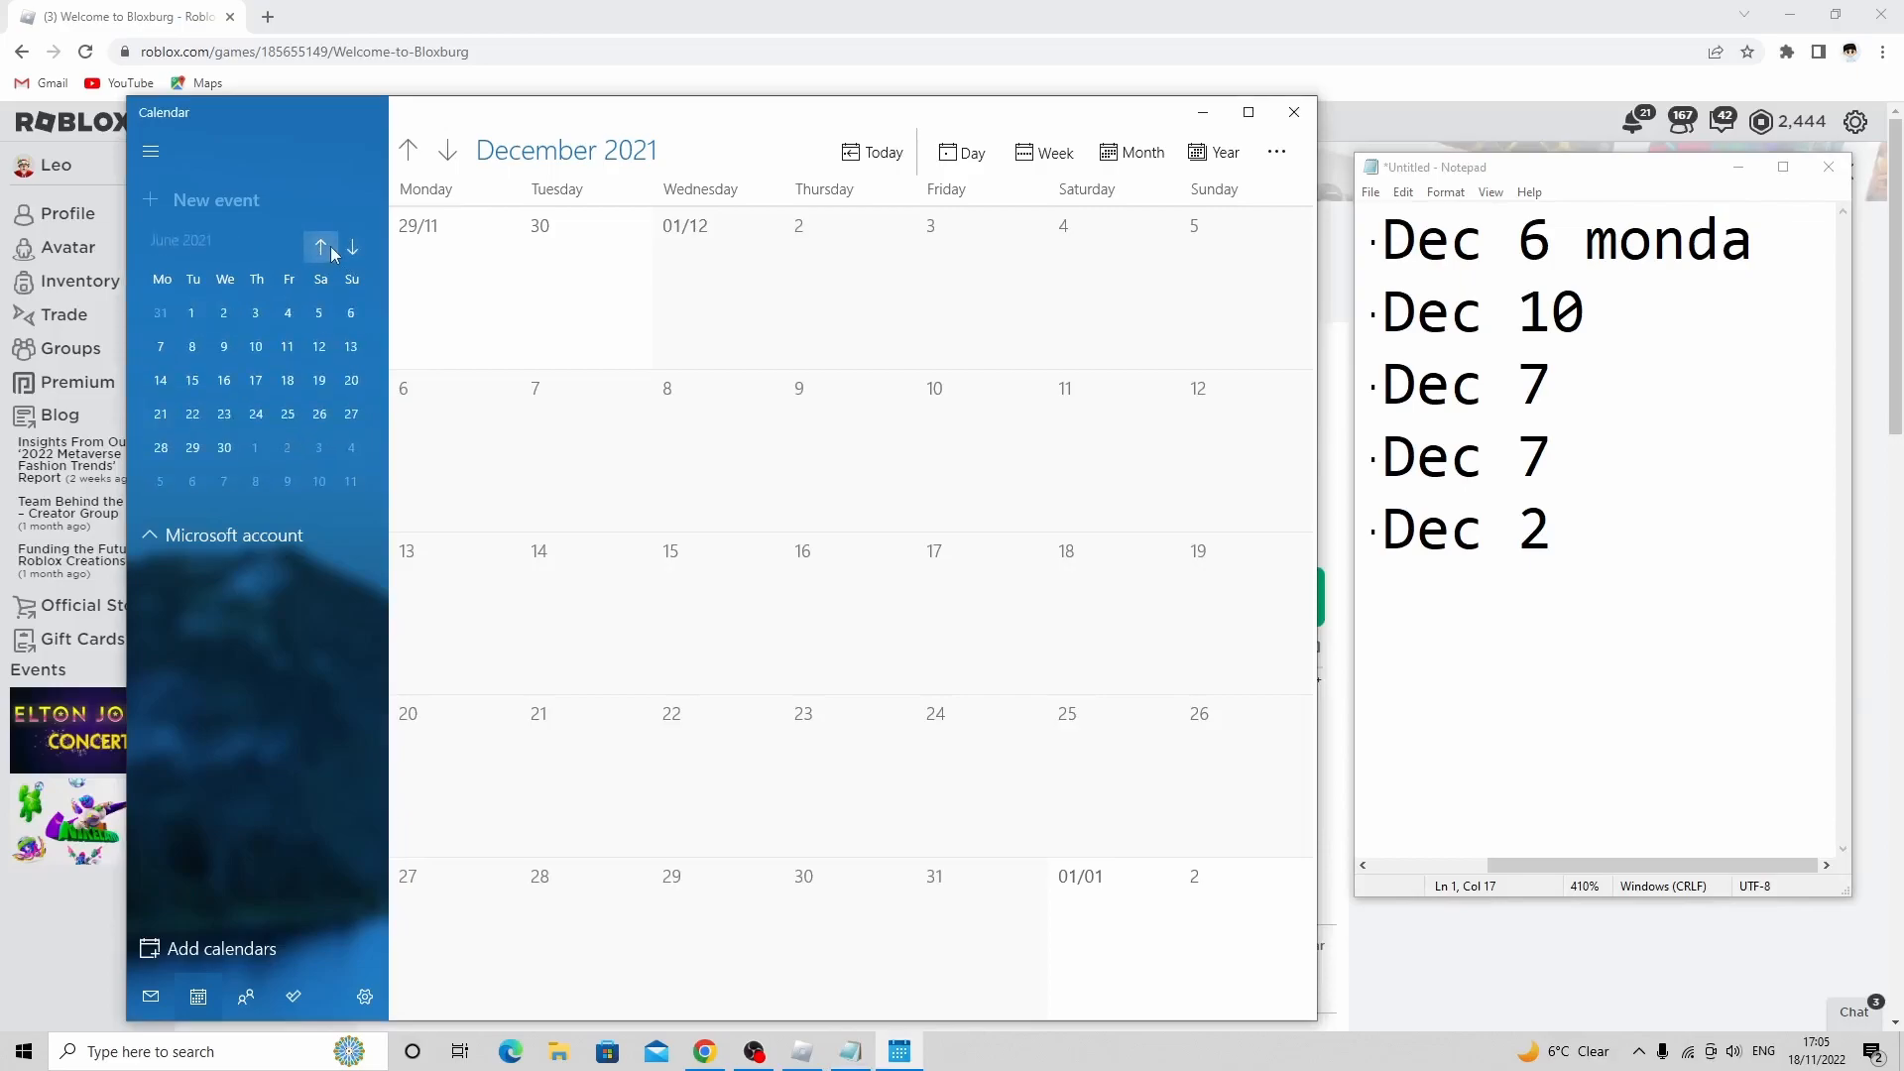
left_click(321, 249)
type("friday")
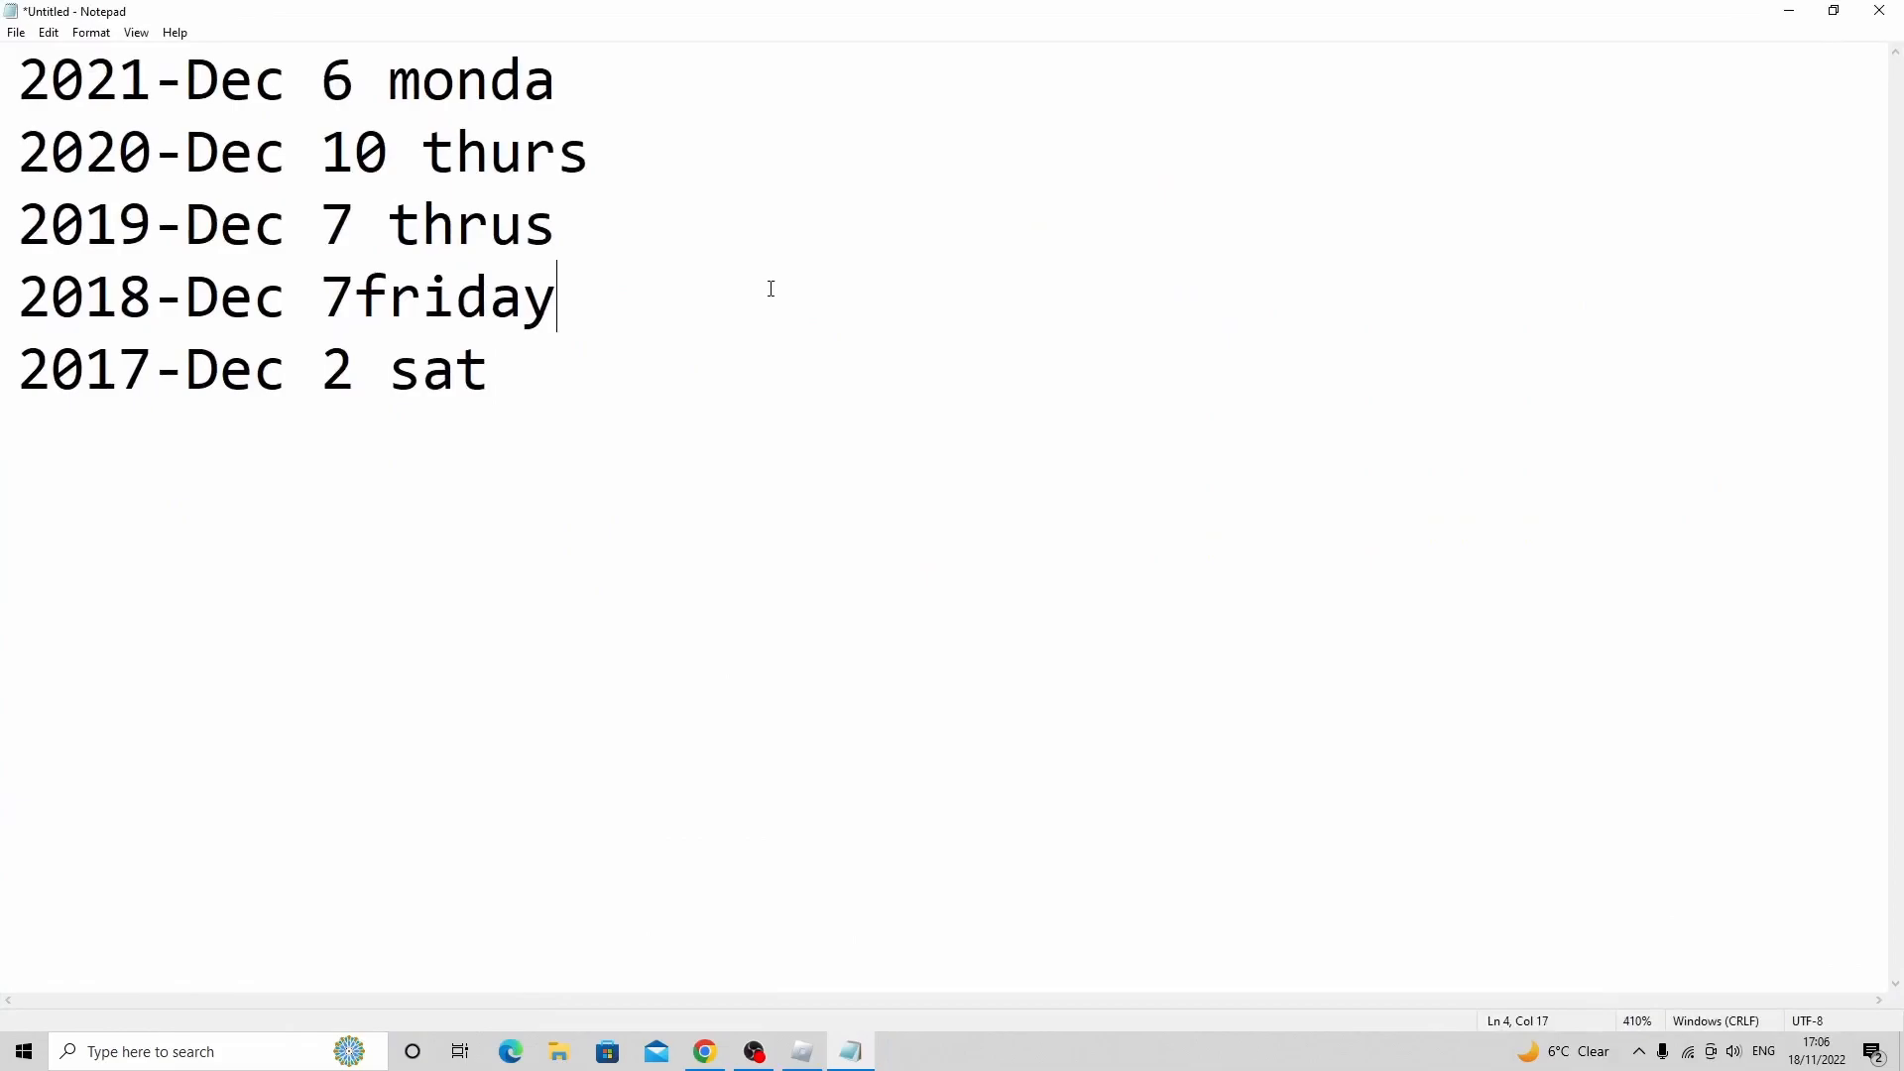
- Finish the weekday names after the dates, including the 2017 line: monda, thurs, thrus, friday, sat
left_click(489, 370)
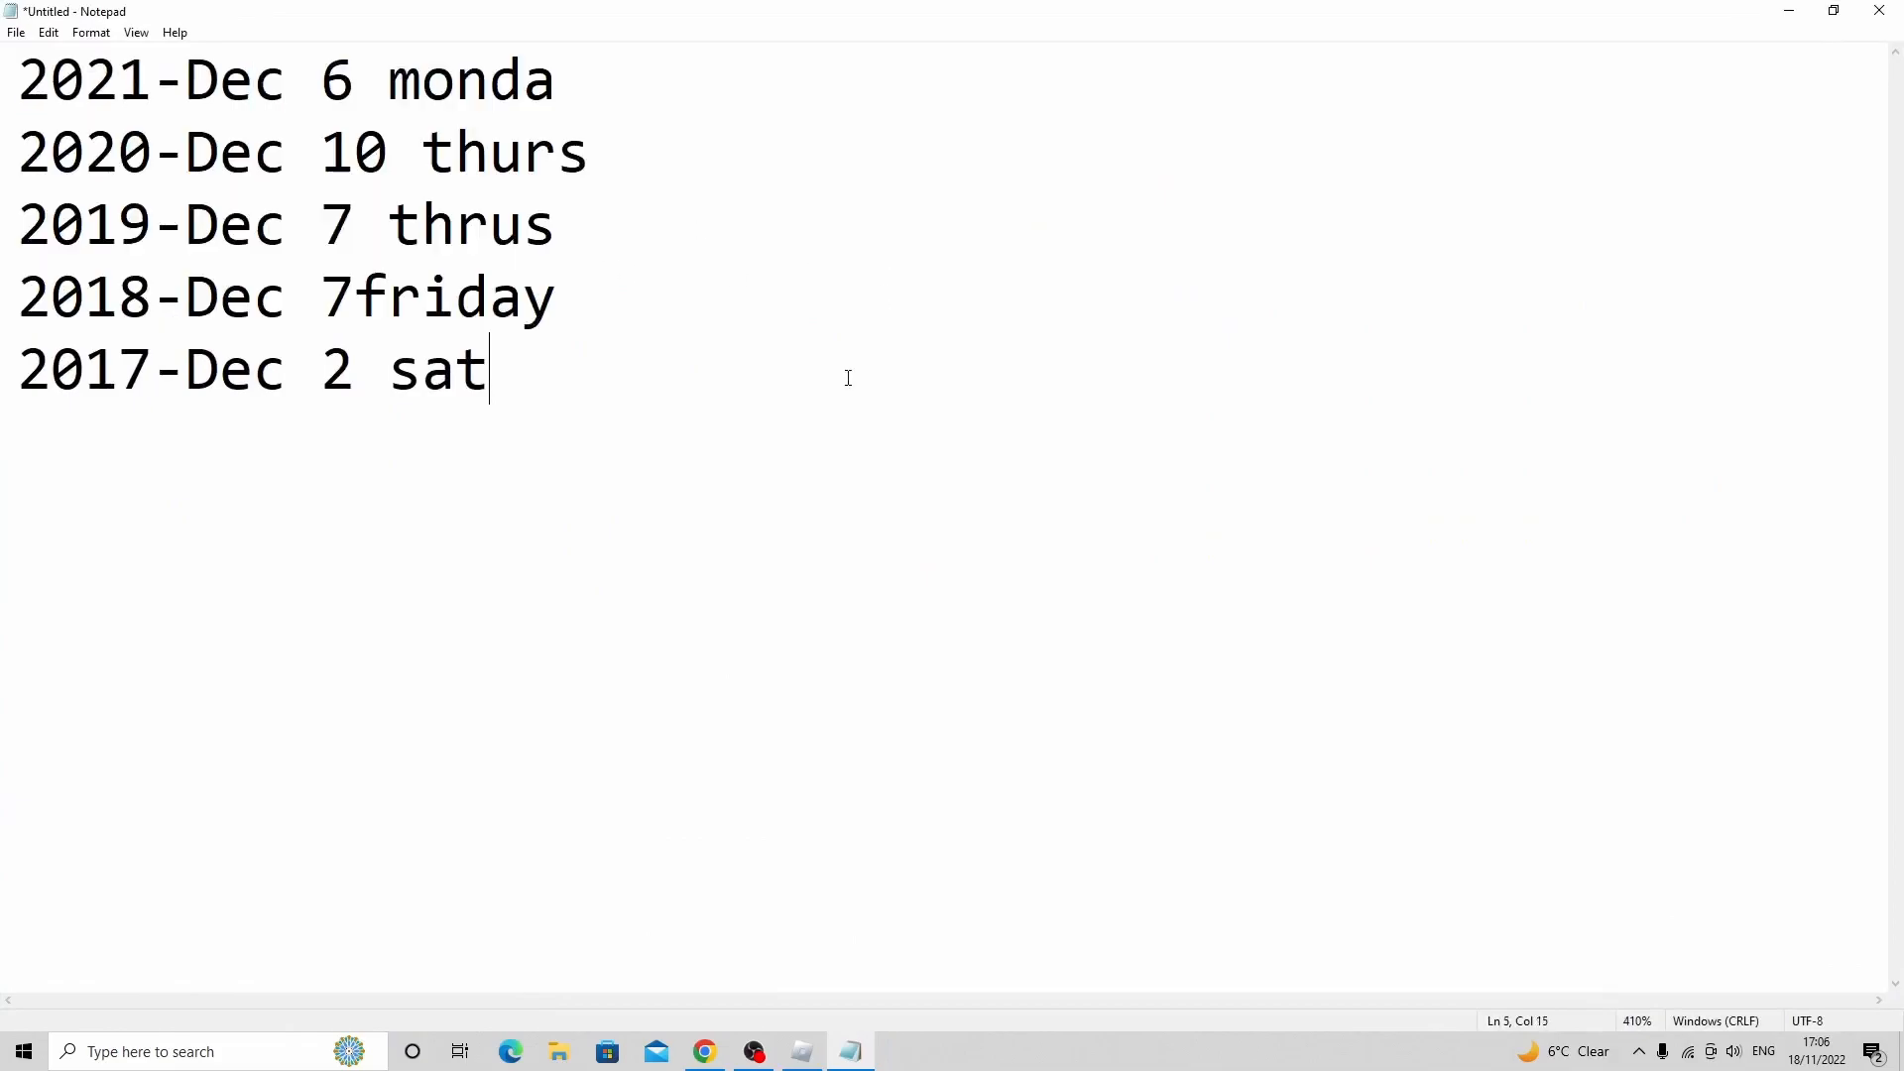
mouse_move(948, 323)
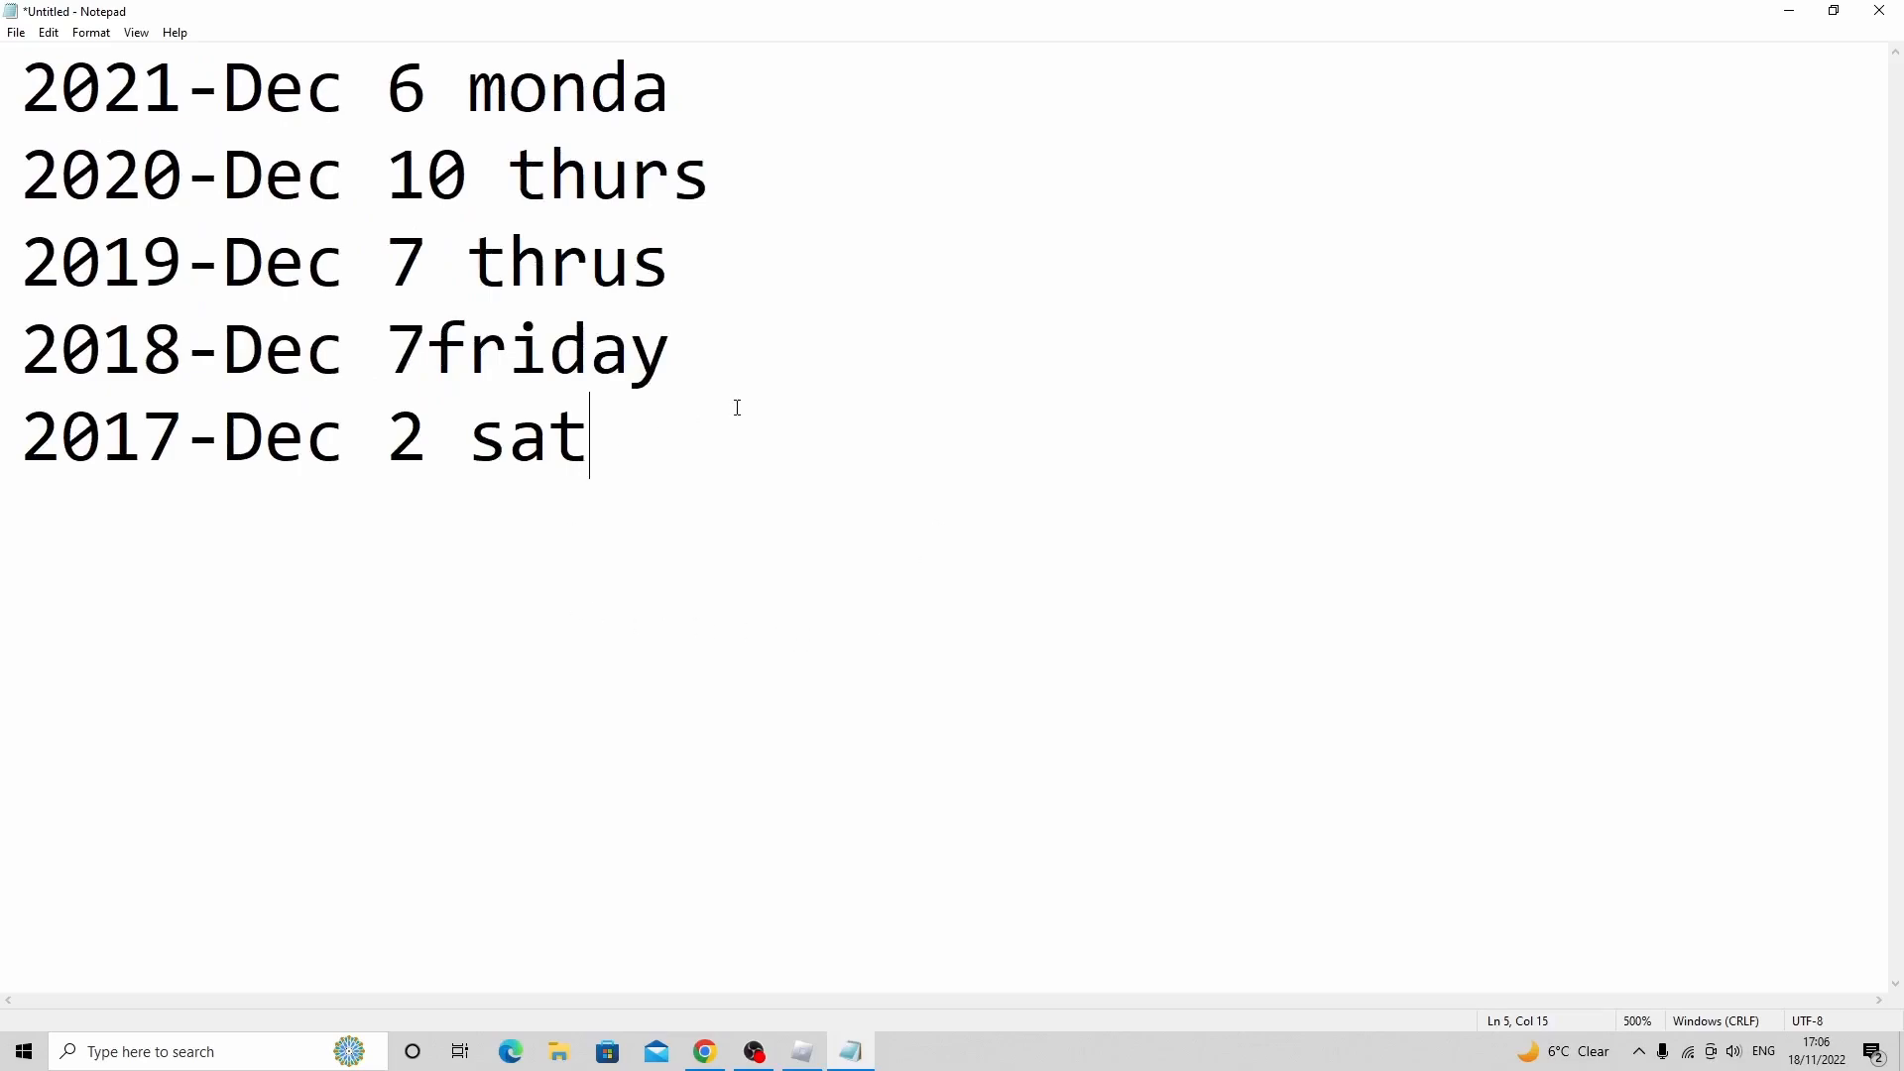
mouse_move(746, 402)
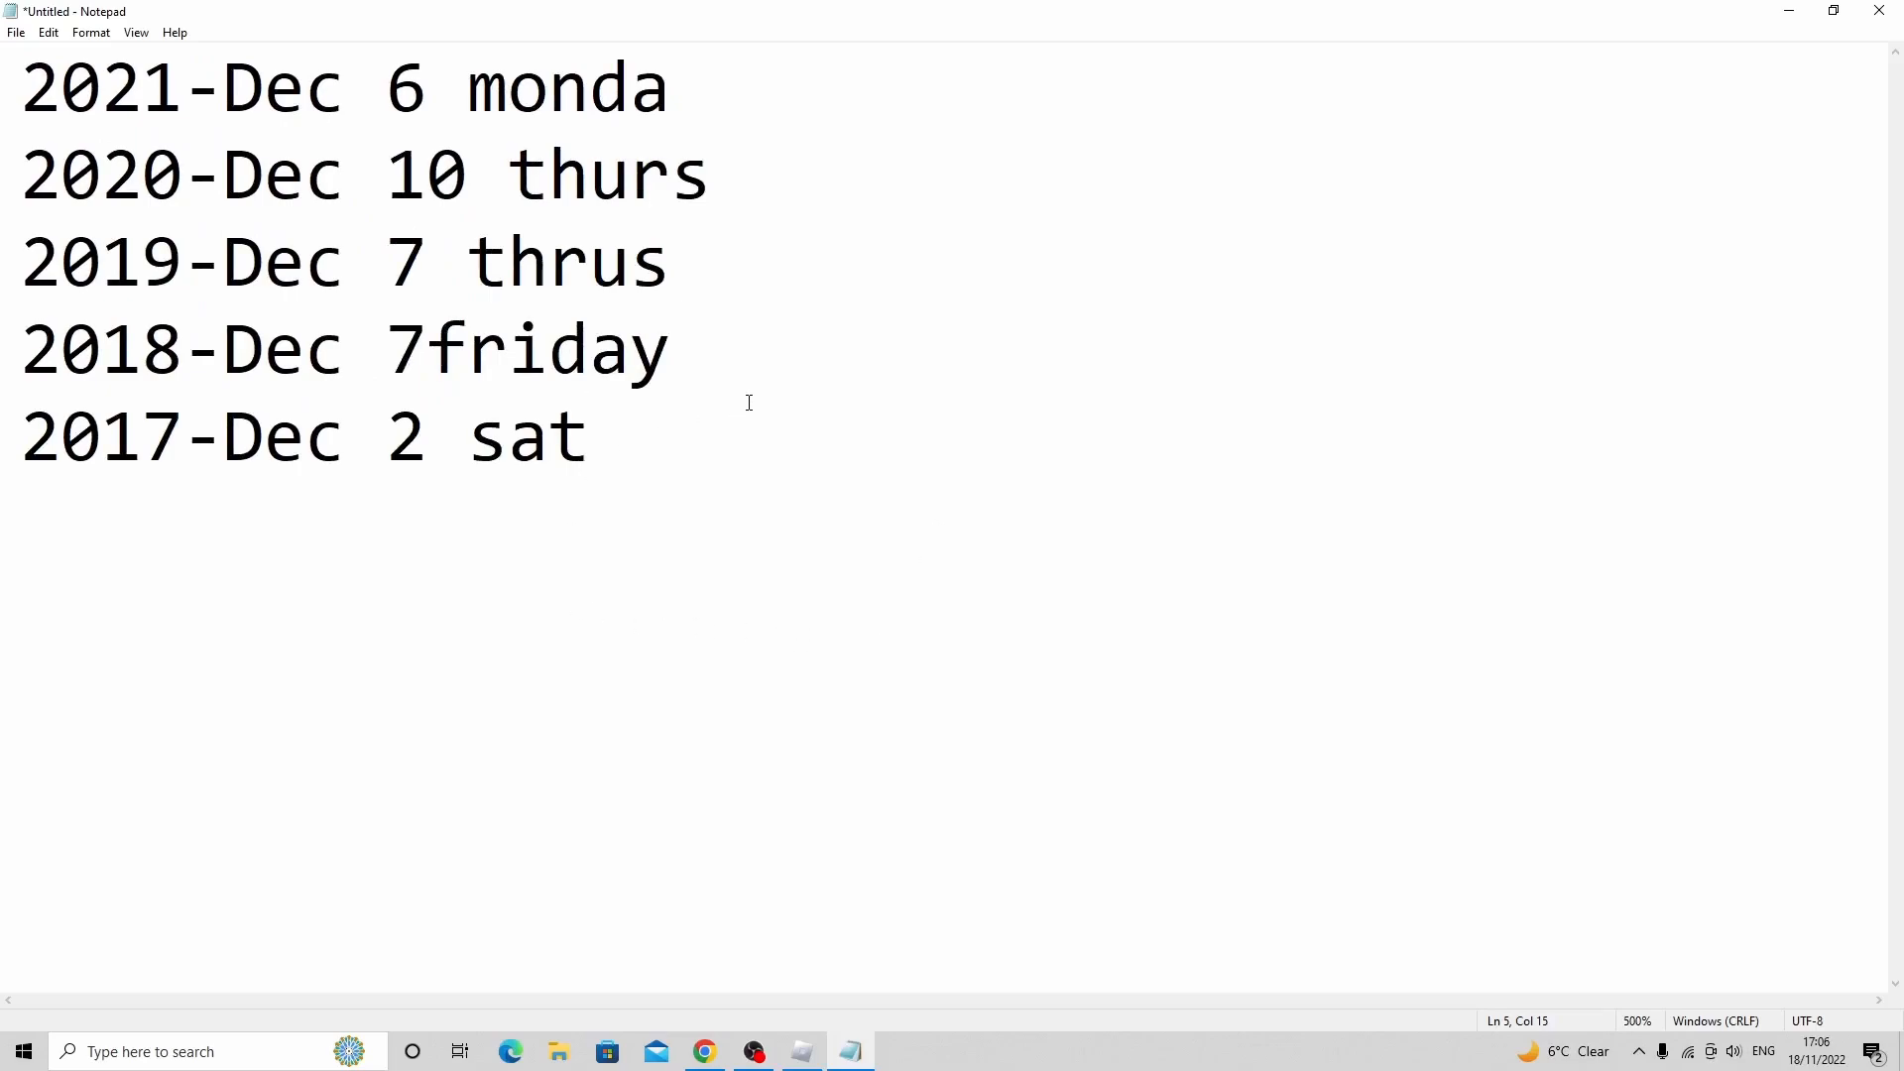
left_click(589, 437)
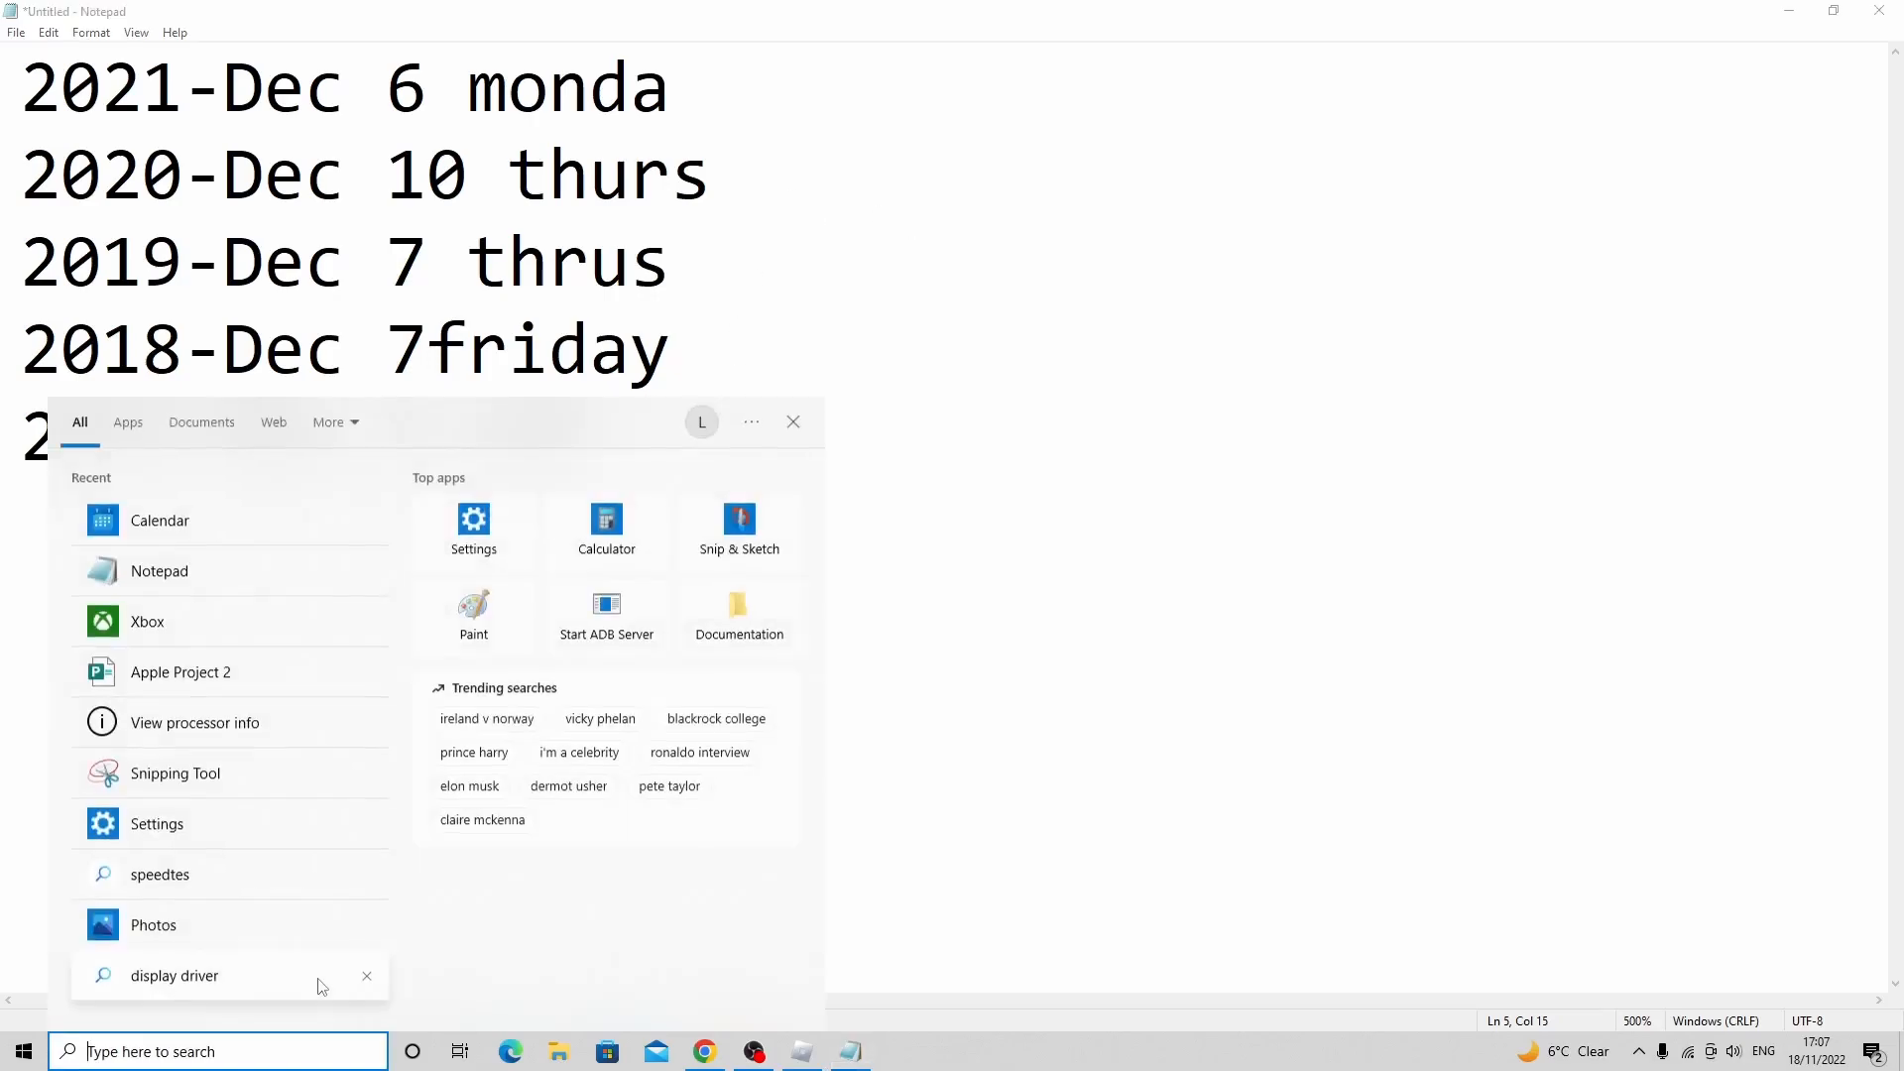
- Bring Calendar back on December 2022 and search 'sn' for Snipping Tool
left_click(159, 520)
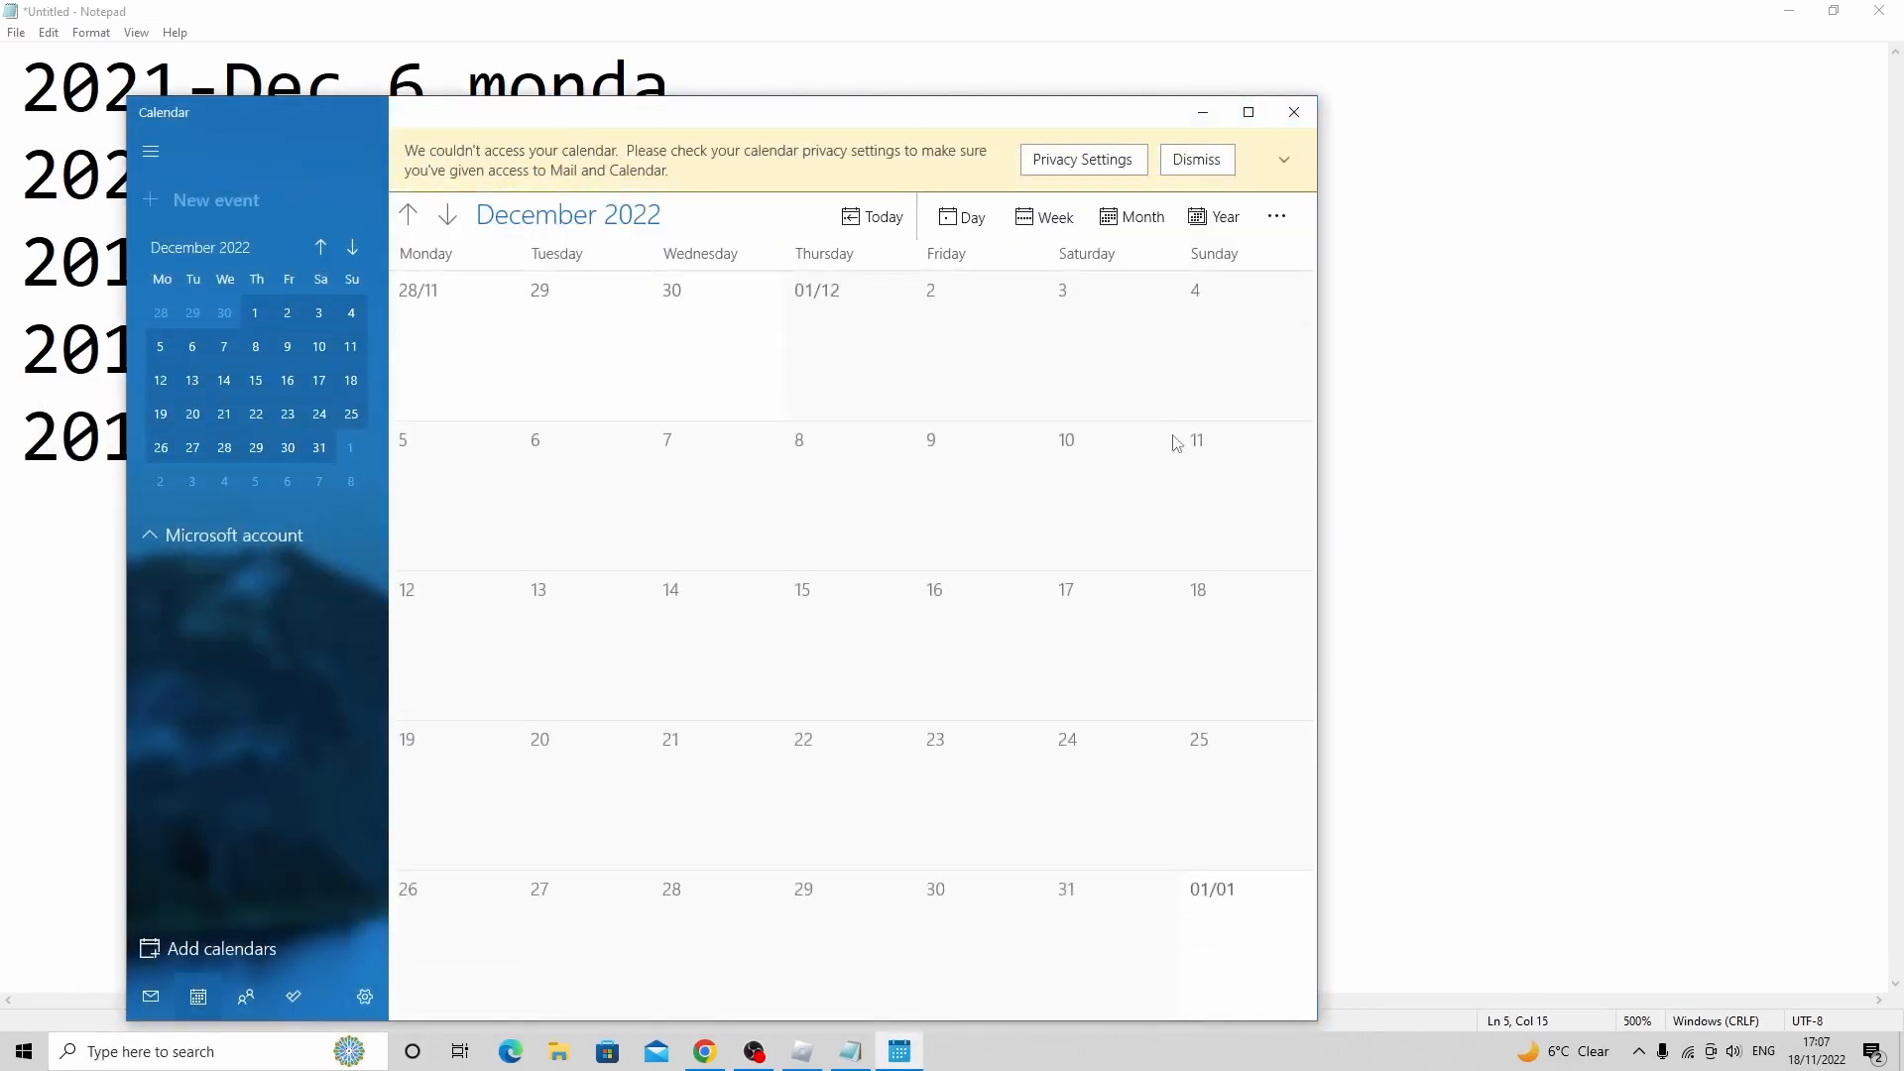
mouse_move(856, 367)
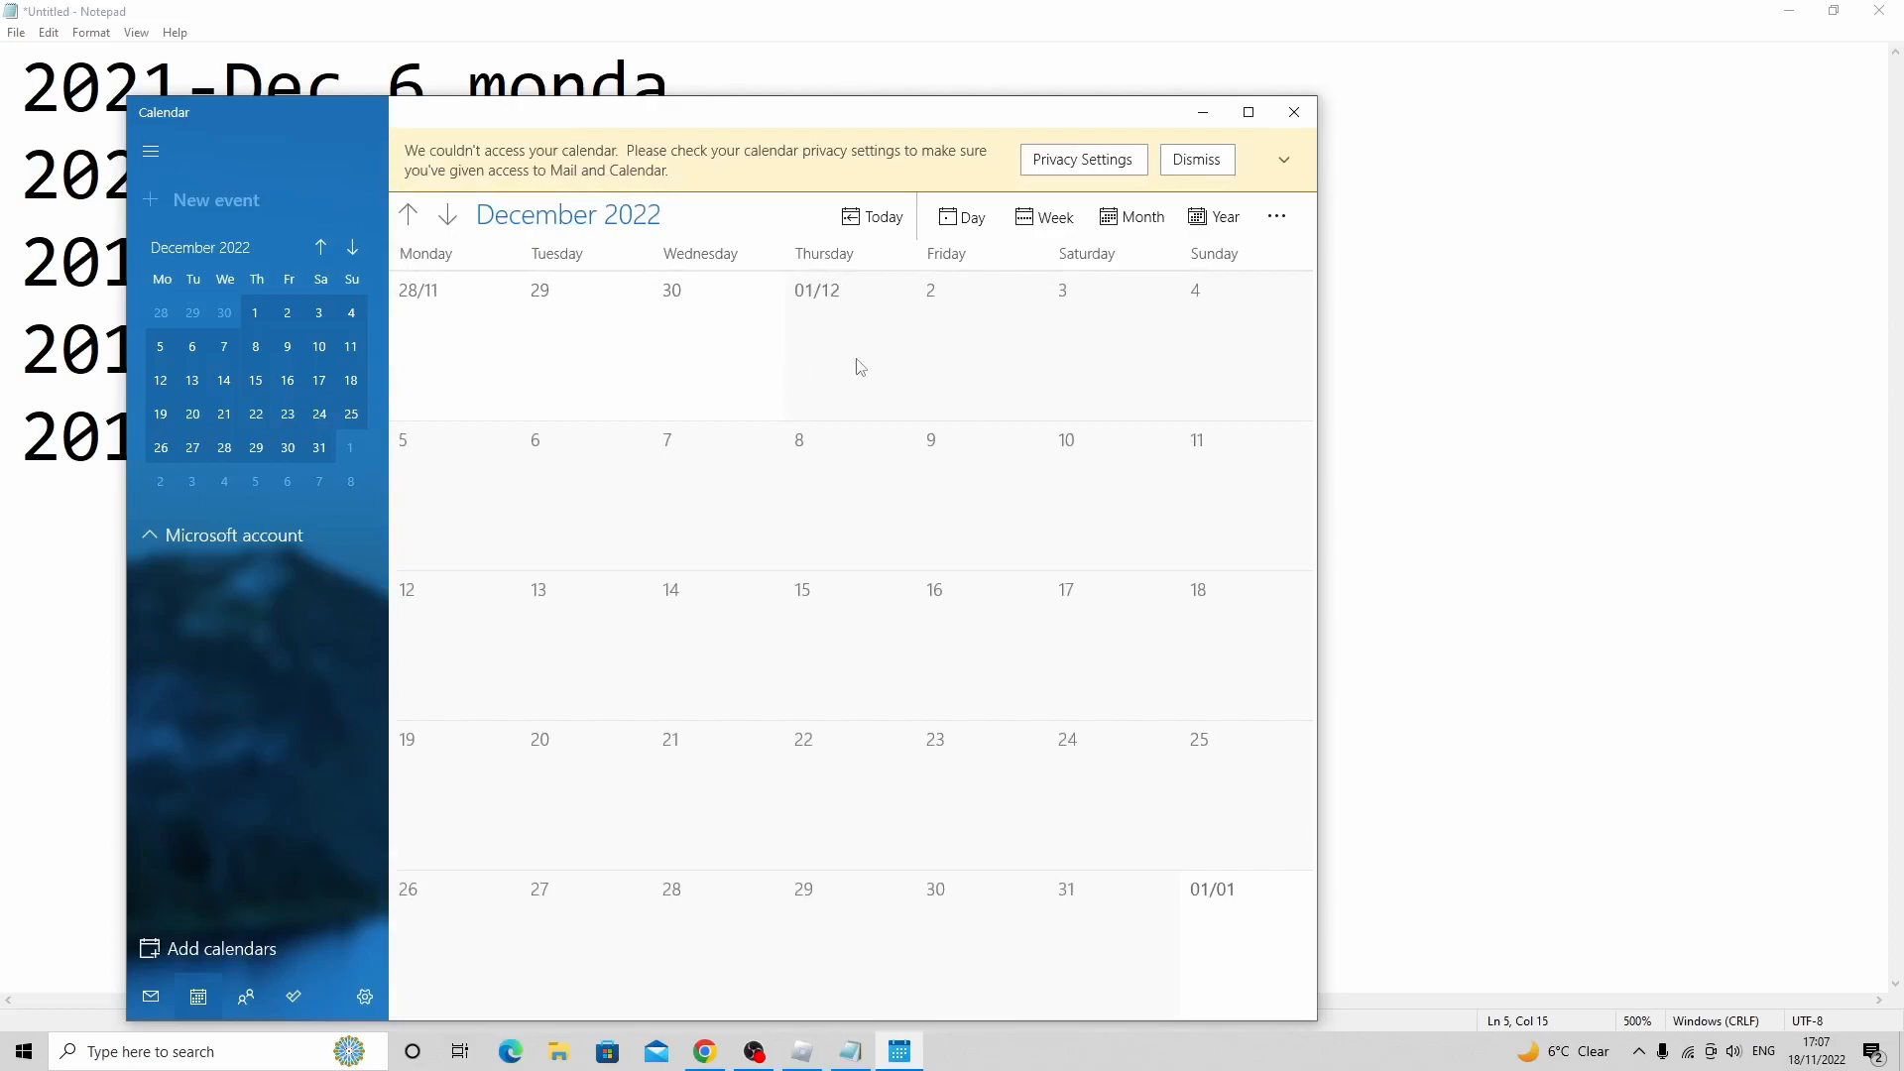
mouse_move(1098, 481)
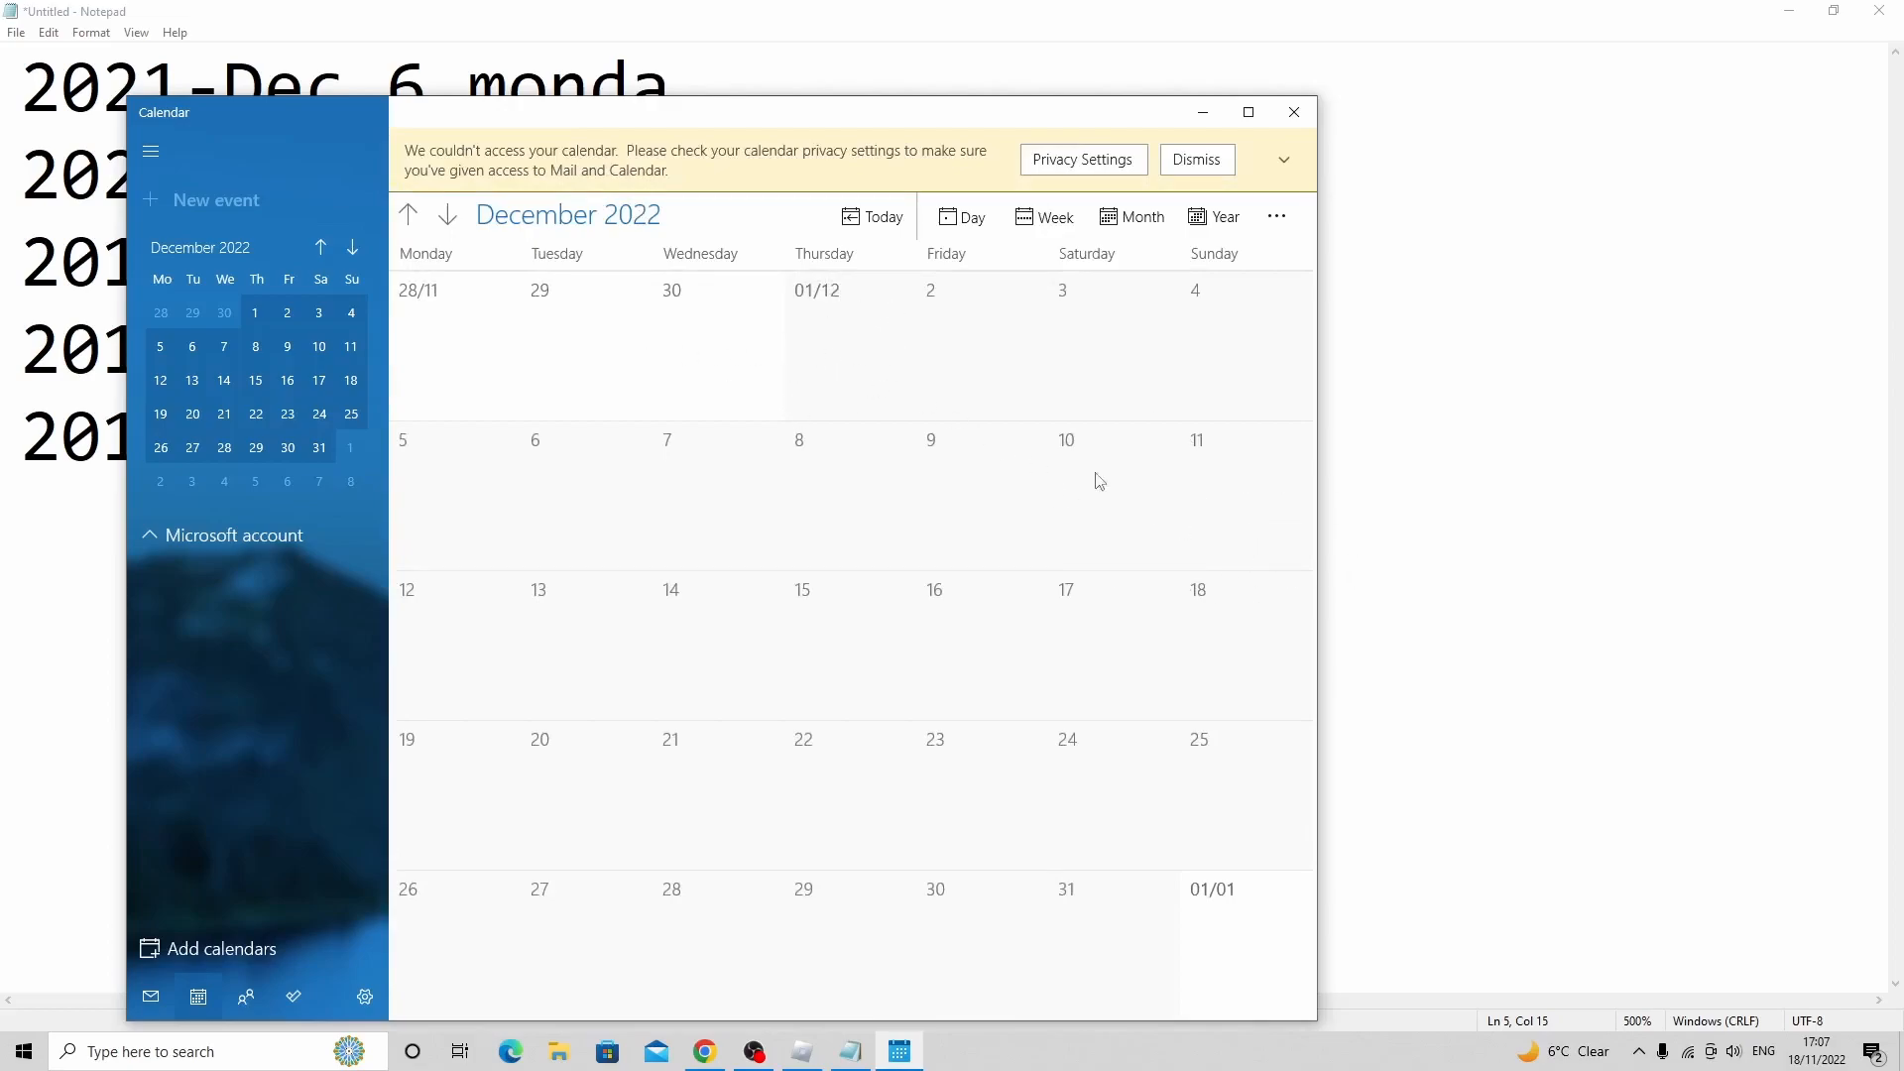
mouse_move(1211, 461)
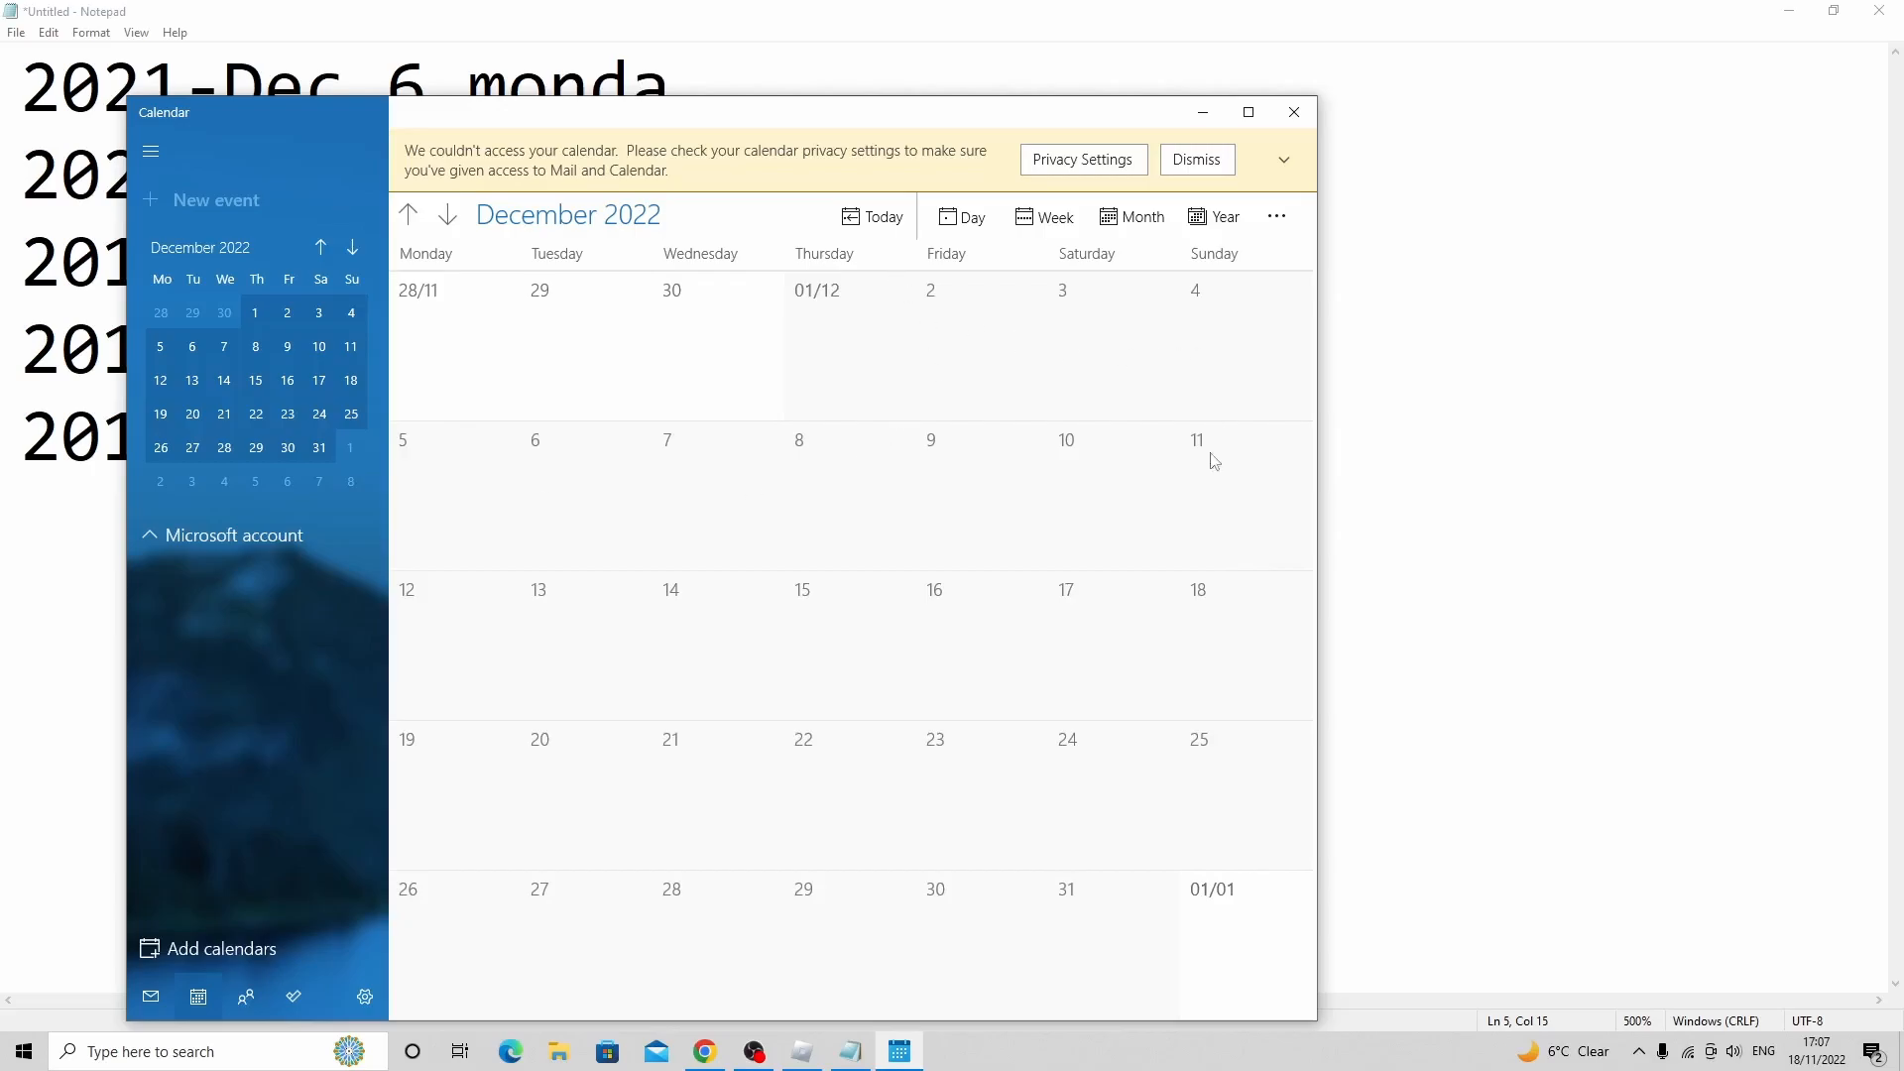
mouse_move(169, 902)
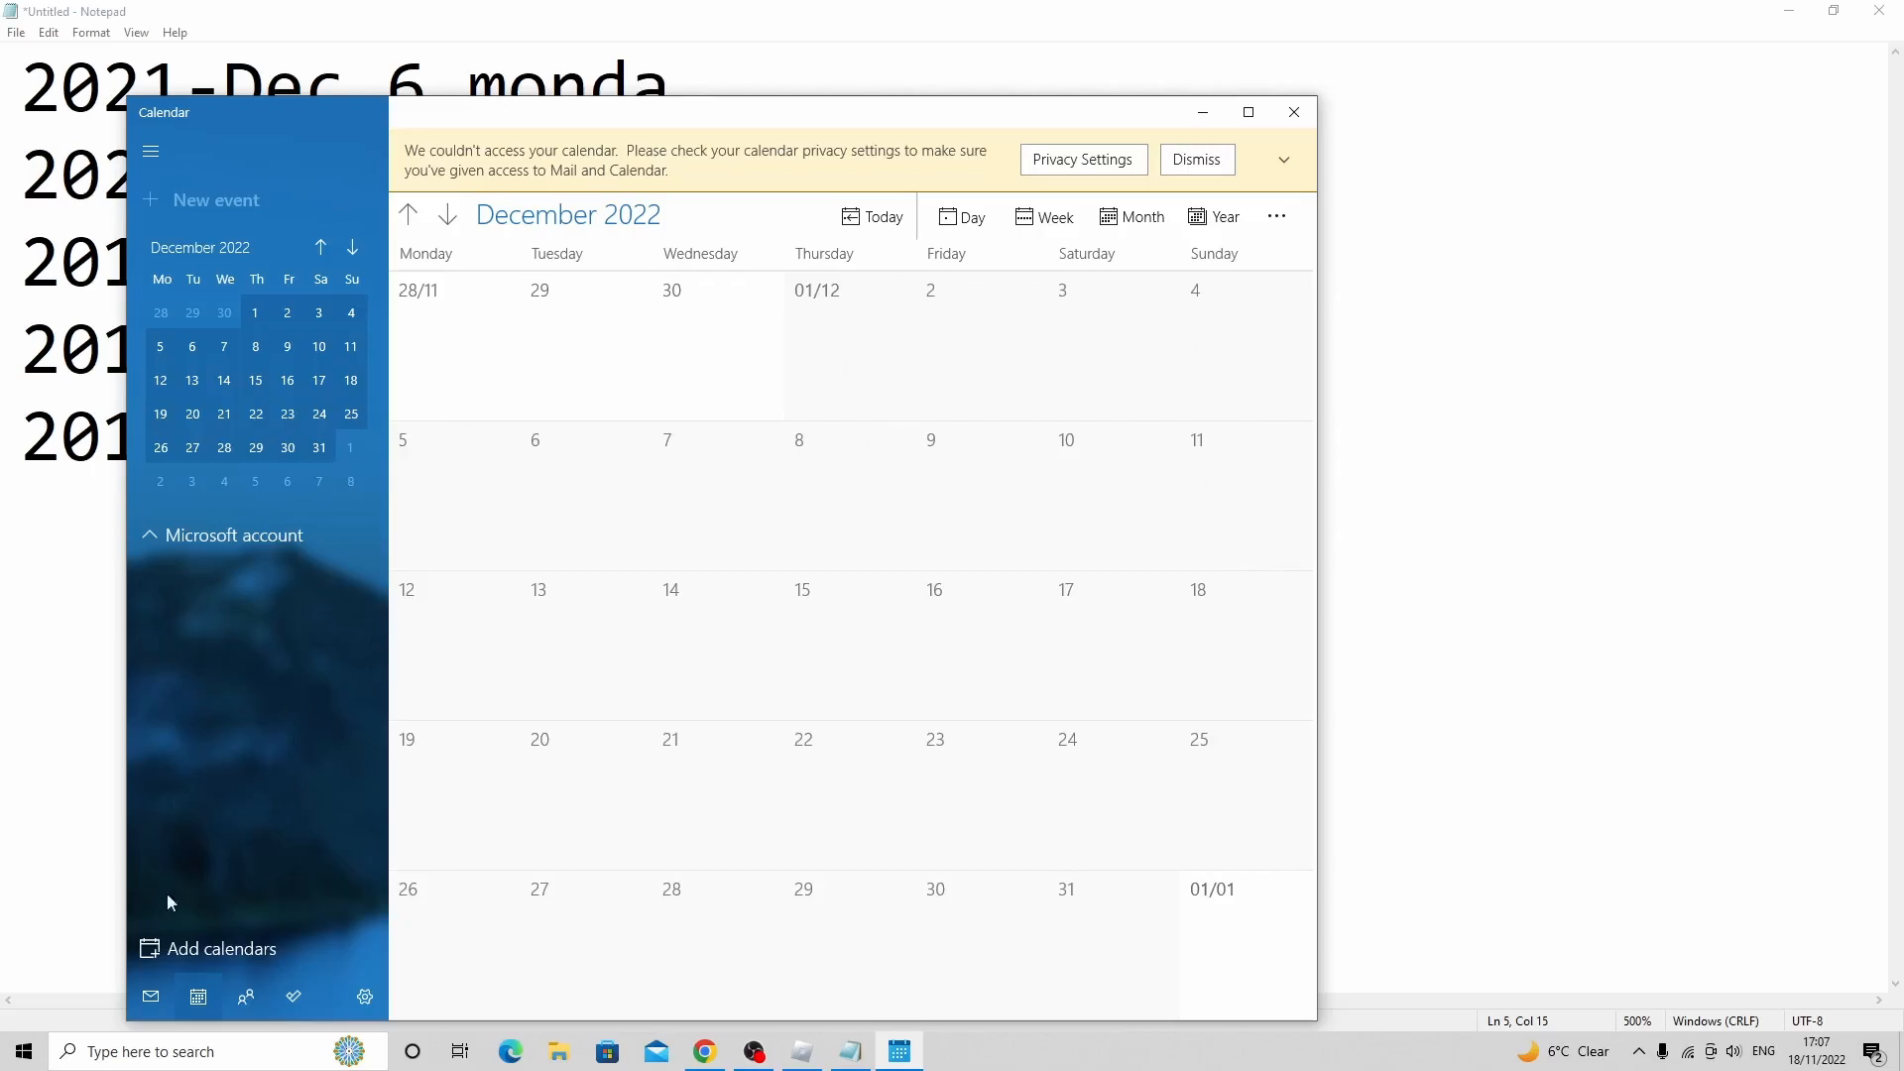
type("sn")
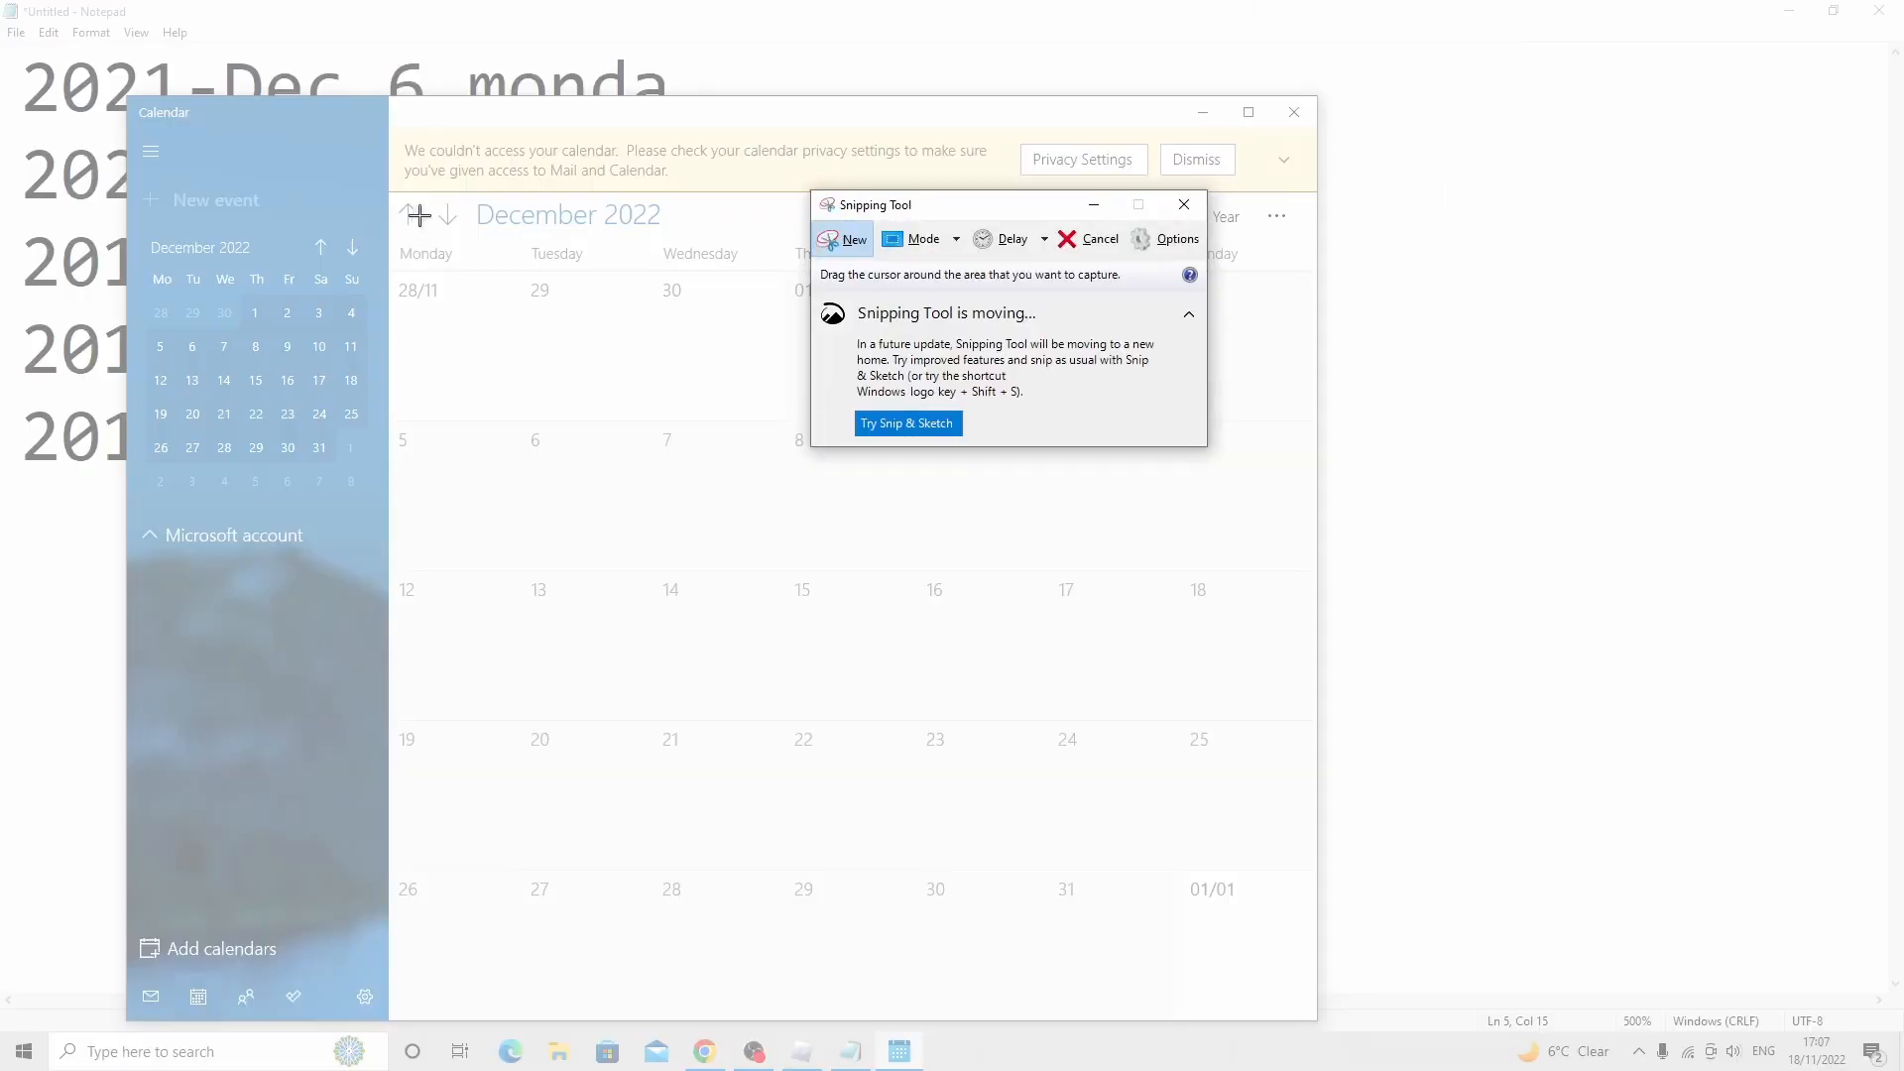
mouse_move(391, 194)
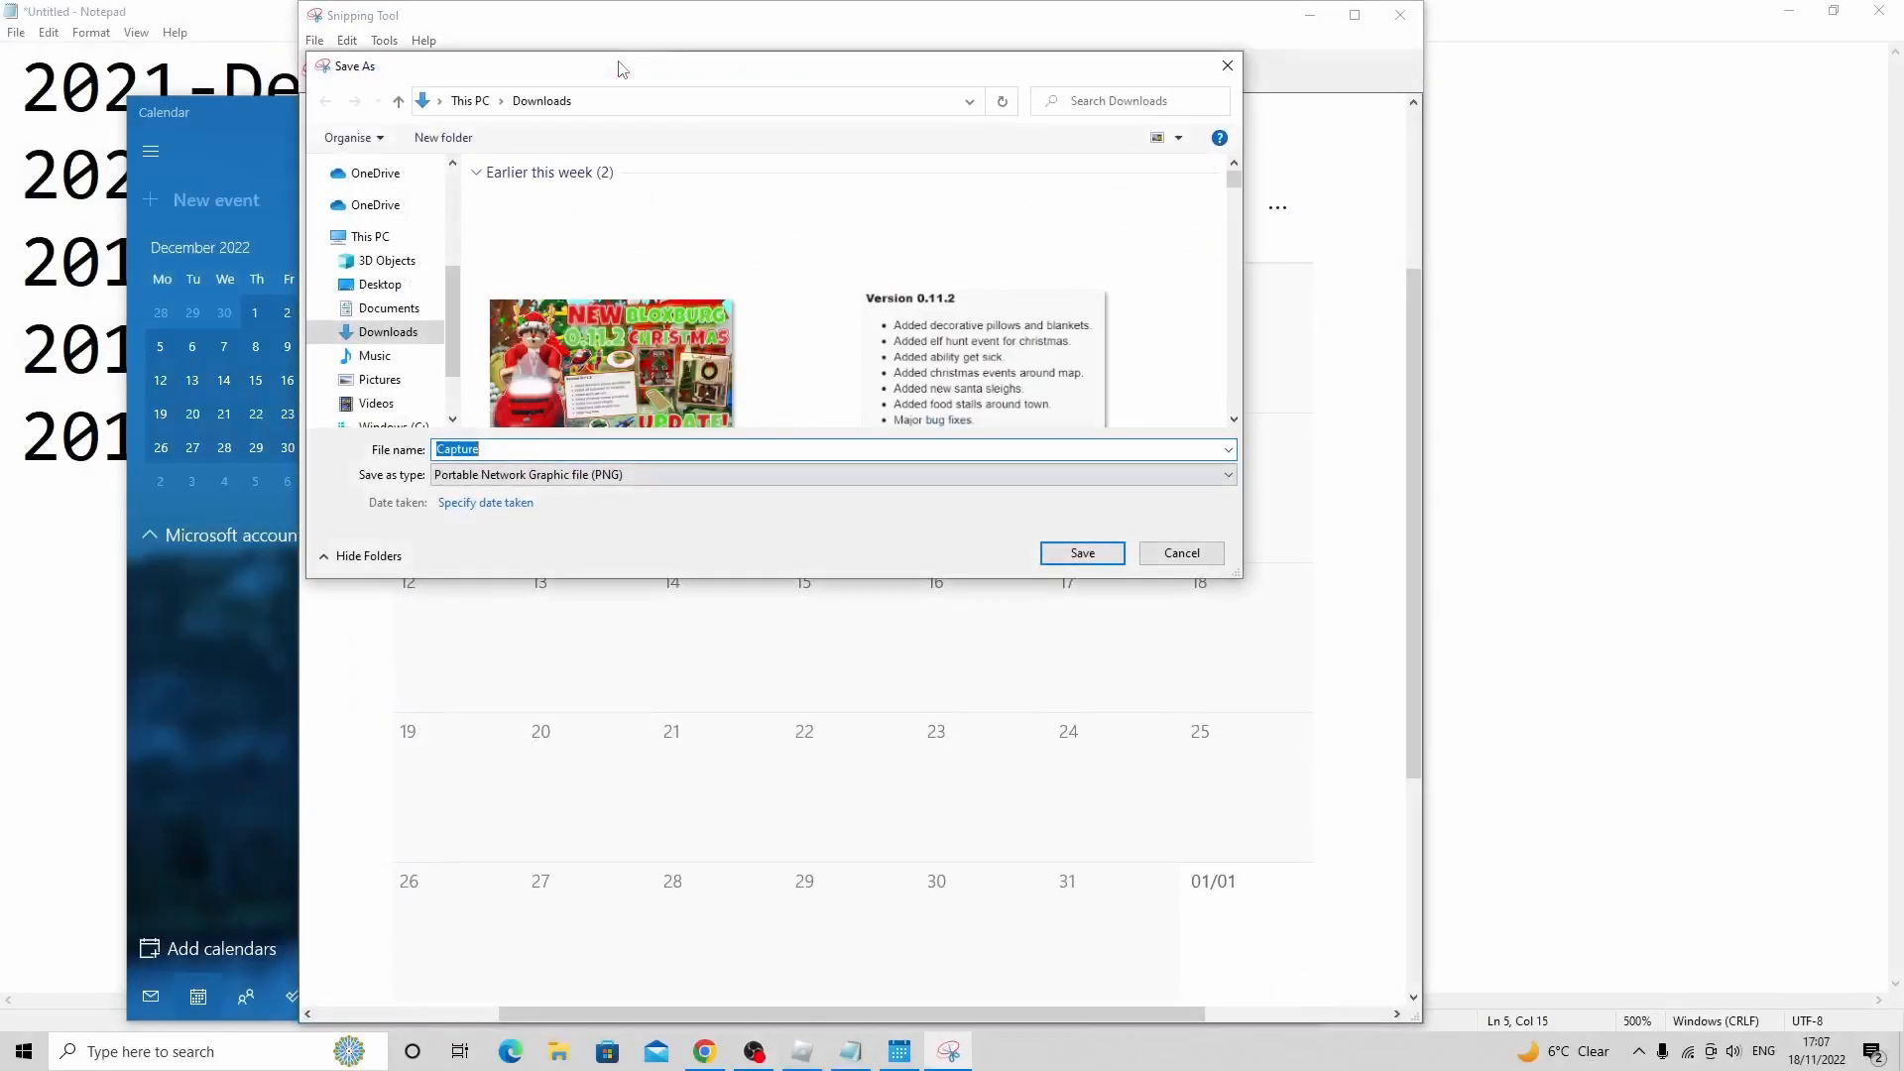
- Save the December 2022 grid capture as a PNG in Downloads
left_click(1078, 552)
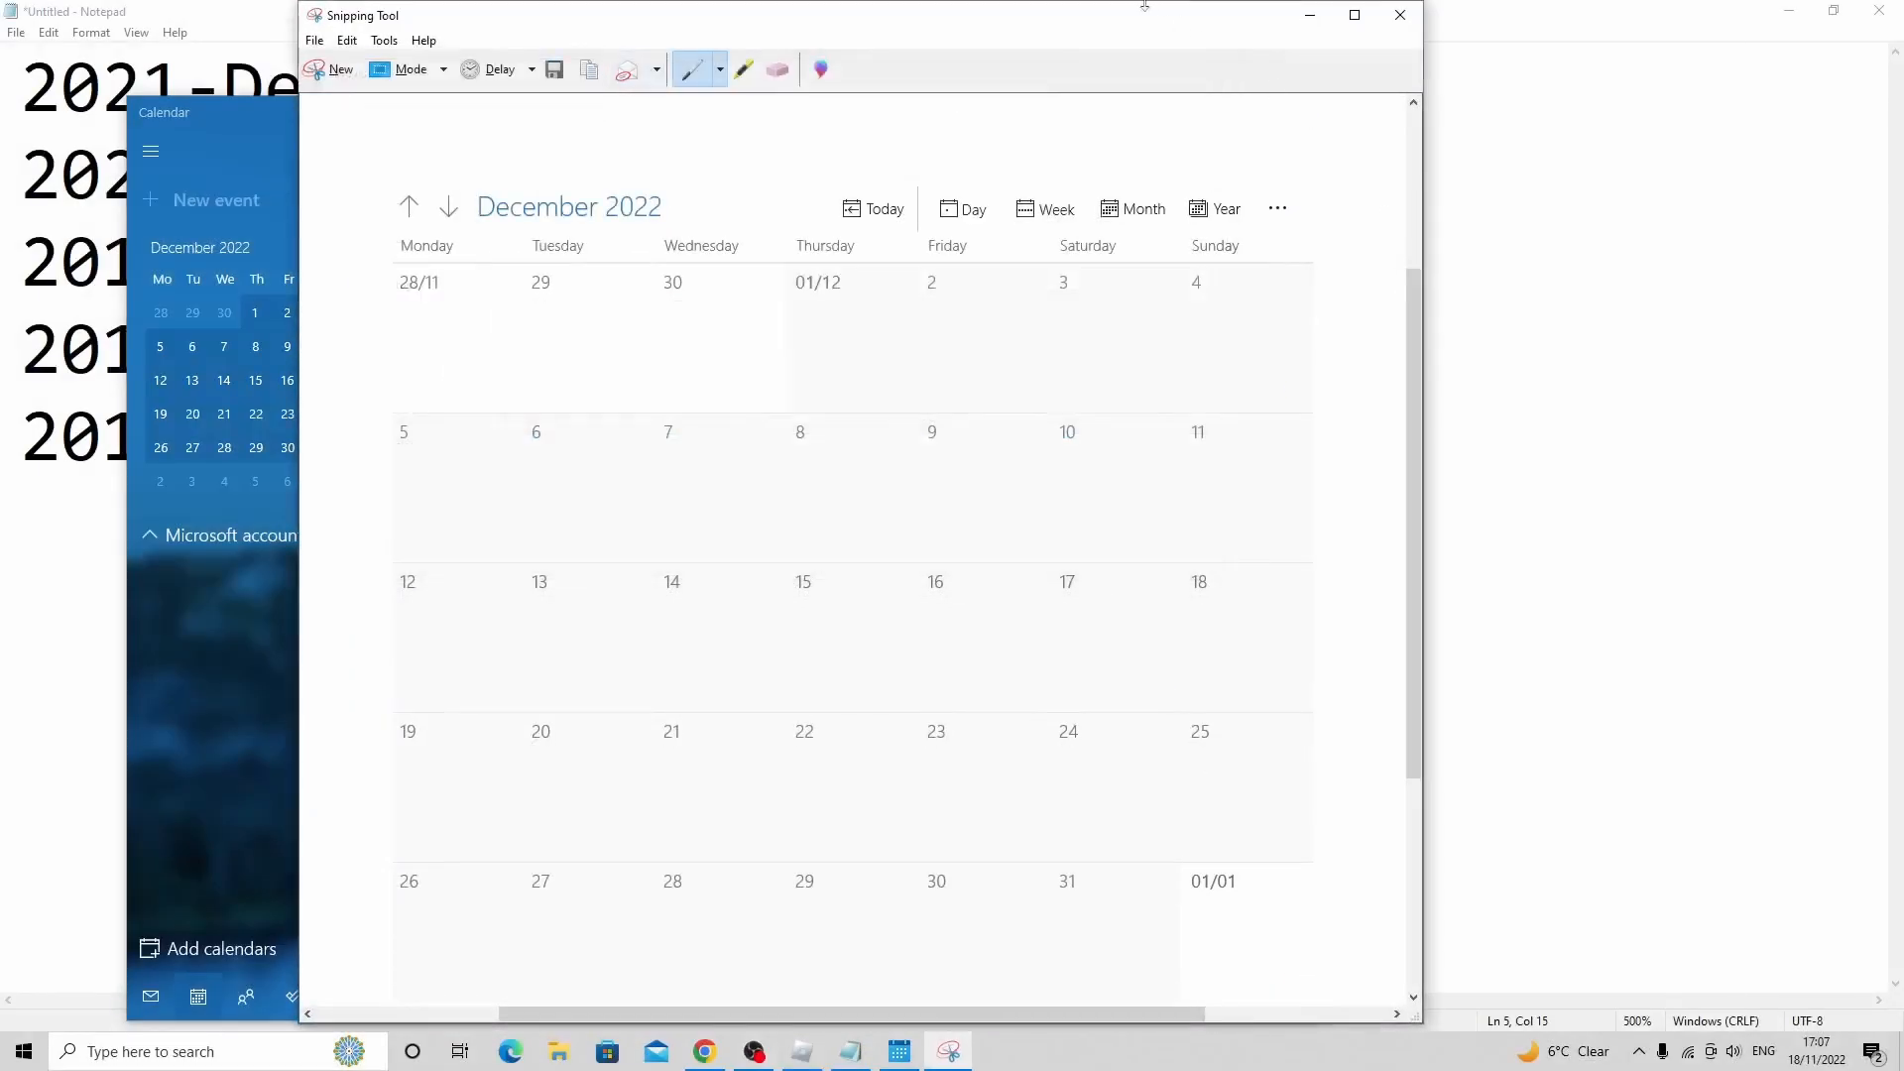
left_click(897, 1051)
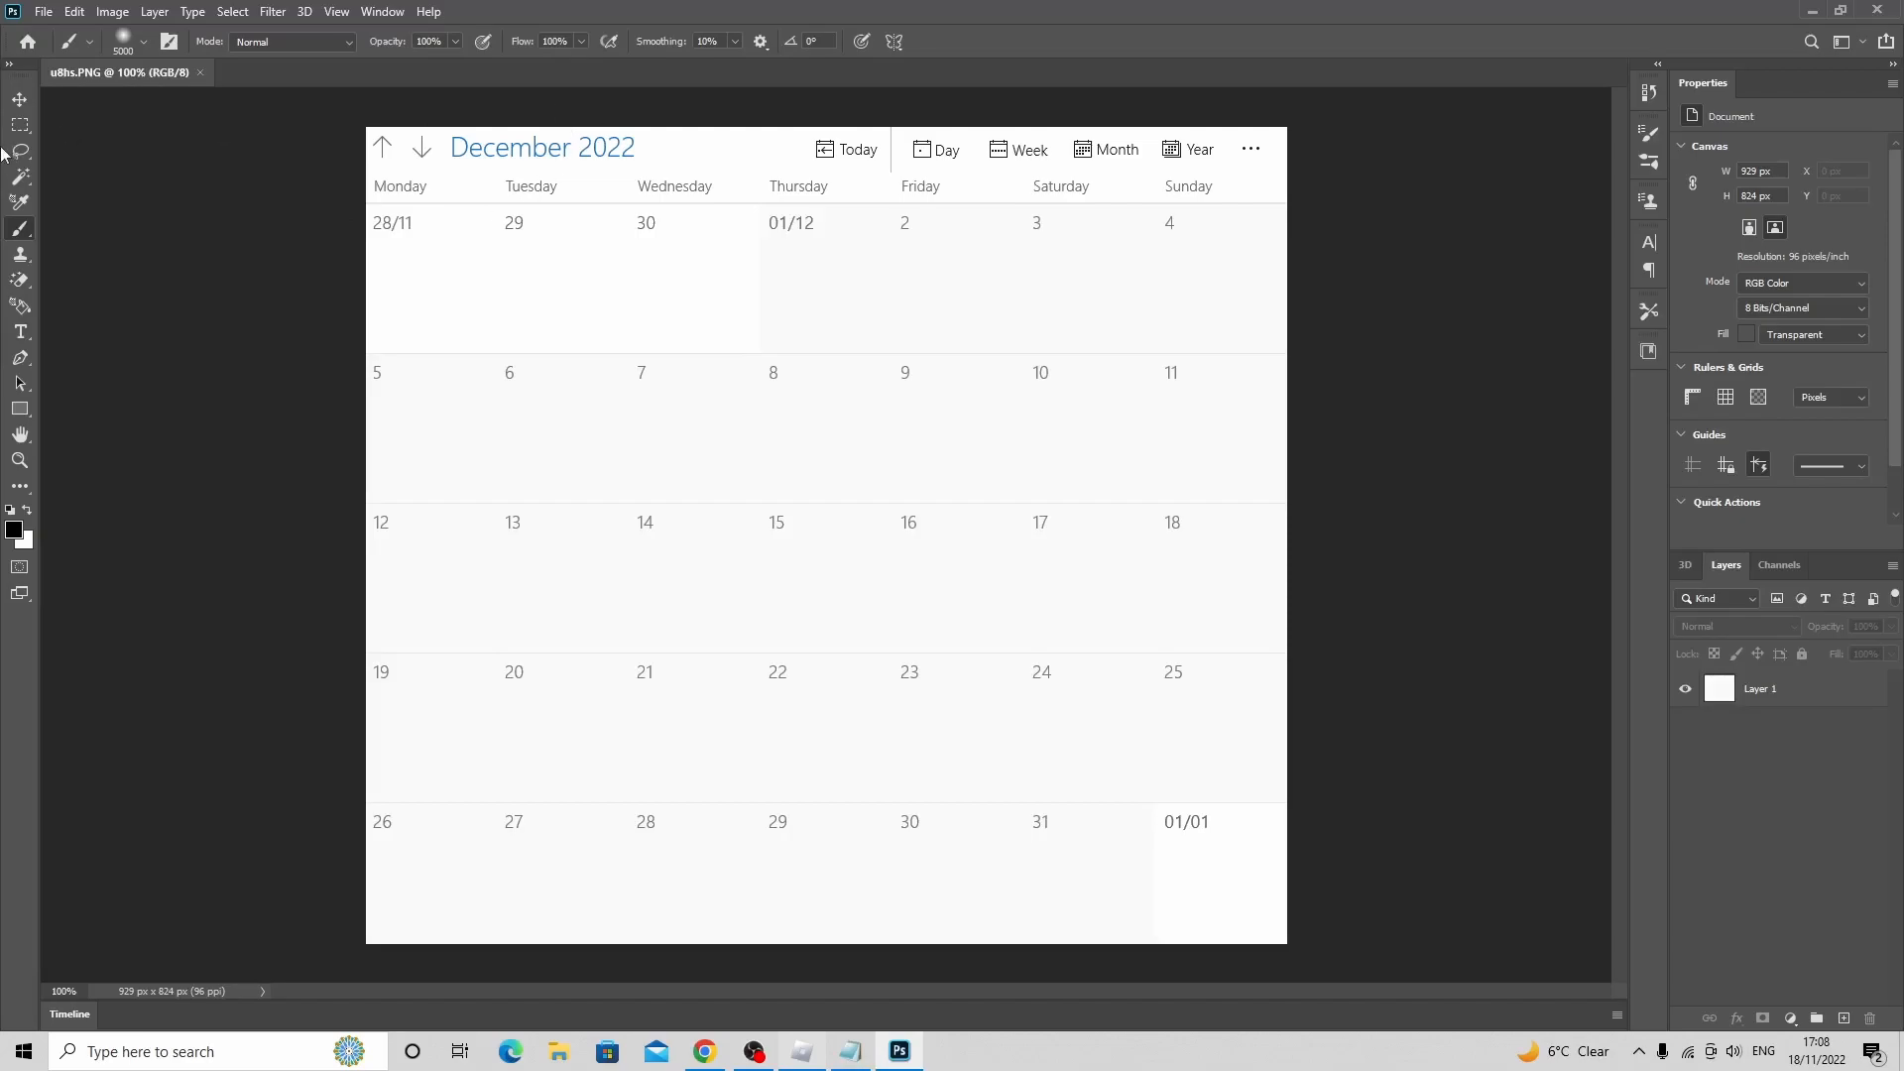
mouse_move(1771, 702)
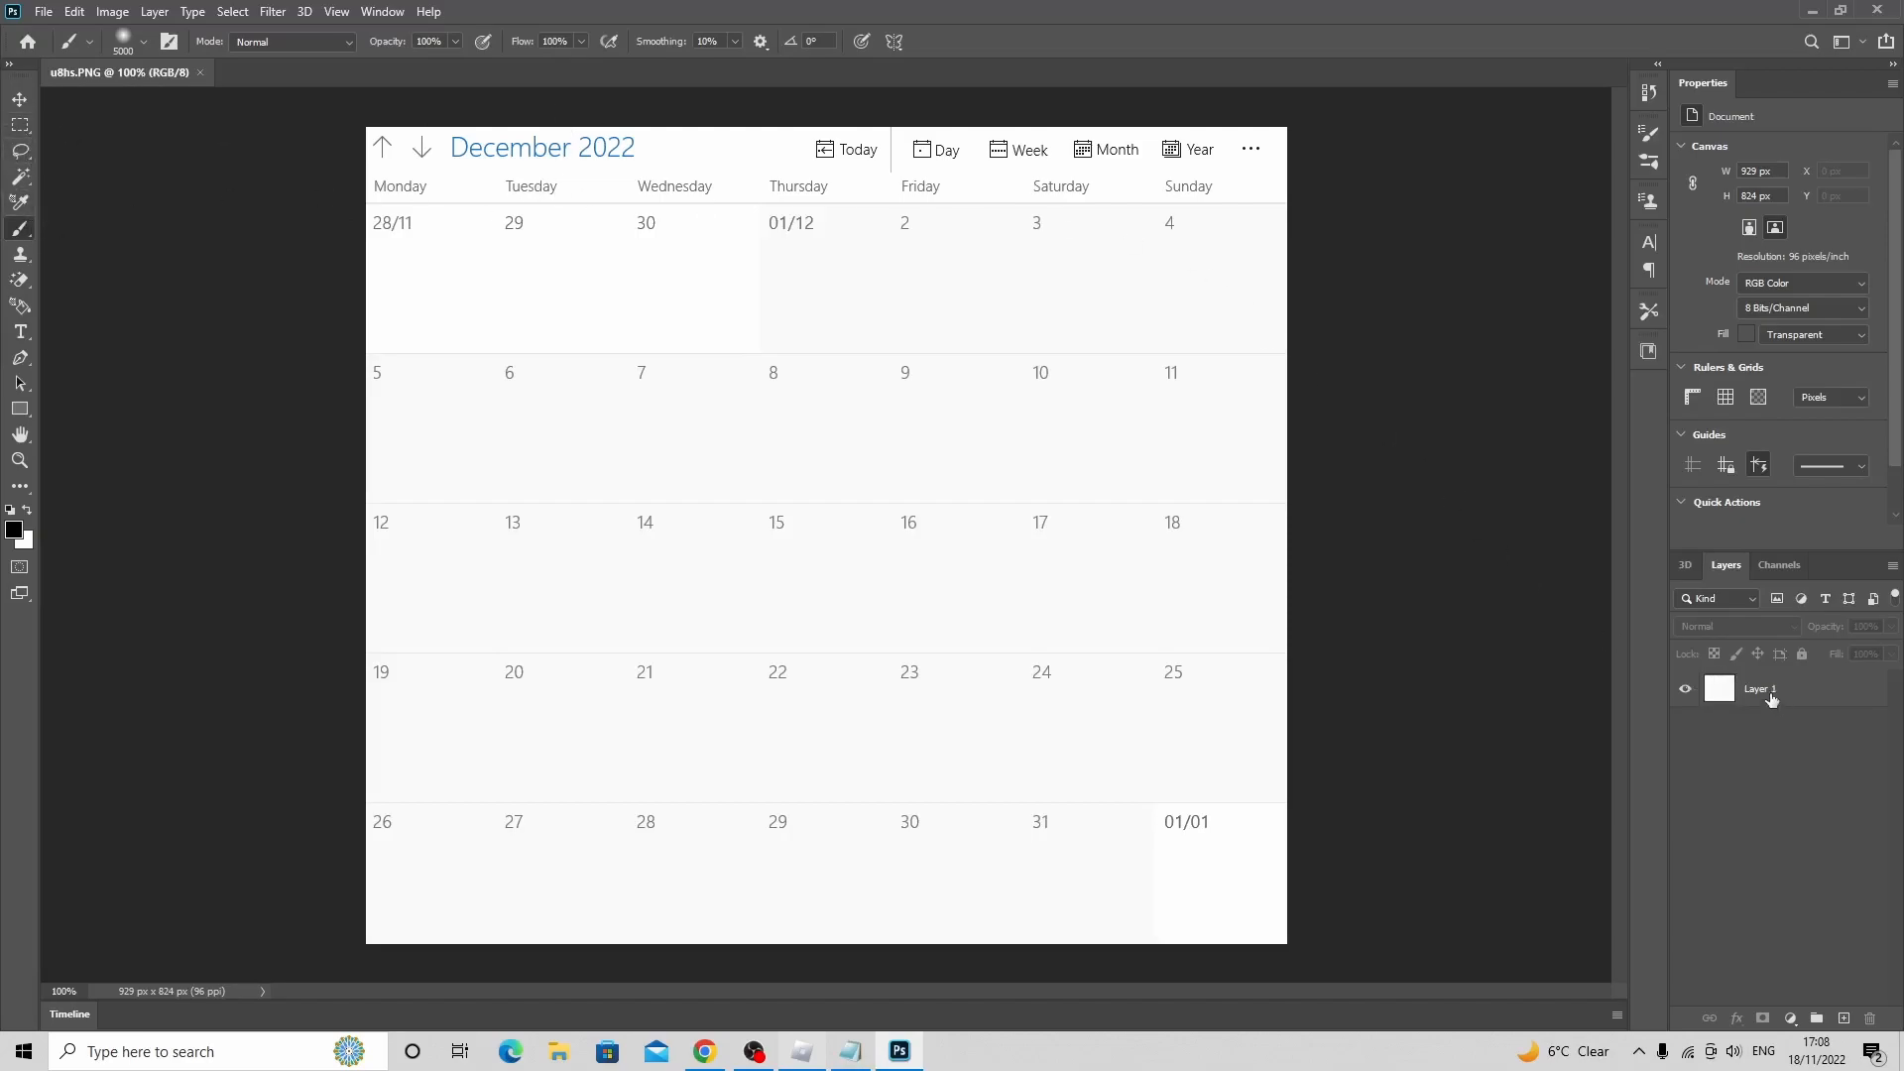
- On Layer 1, brush X marks on December 1–2 and percentages on December 3–11
left_click(1759, 689)
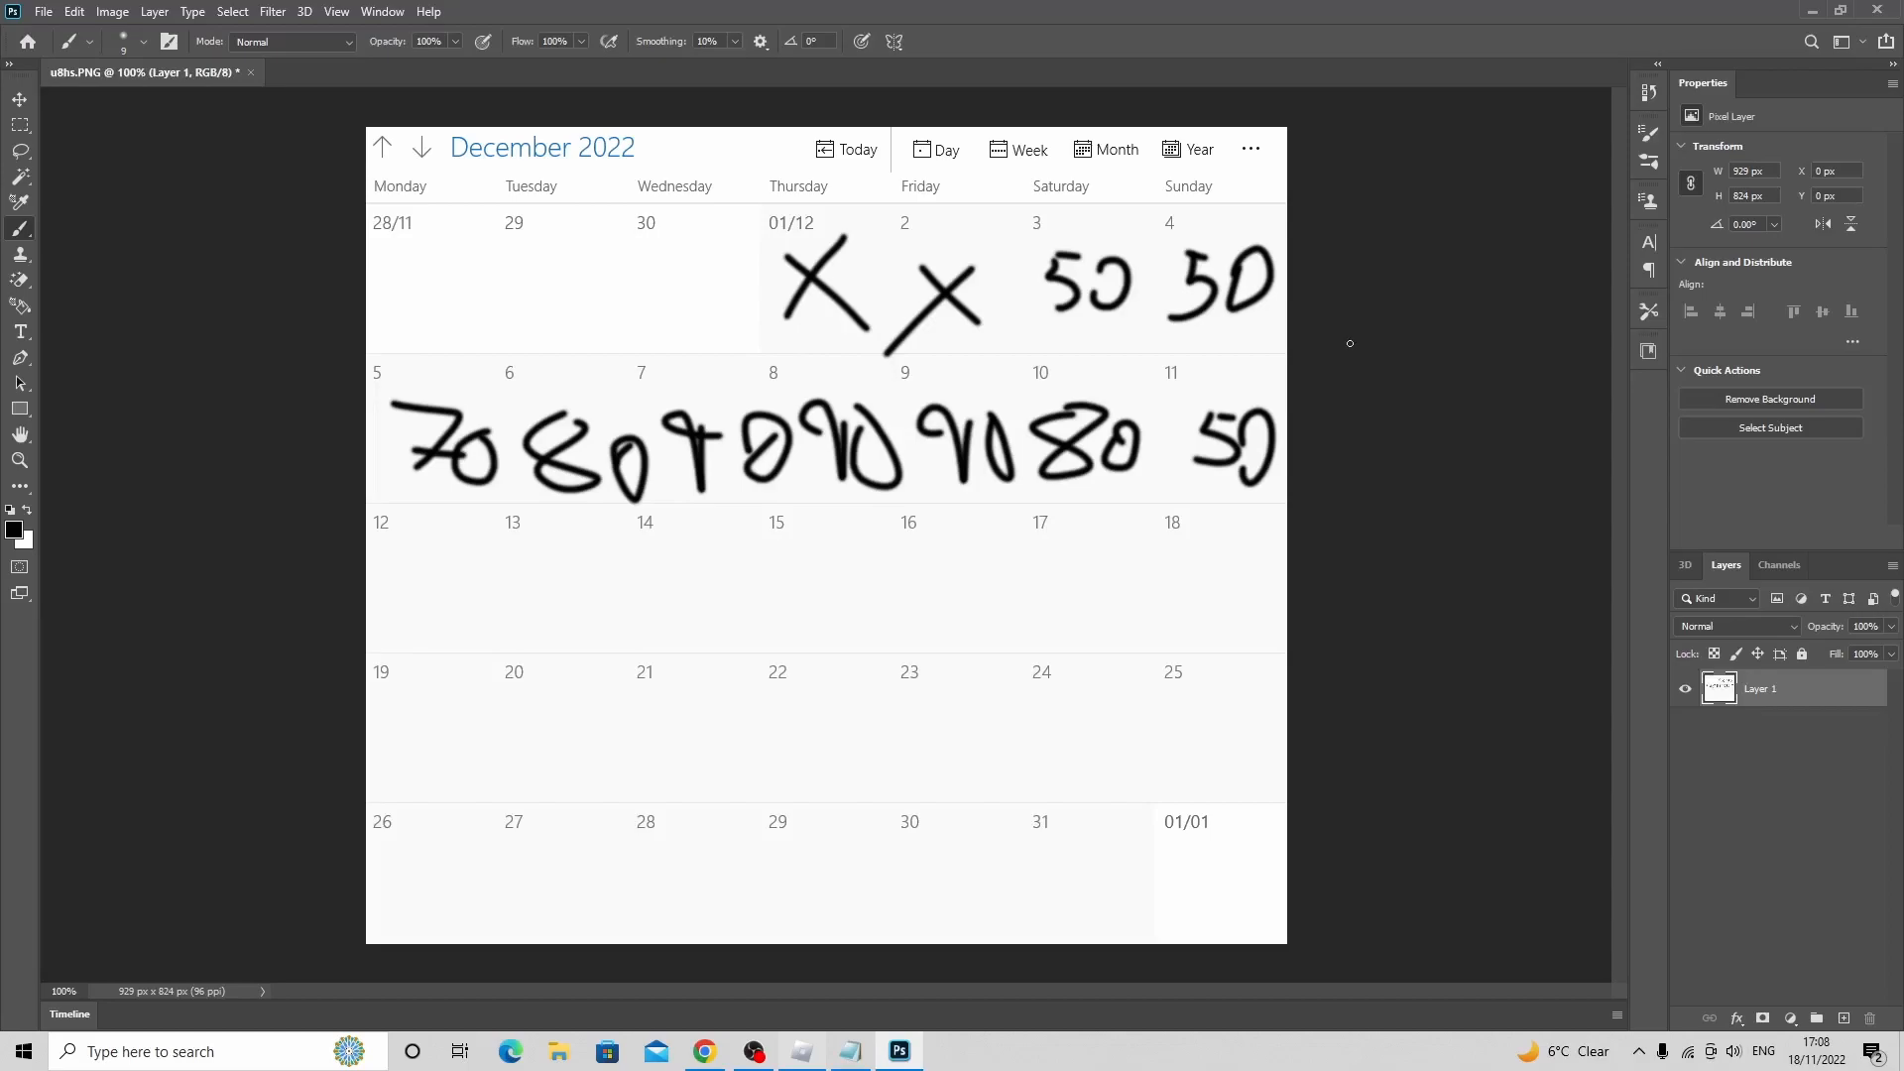
mouse_move(1364, 378)
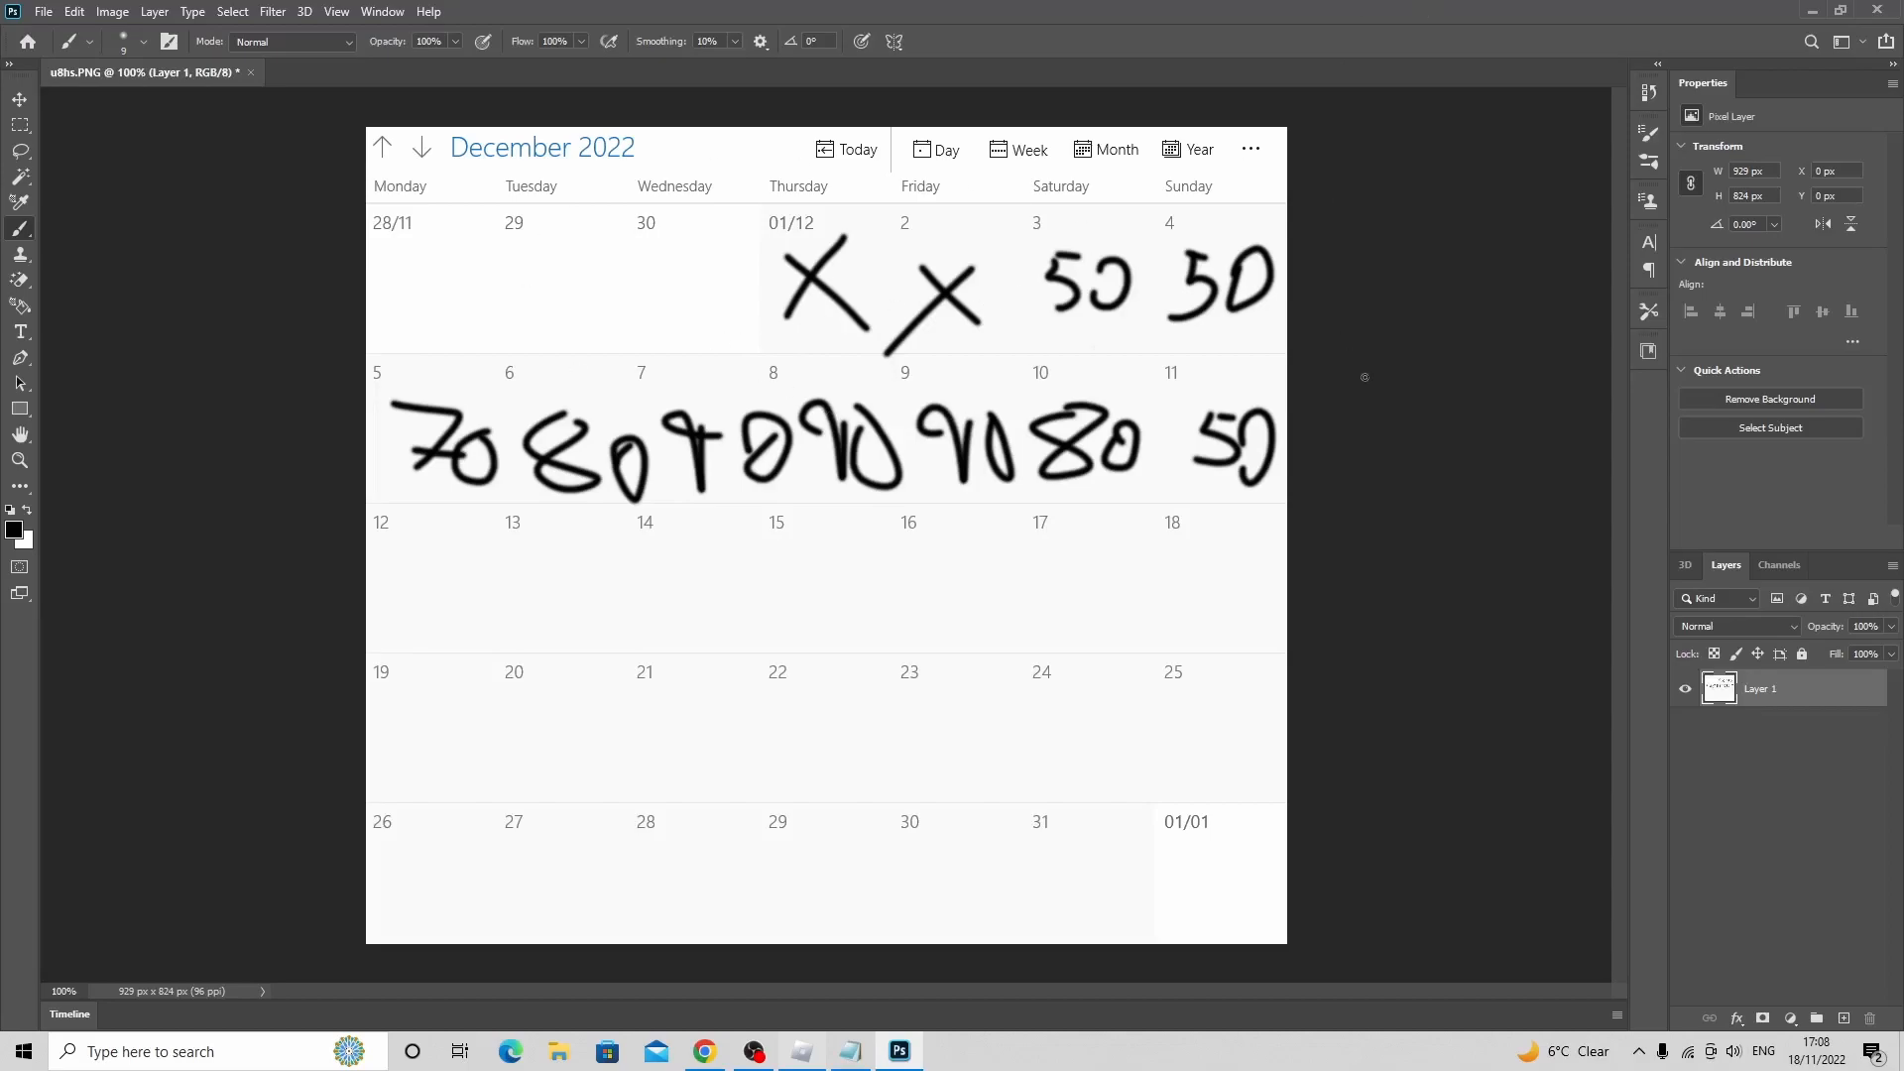
mouse_move(1246, 359)
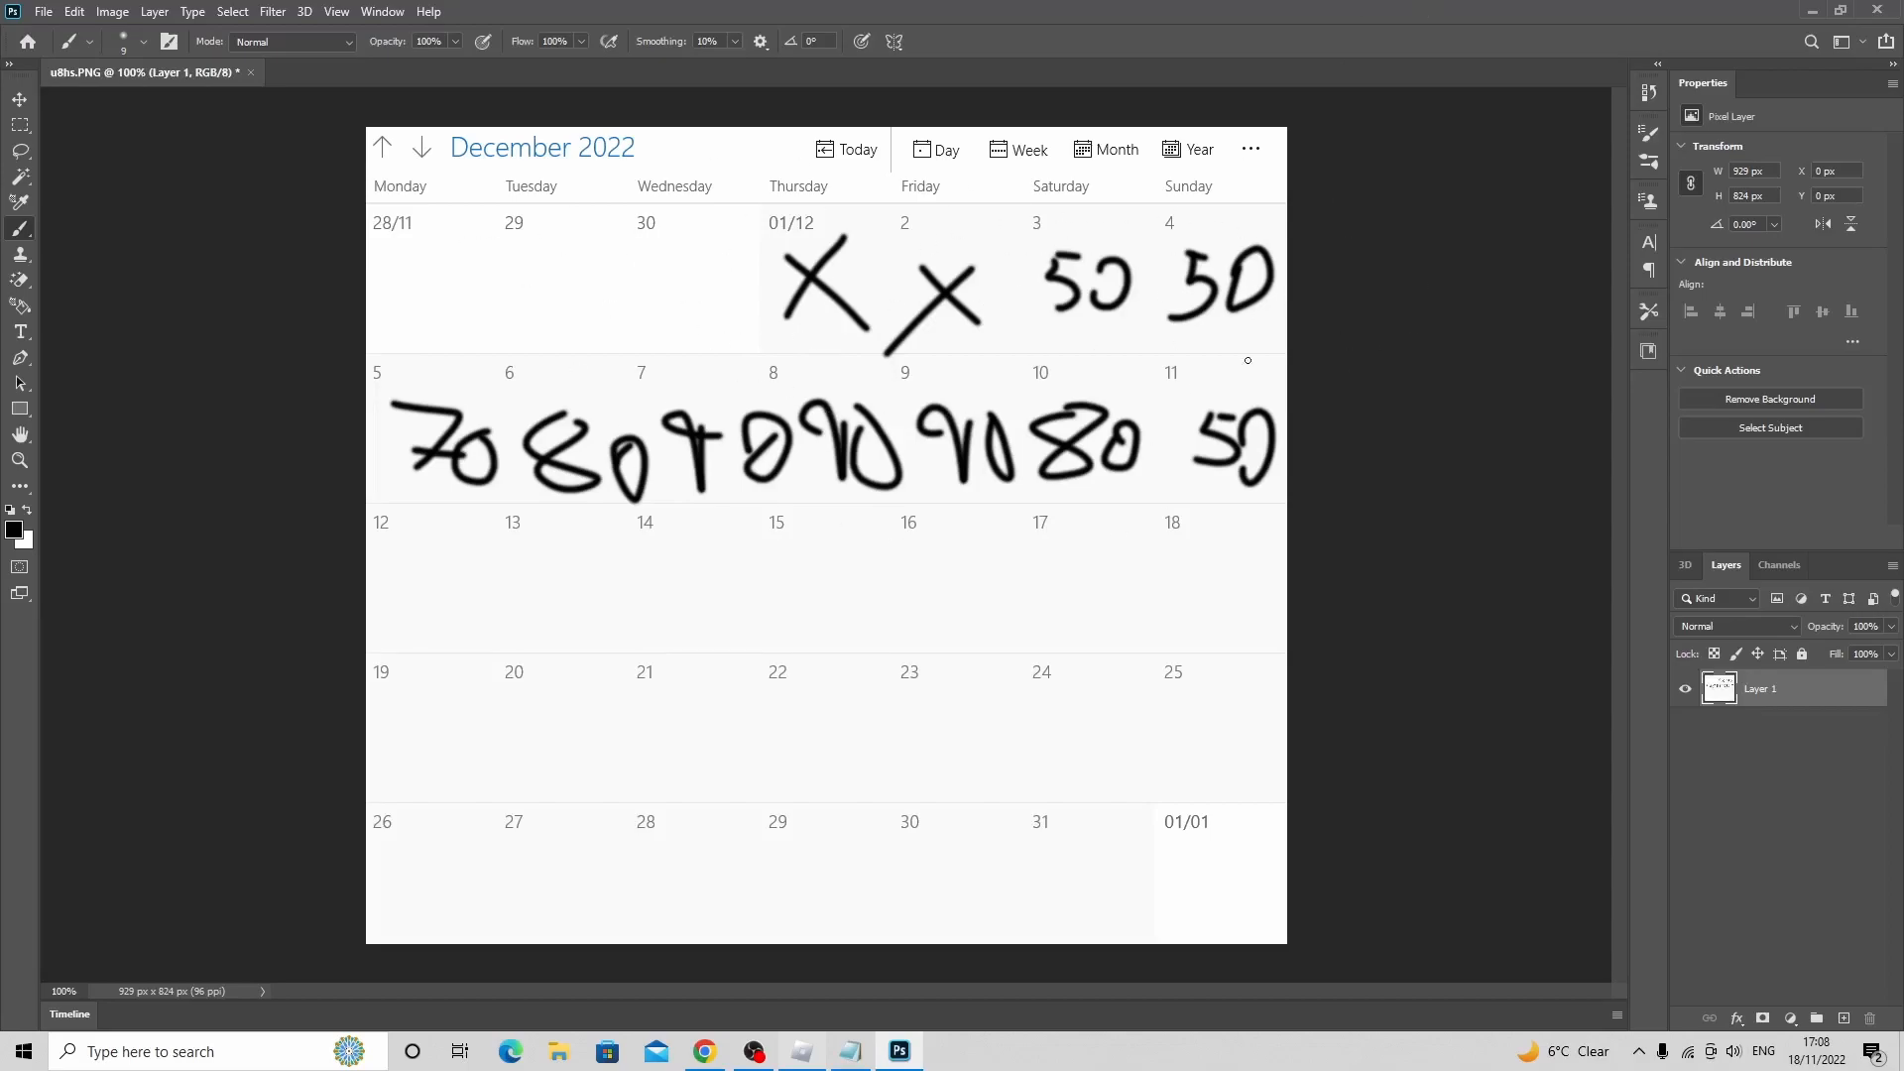
mouse_move(801, 316)
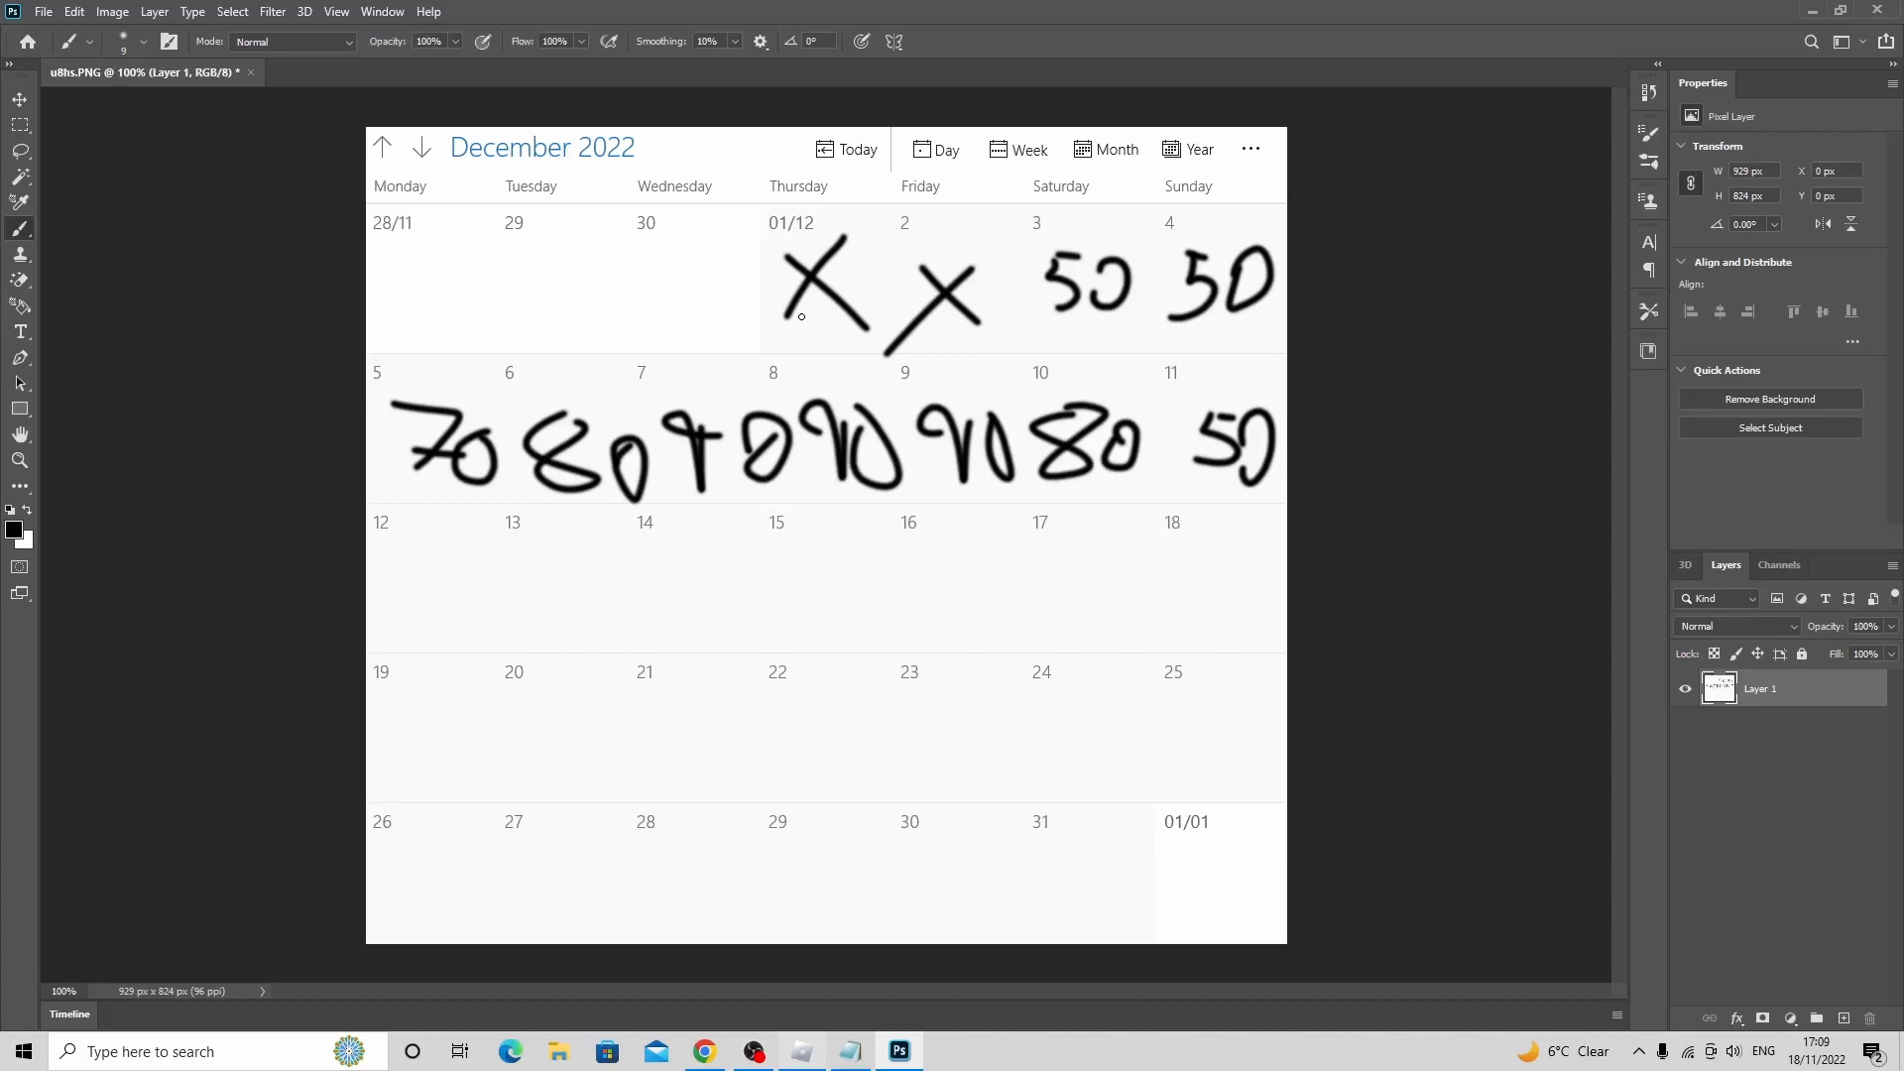
left_click(218, 1050)
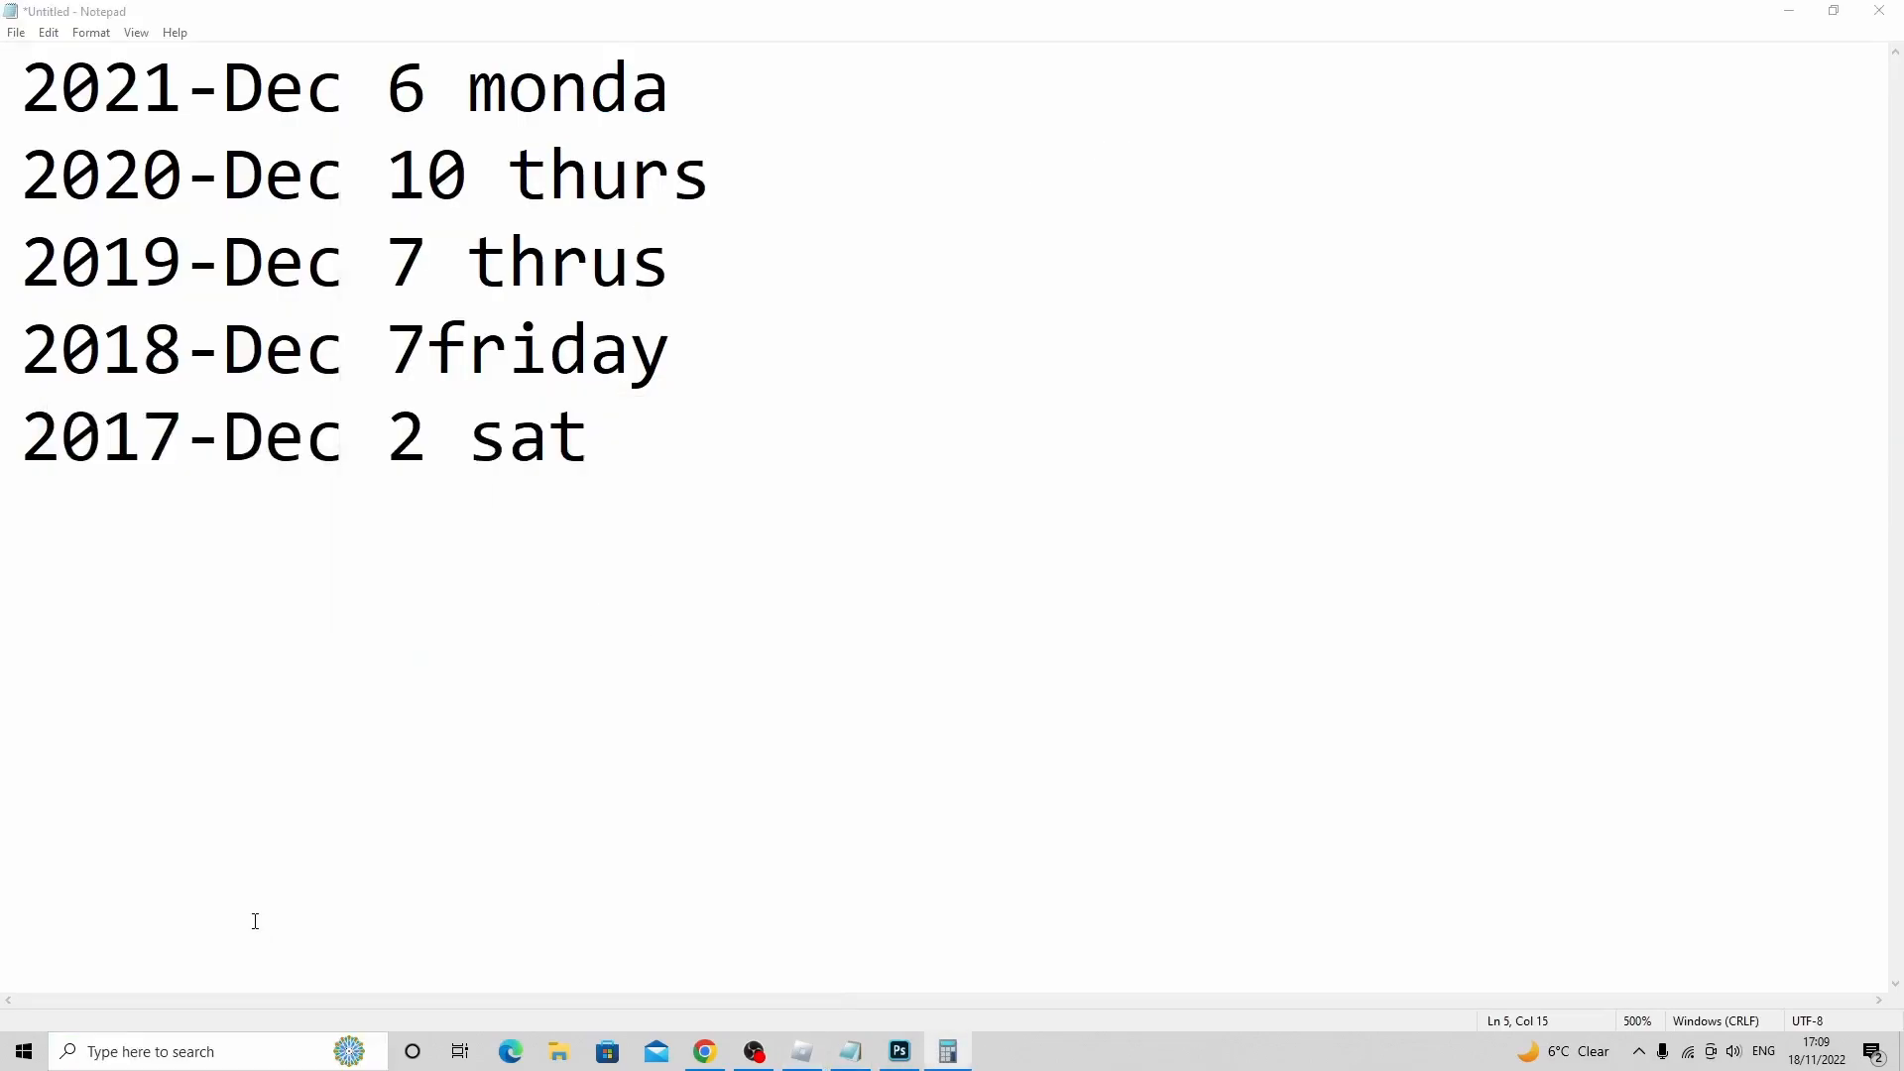
- In Calculator, total 30 + 2 to 32 and divide by 5, giving 6.4
left_click(946, 1051)
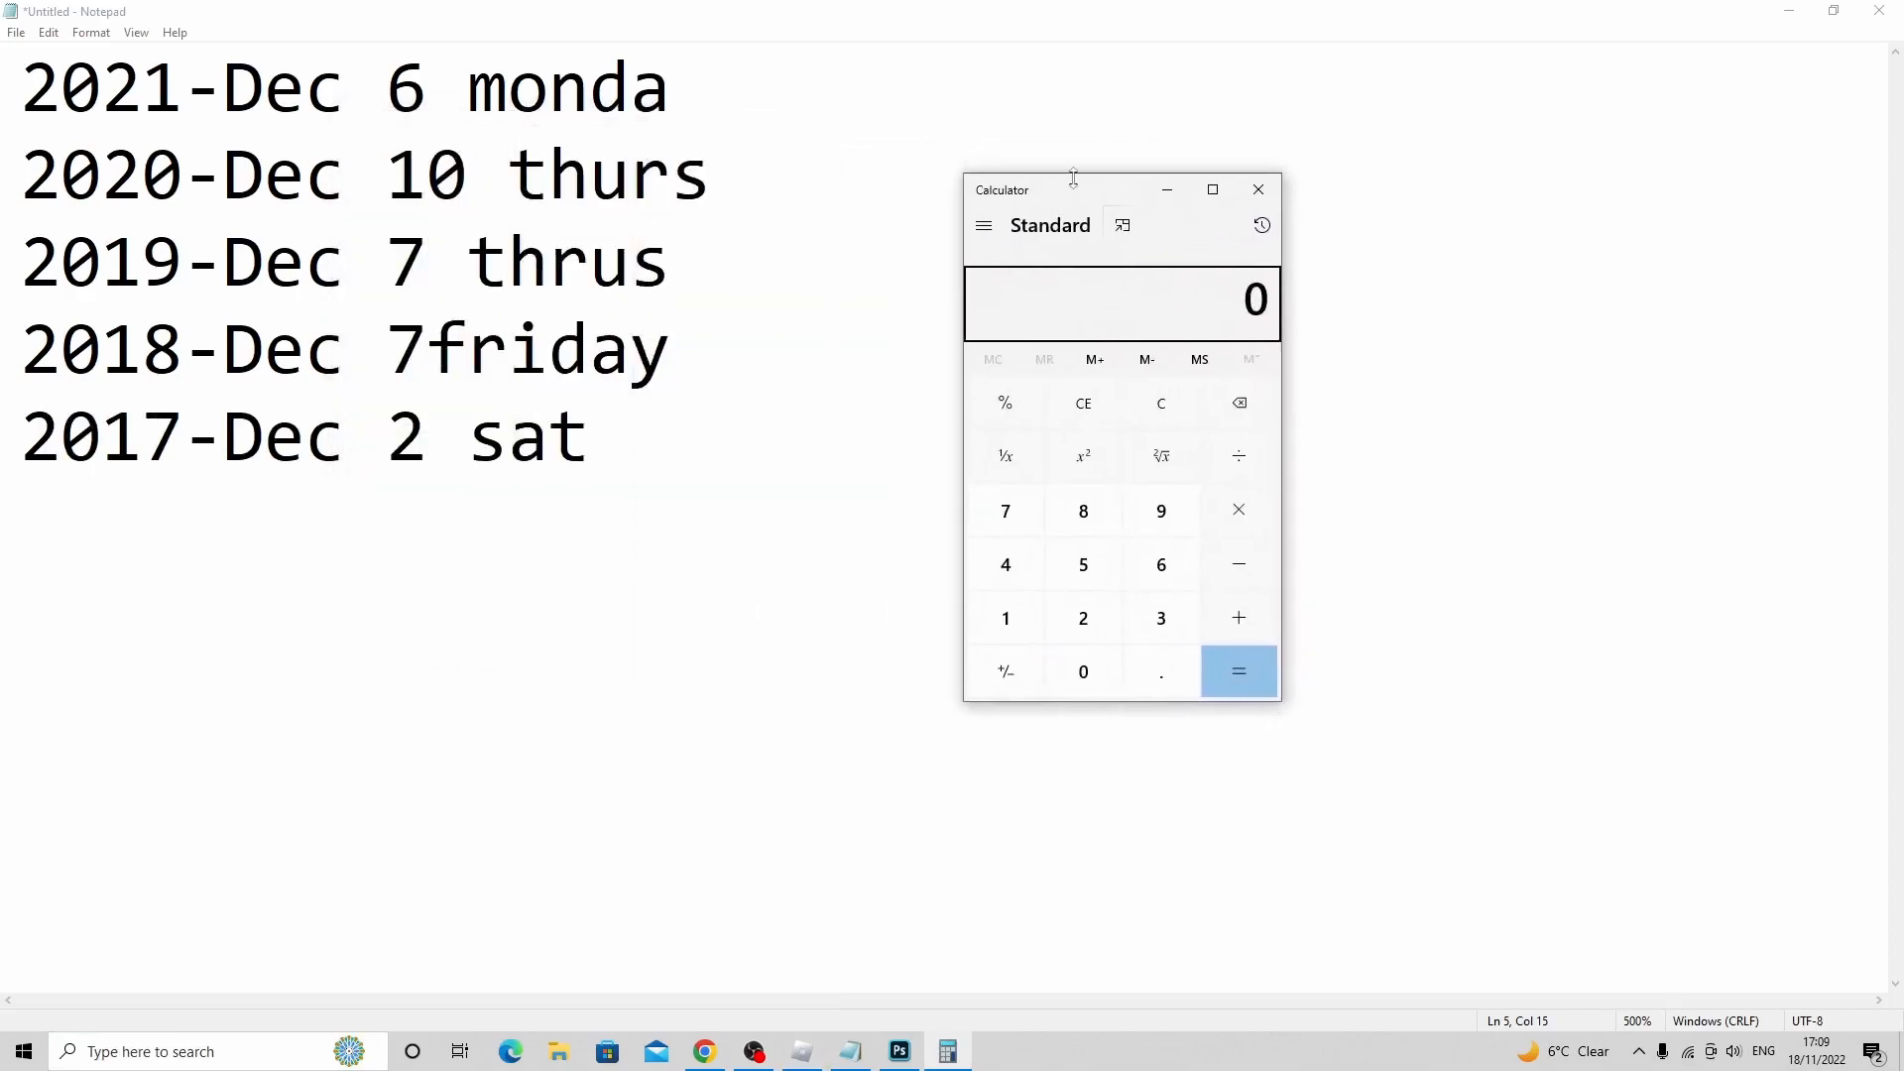
left_click(1239, 617)
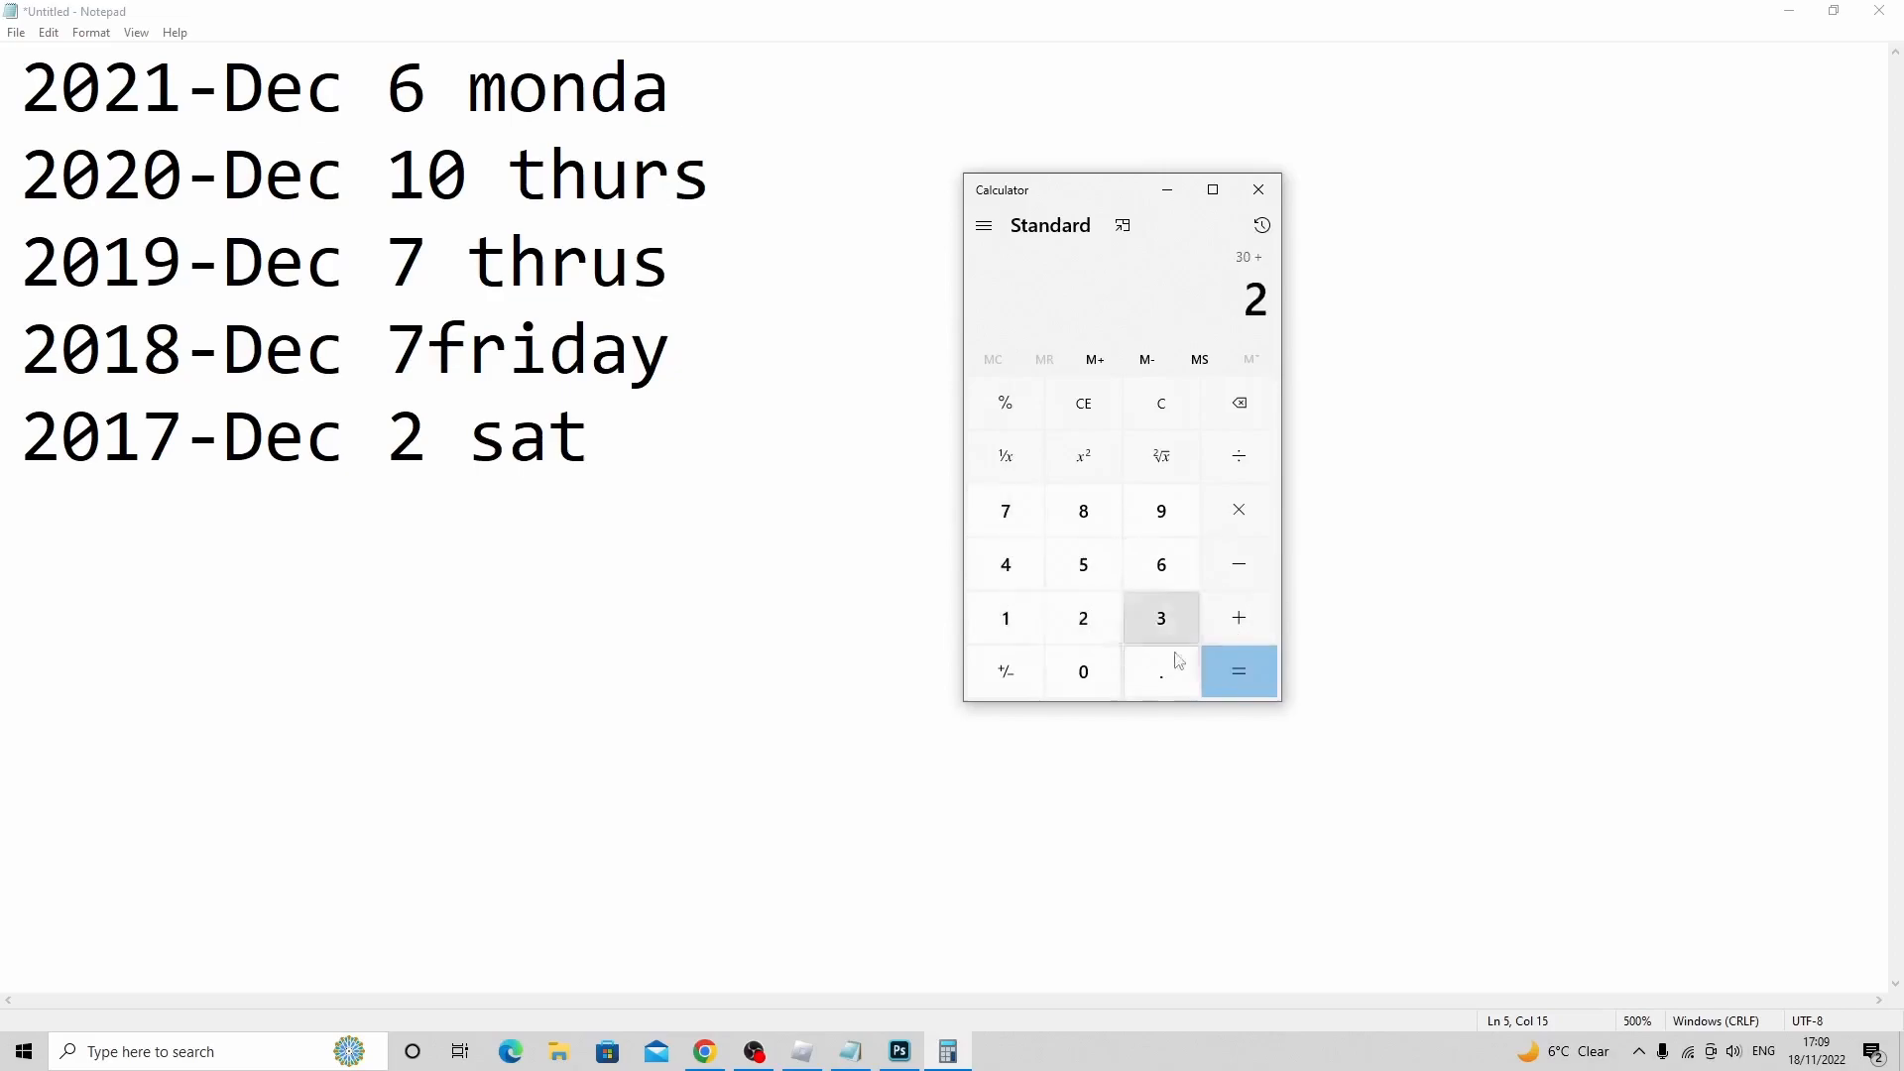
left_click(1239, 671)
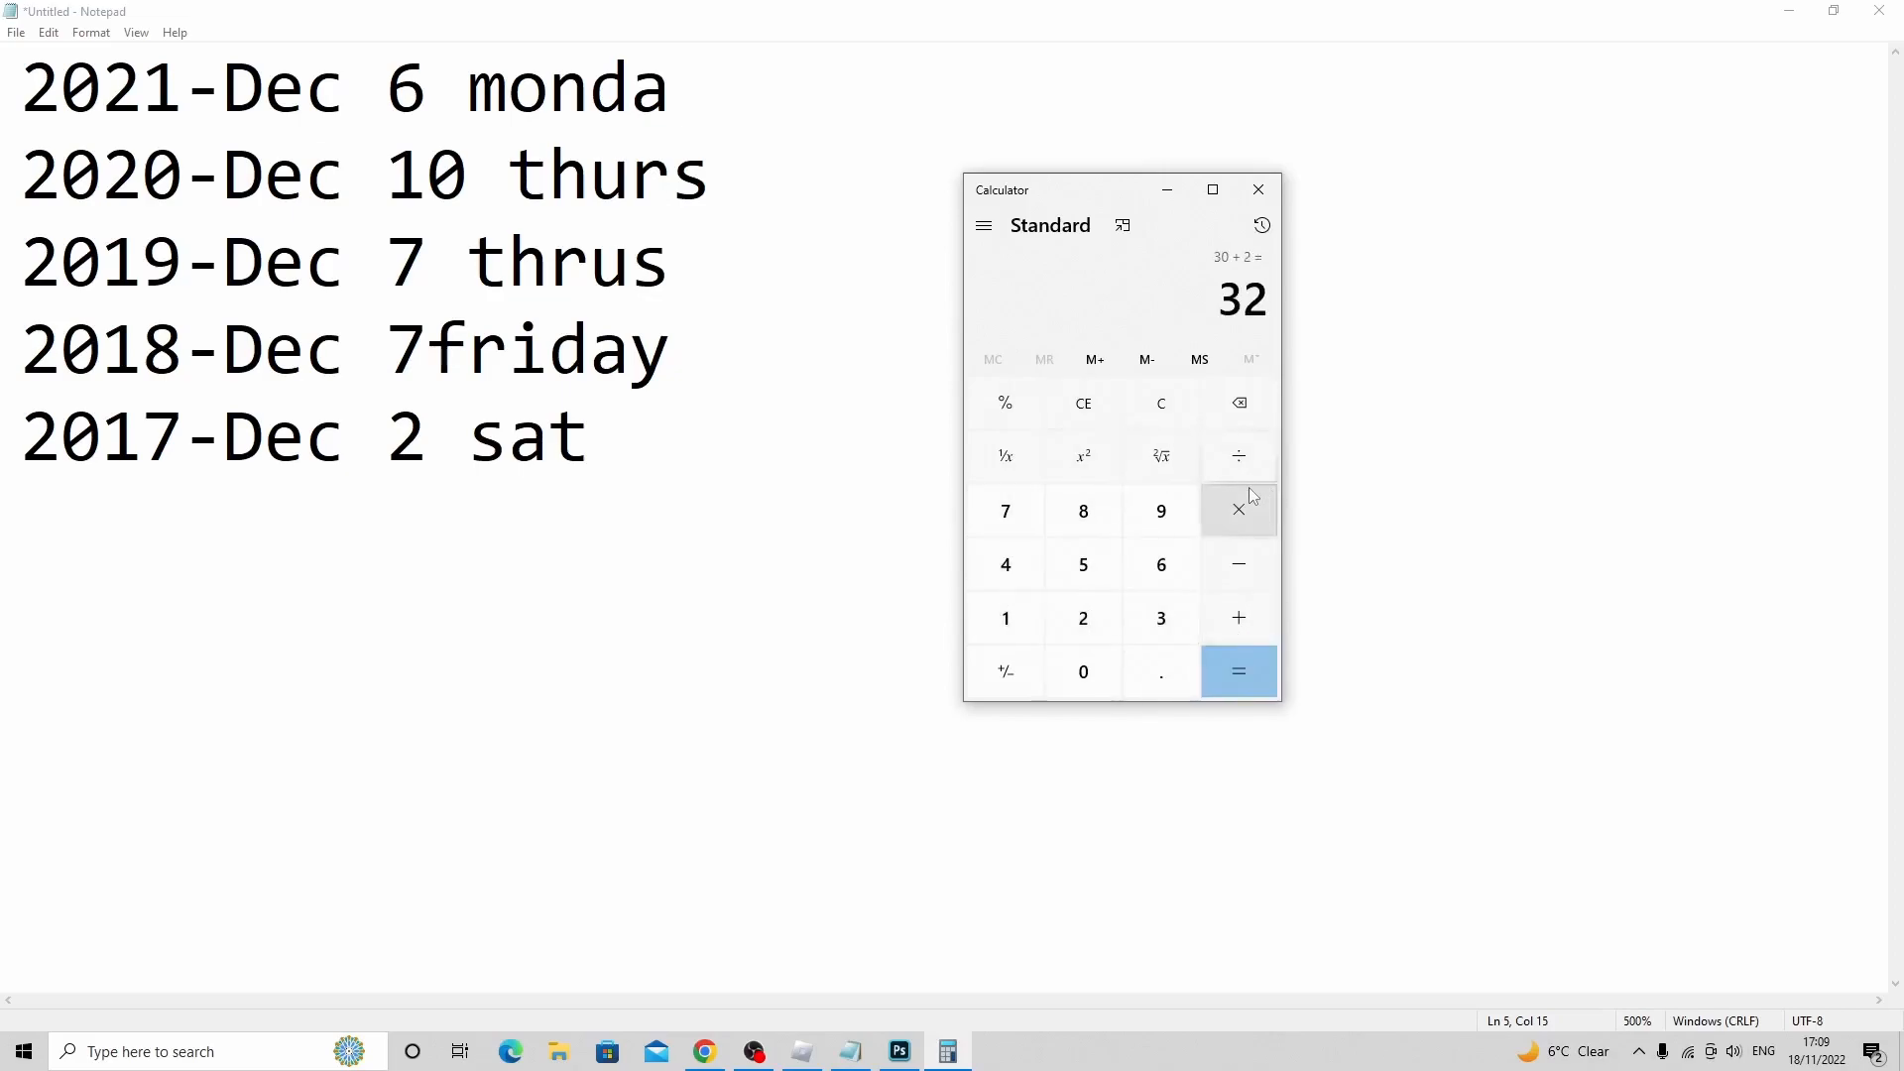
left_click(1238, 671)
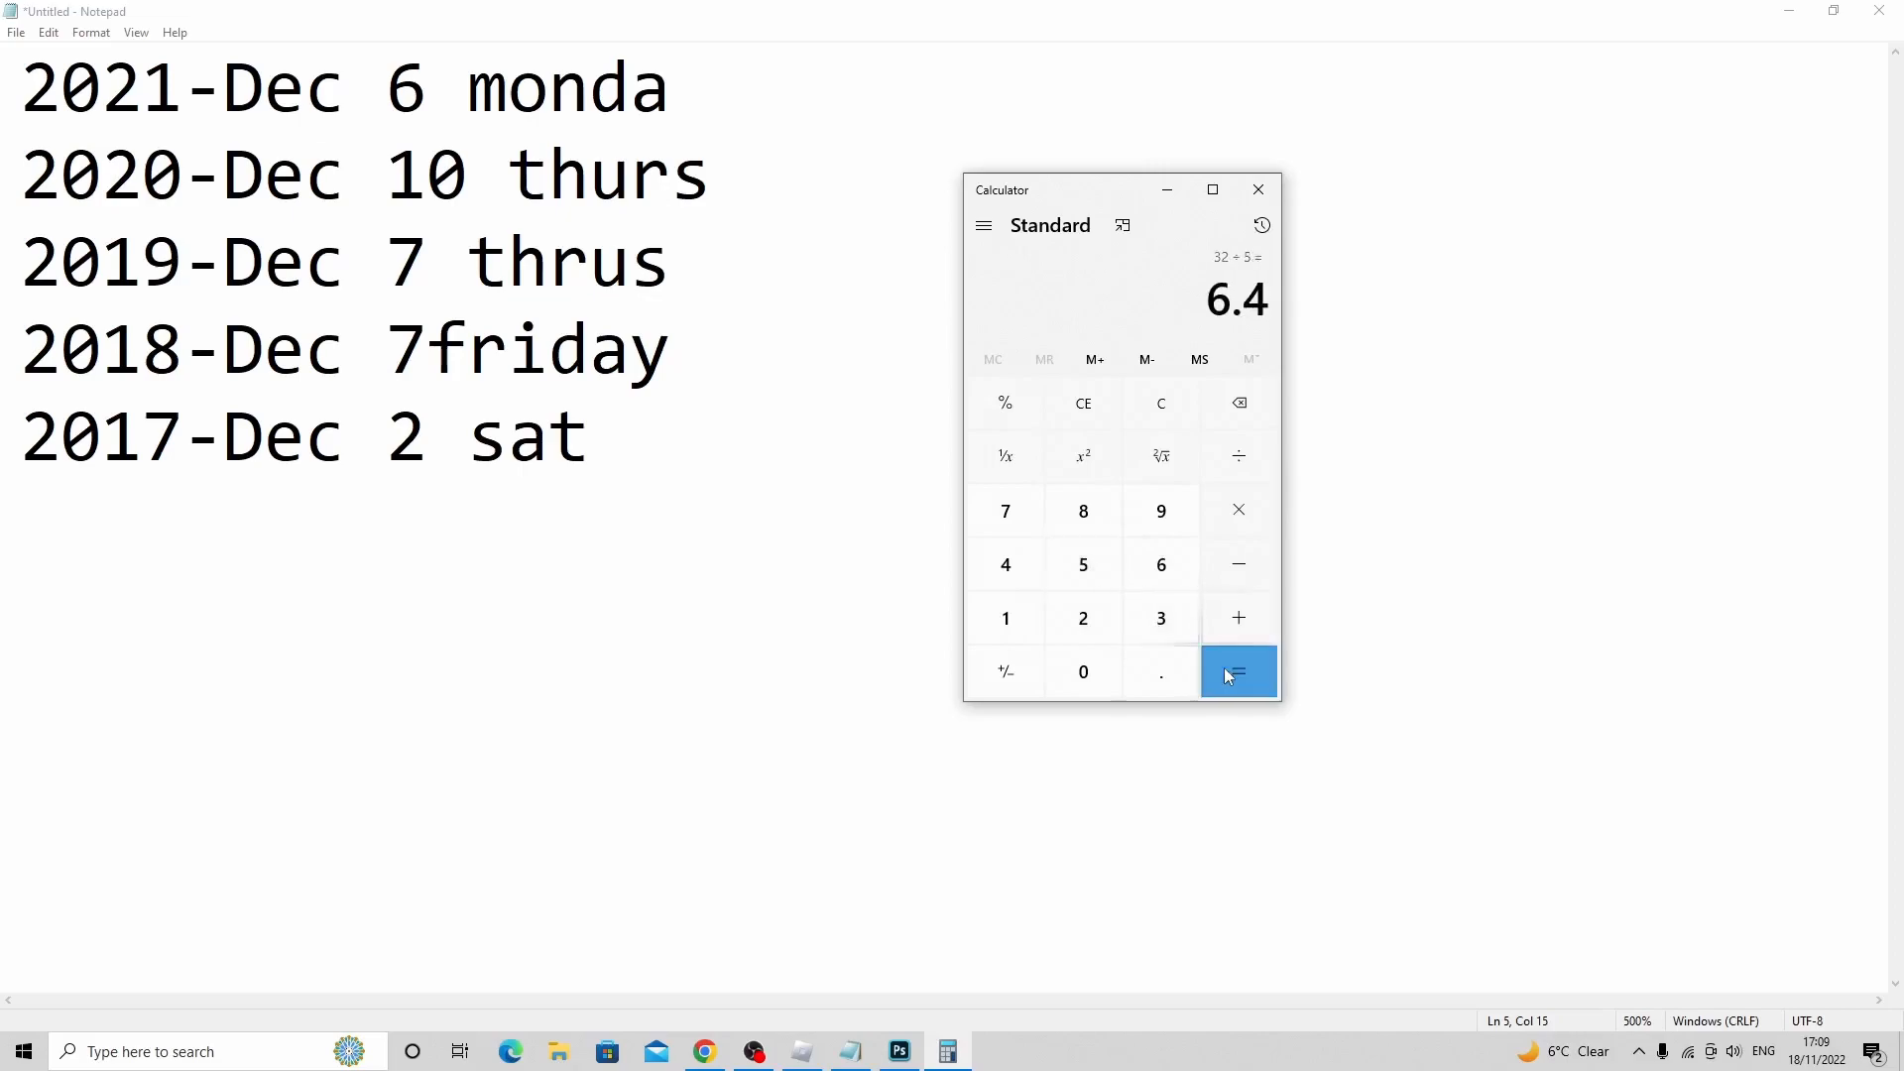
mouse_move(1239, 563)
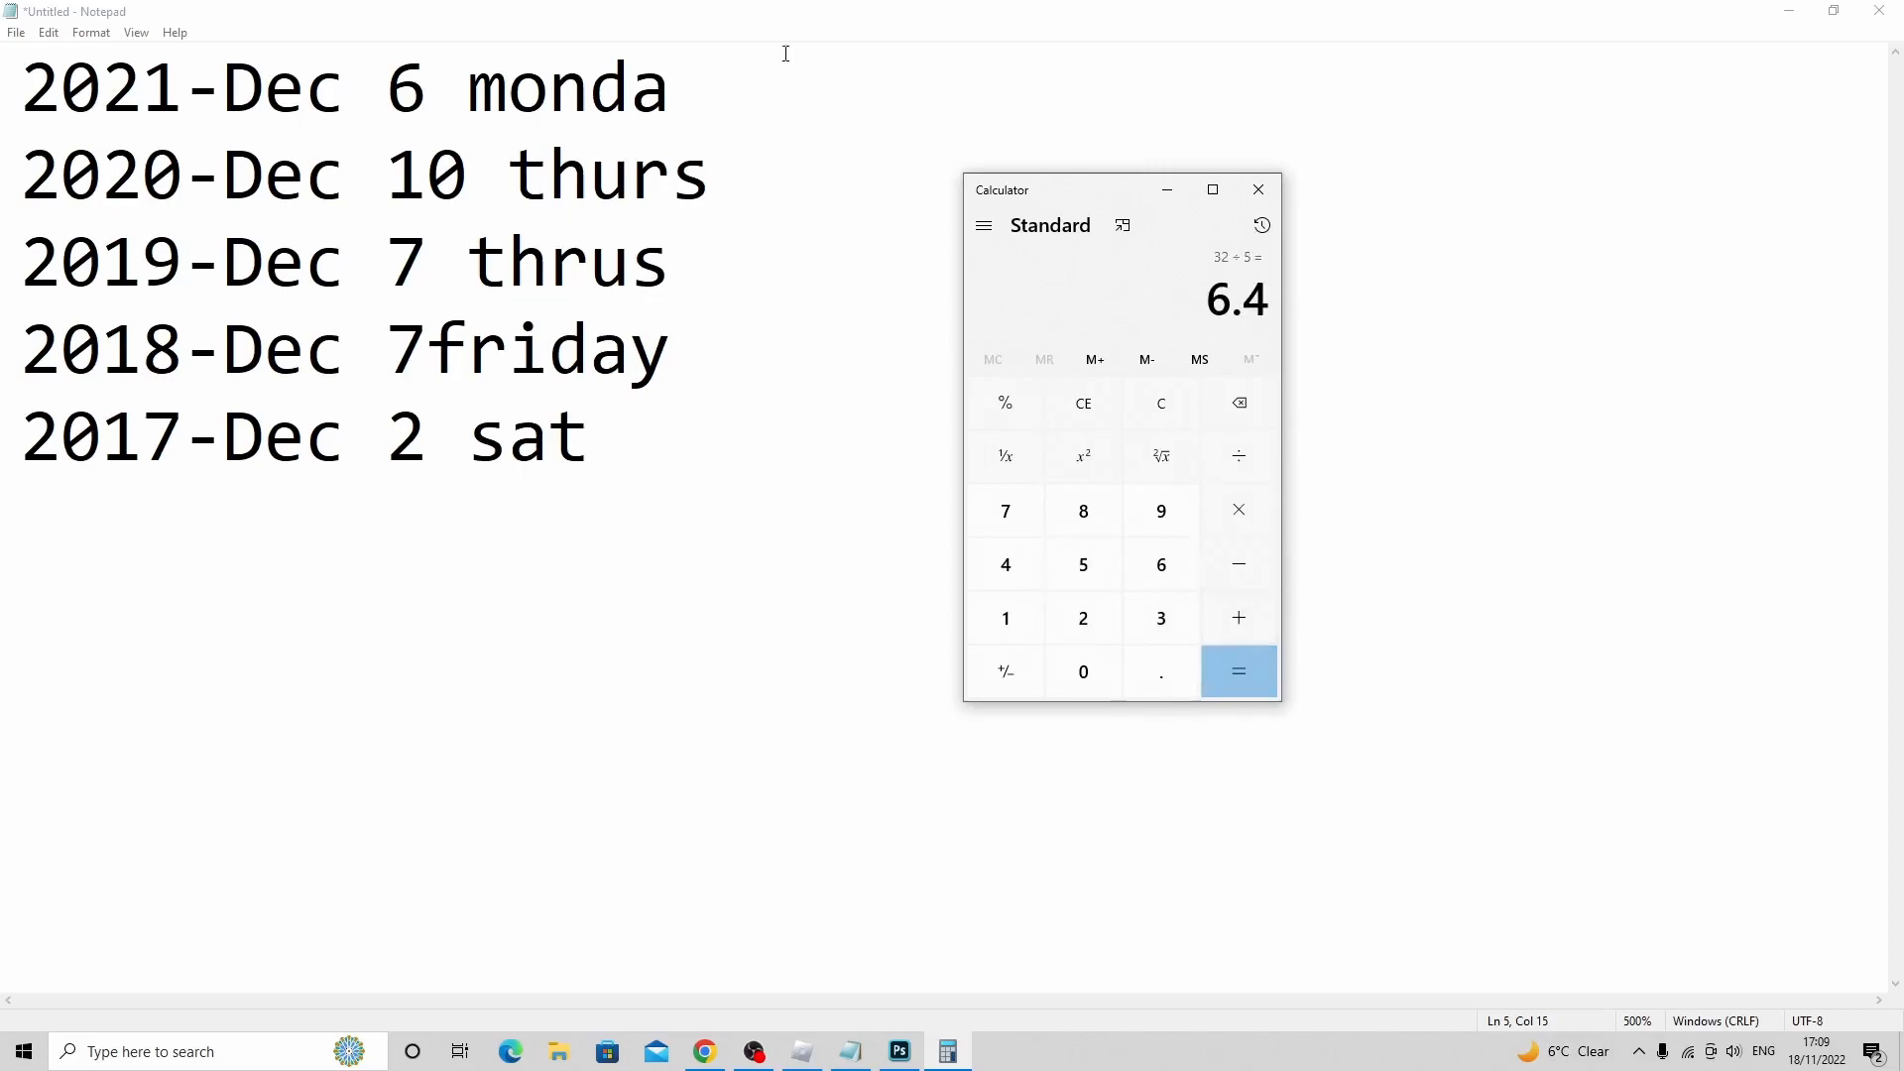
mouse_move(1259, 189)
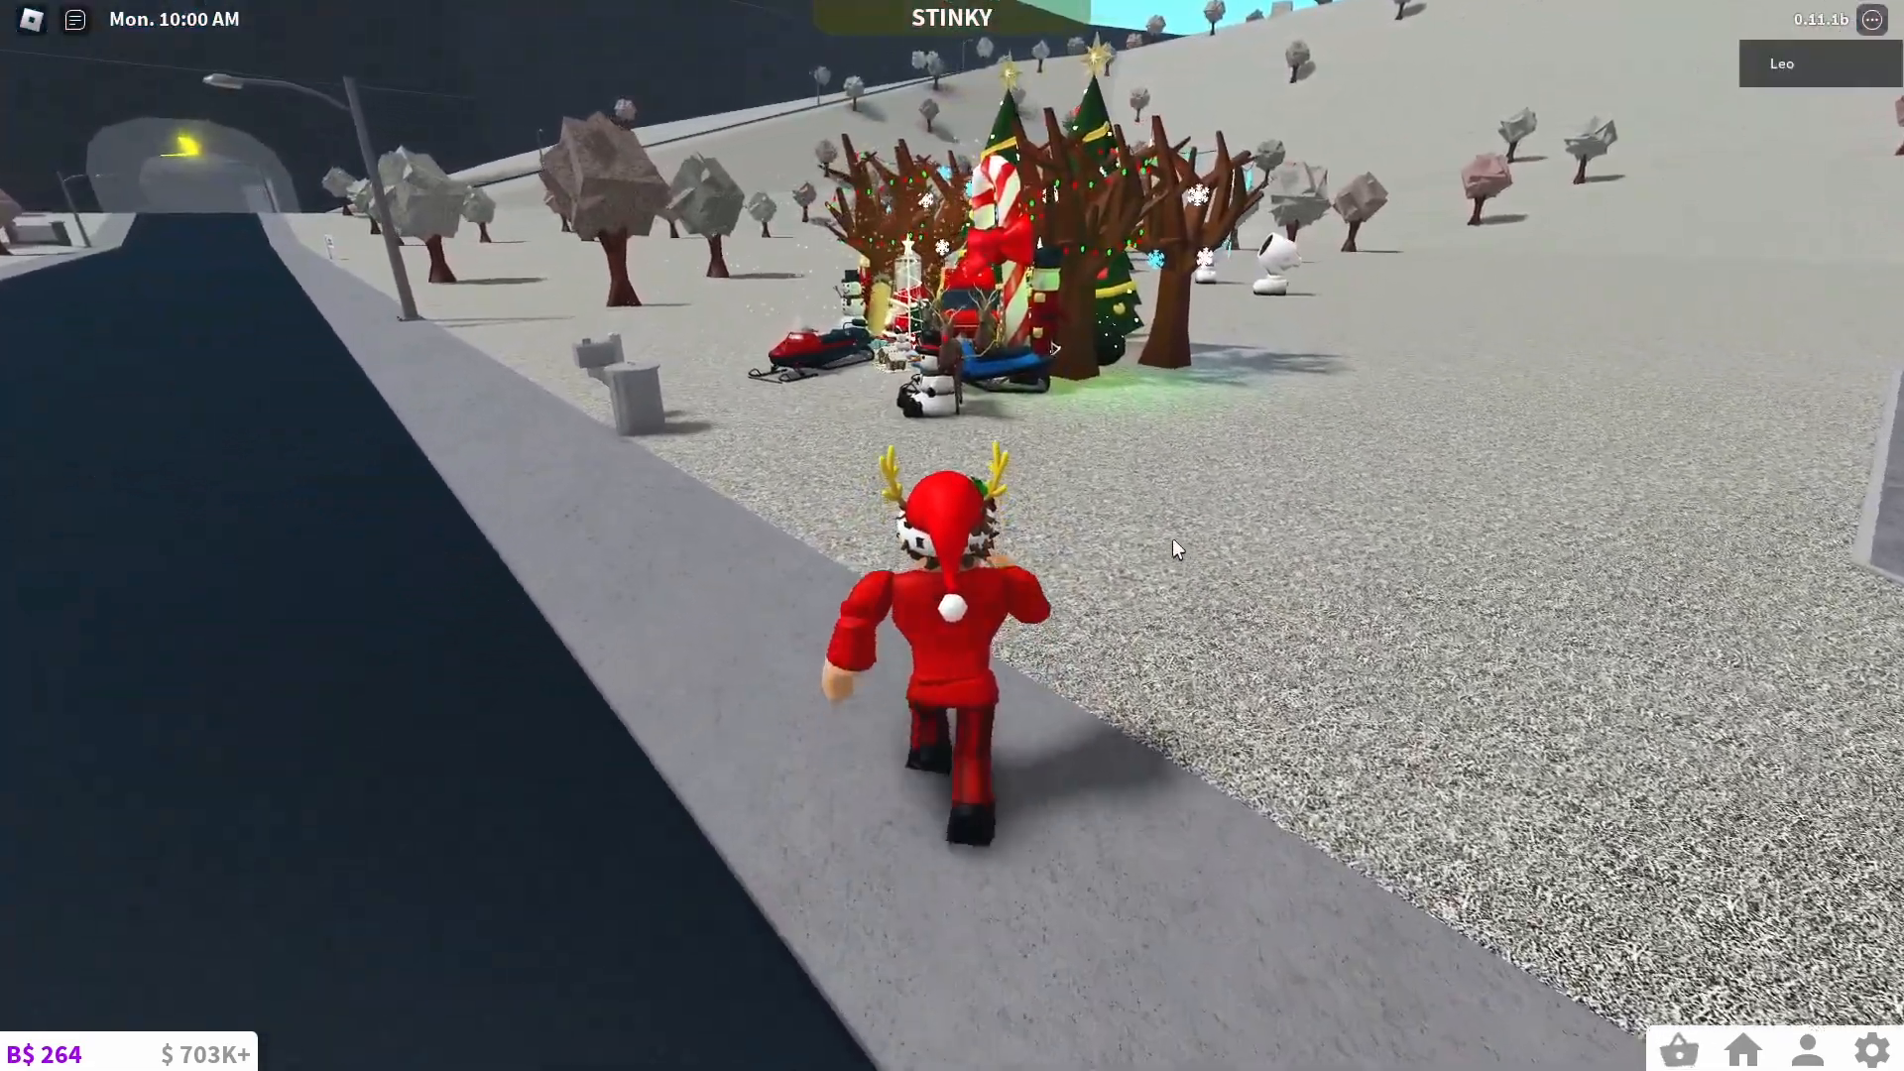
- Walk the Roblox avatar toward the Christmas tree and decorations
key("w")
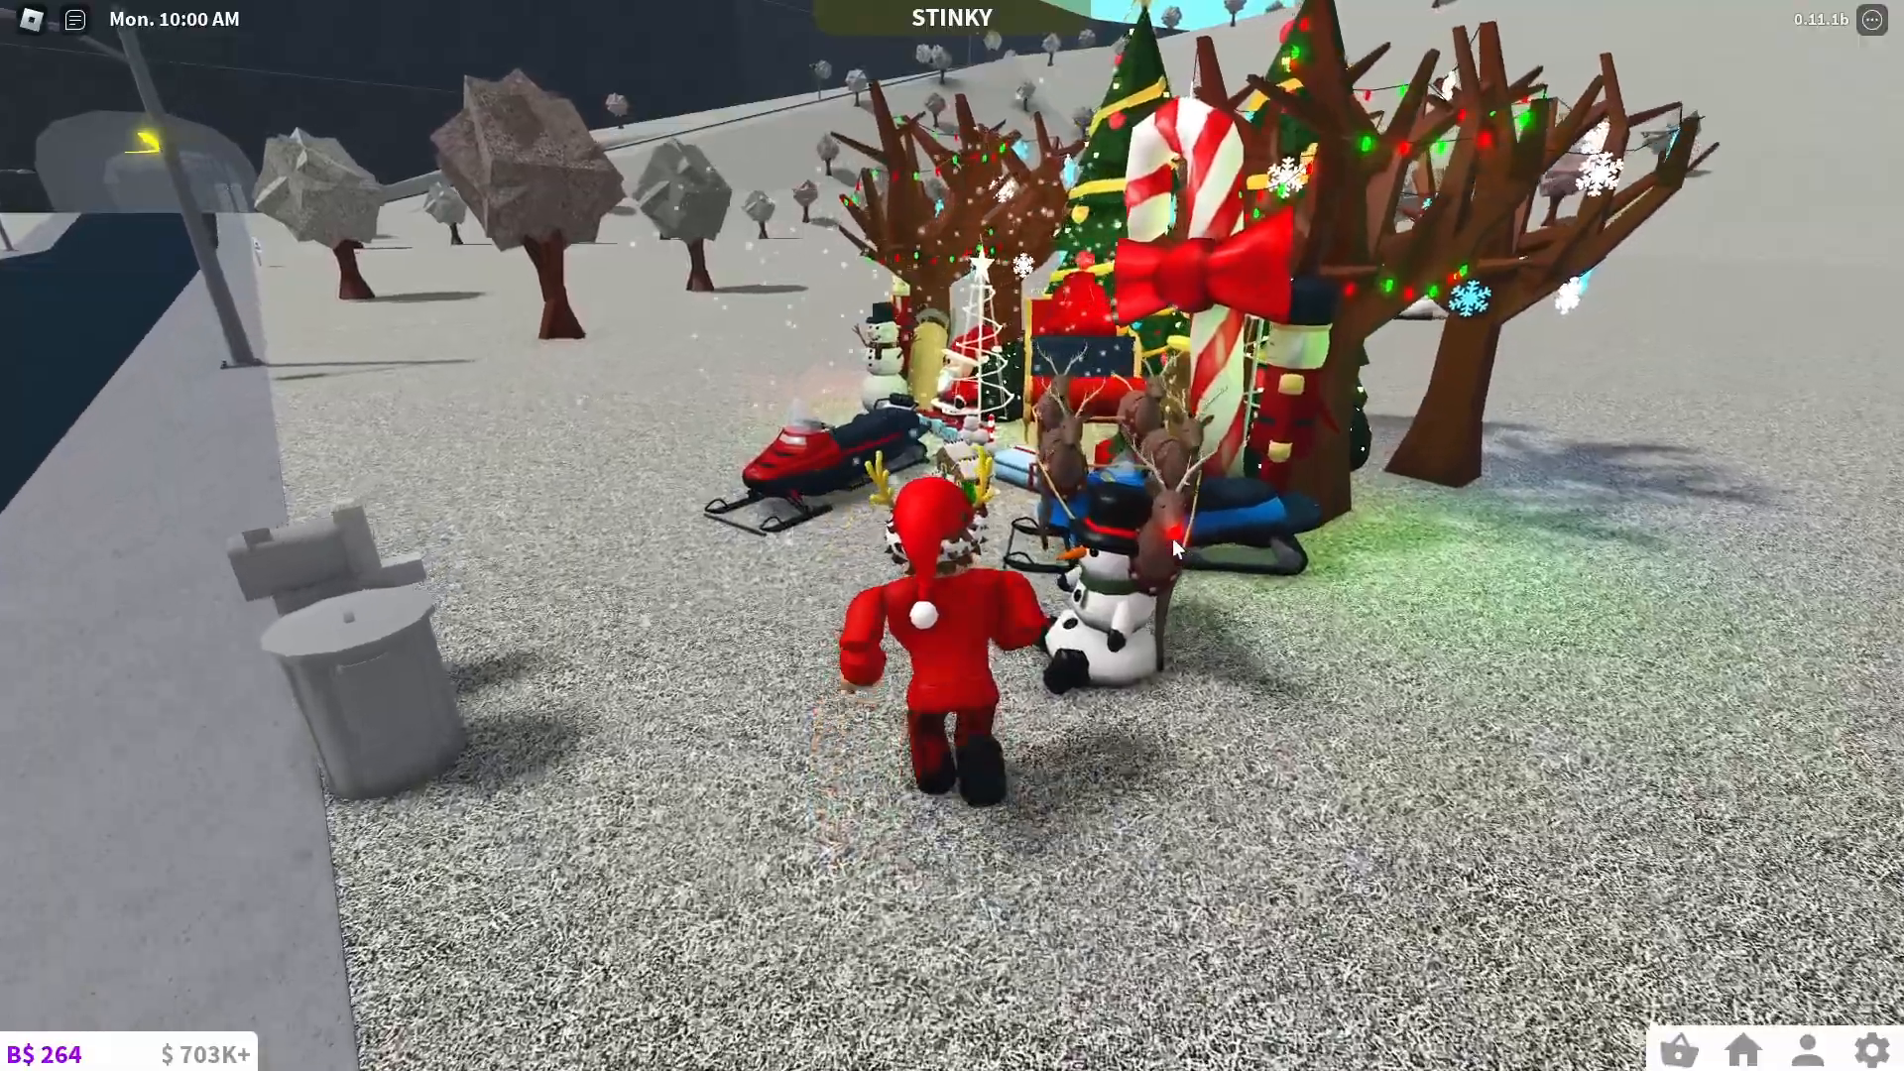